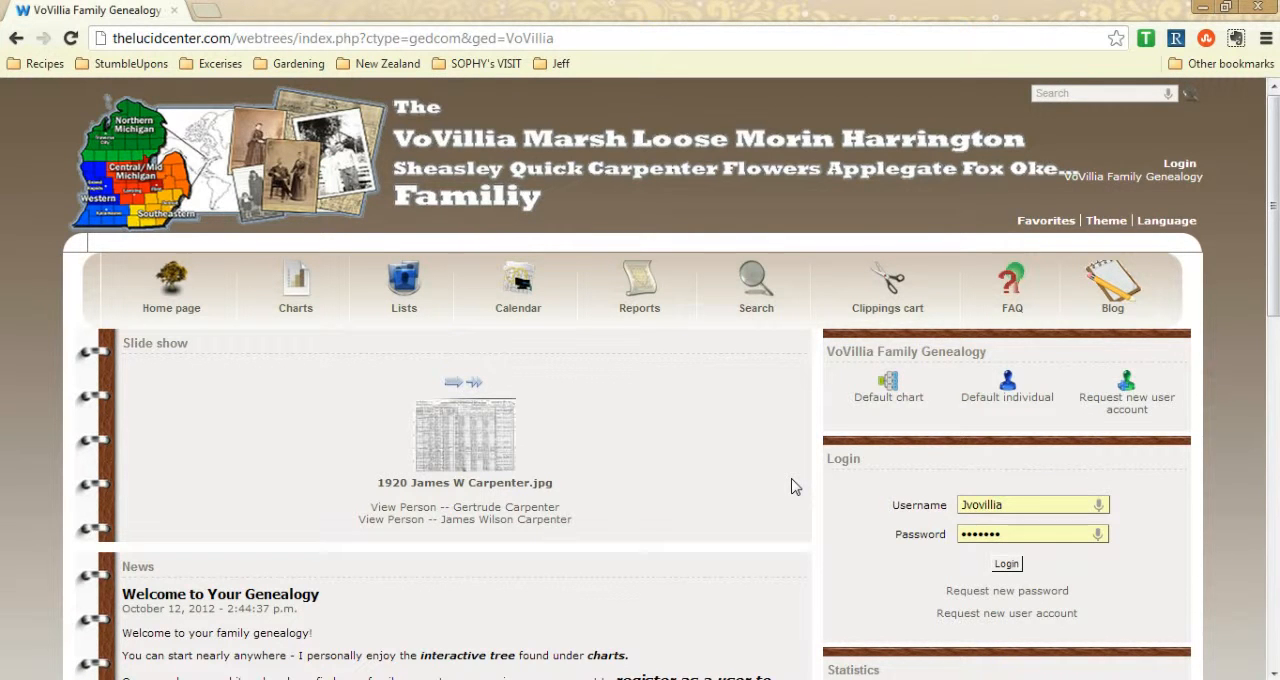
mouse_move(672, 512)
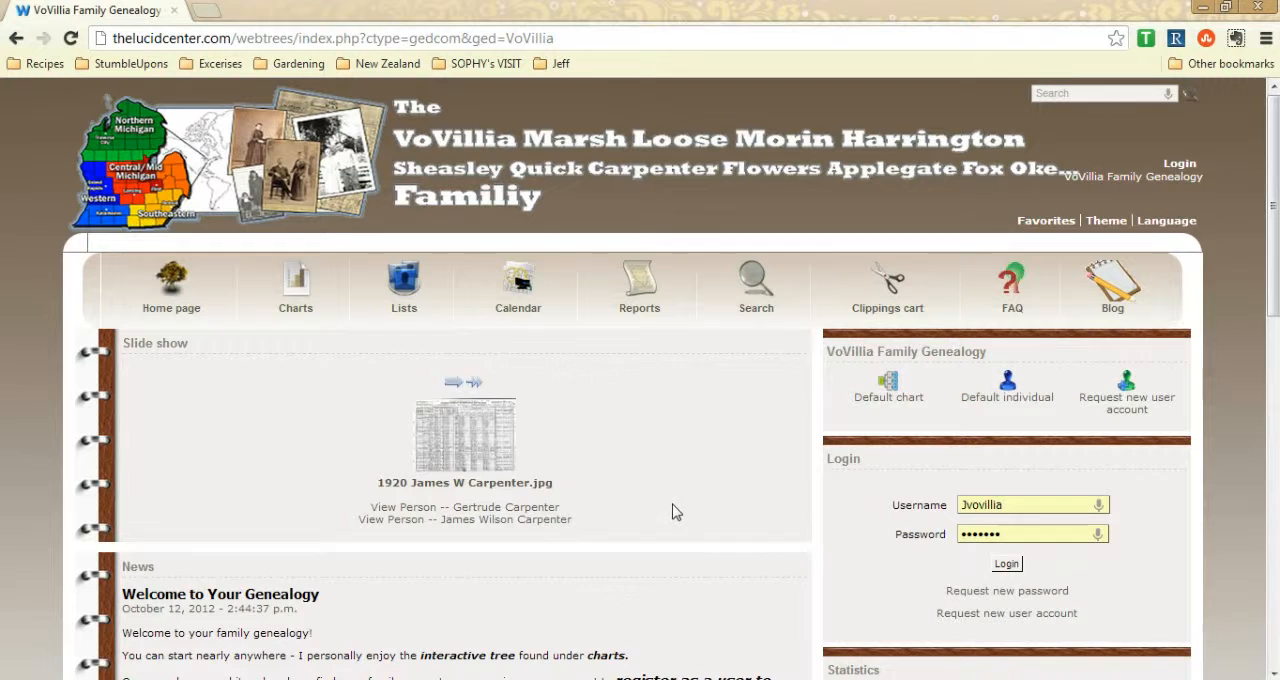
mouse_move(770, 238)
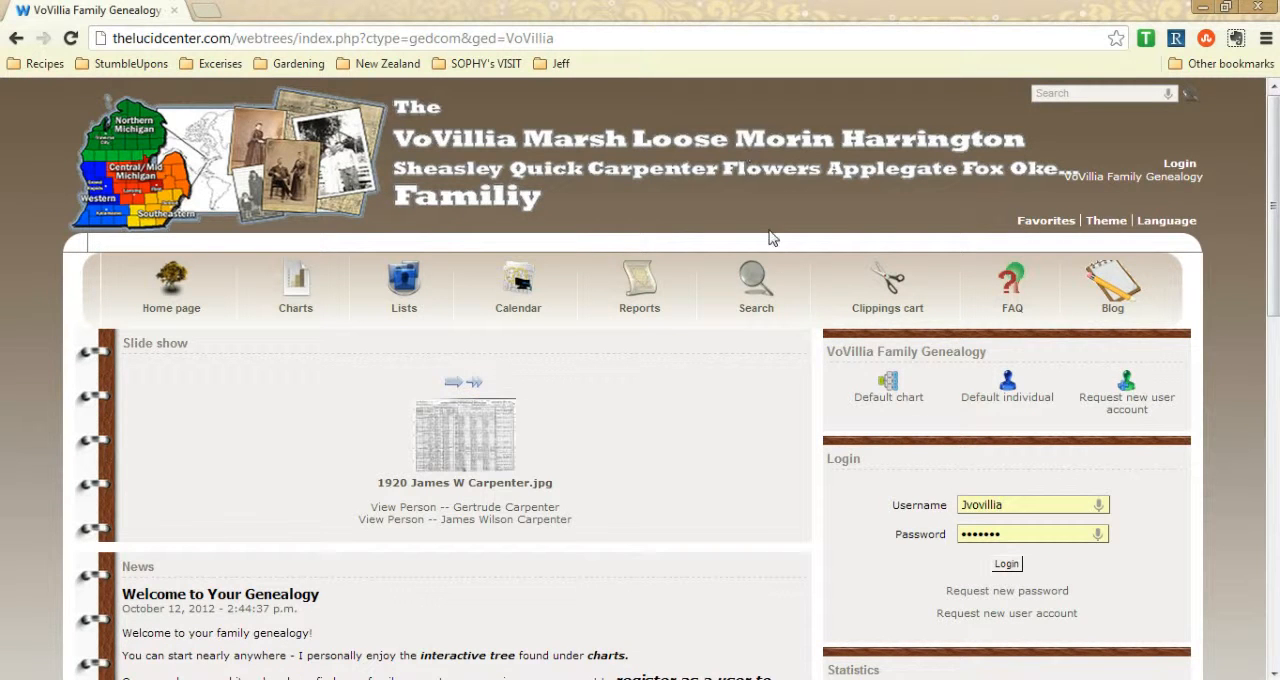
mouse_move(776, 548)
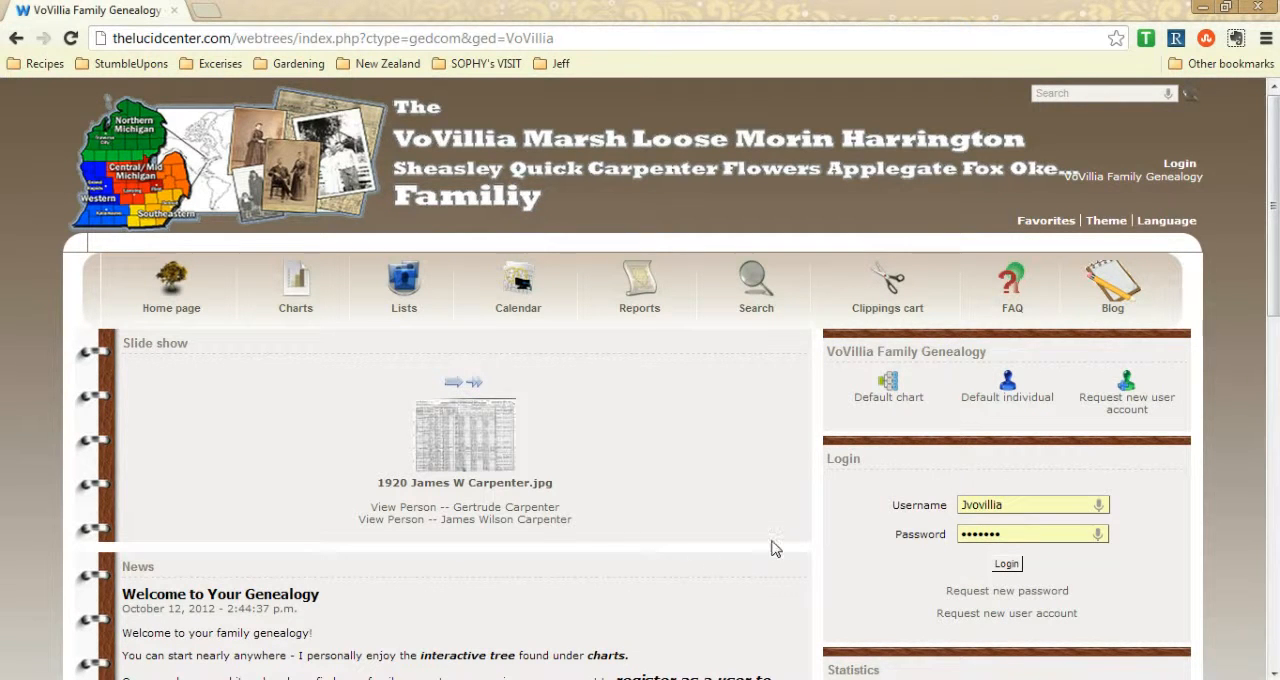
mouse_move(480, 532)
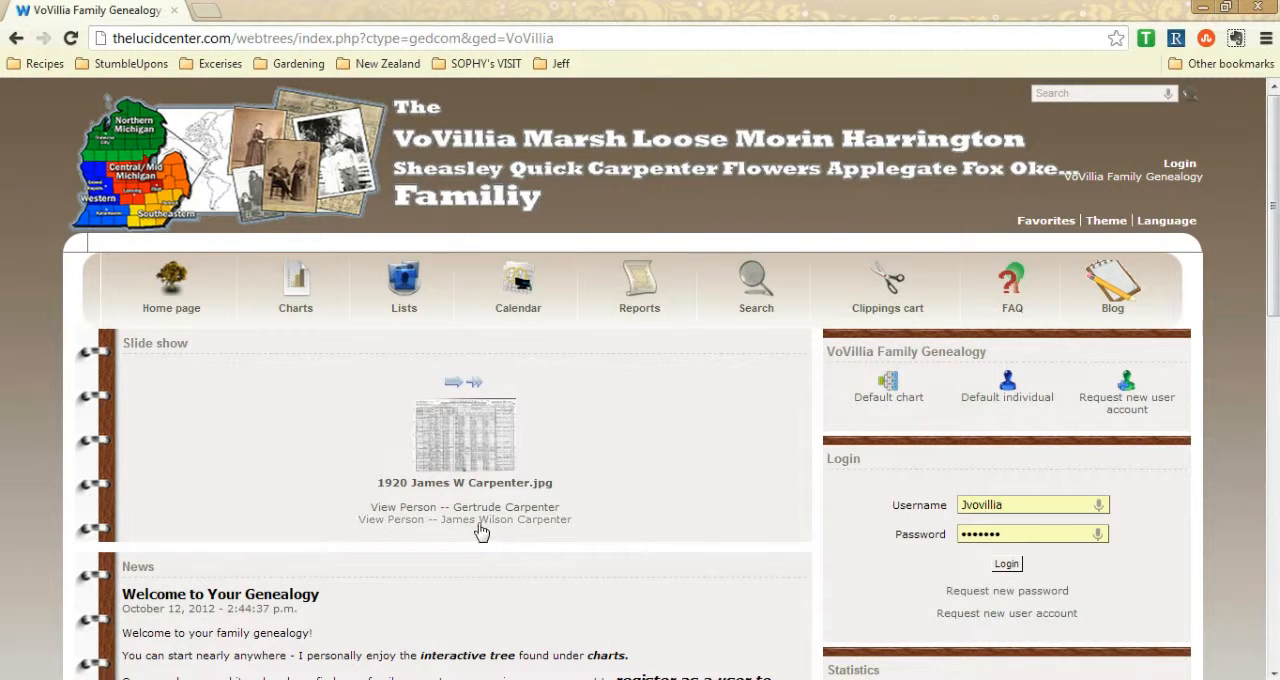
click(504, 520)
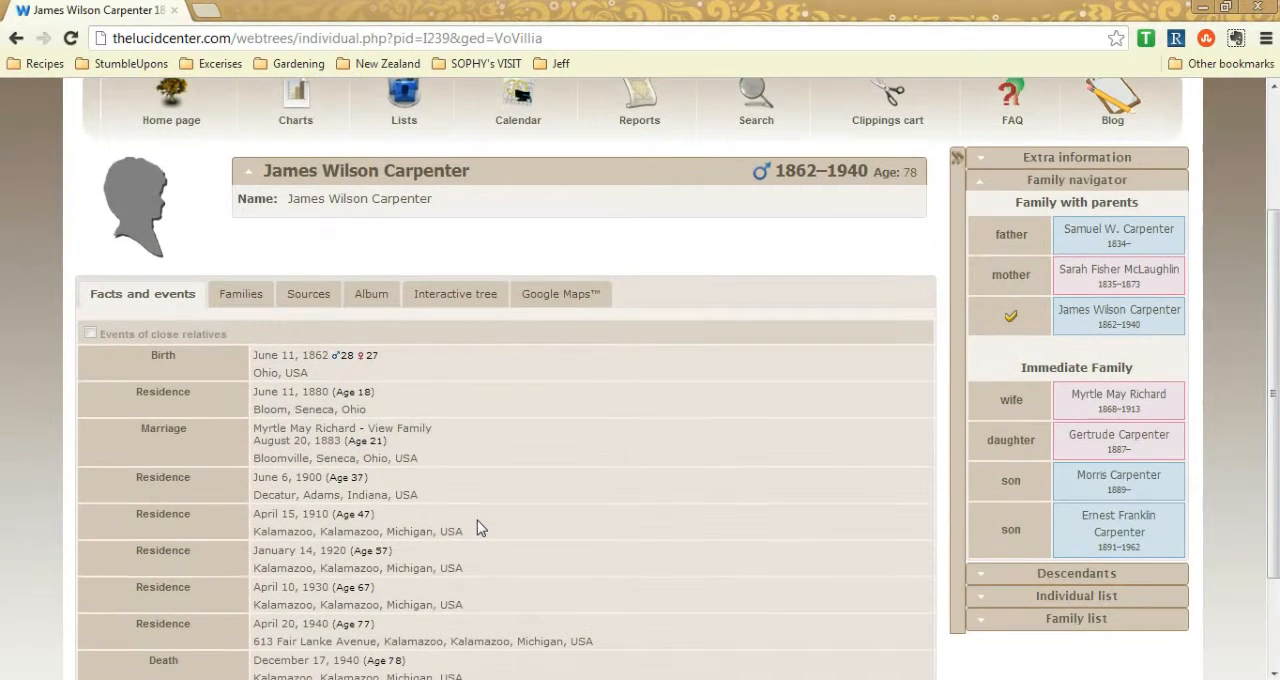
scroll(down, 3)
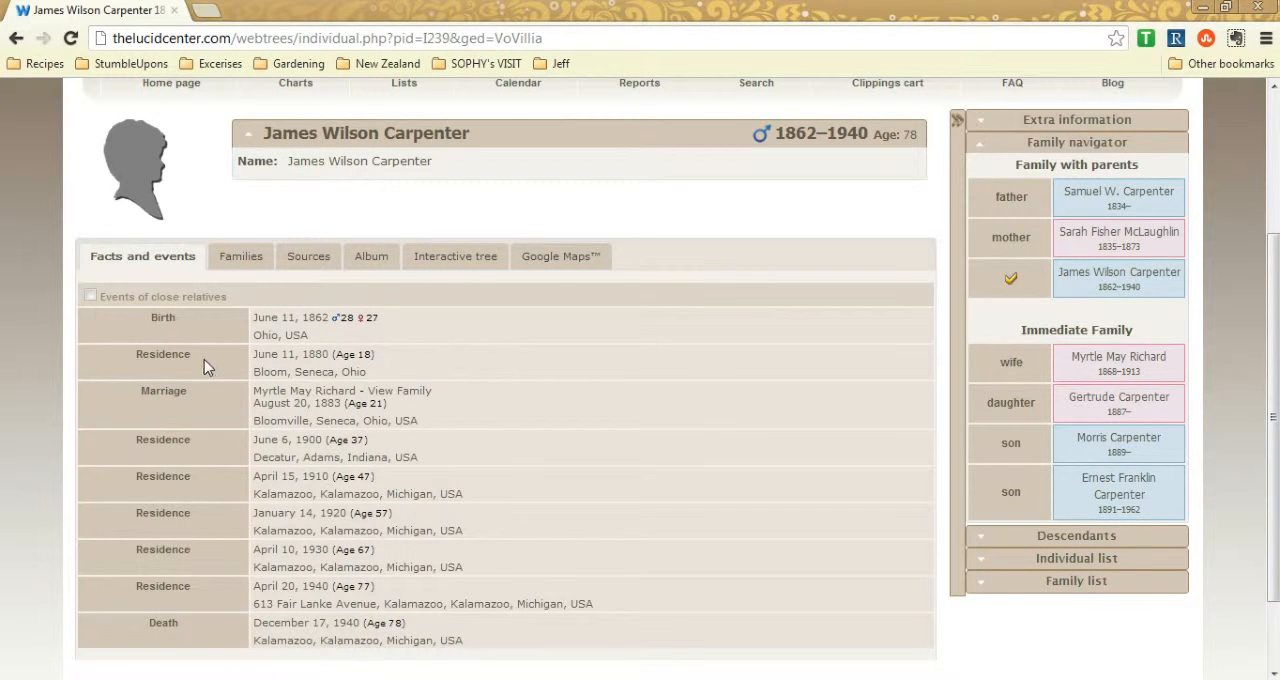
mouse_move(212, 542)
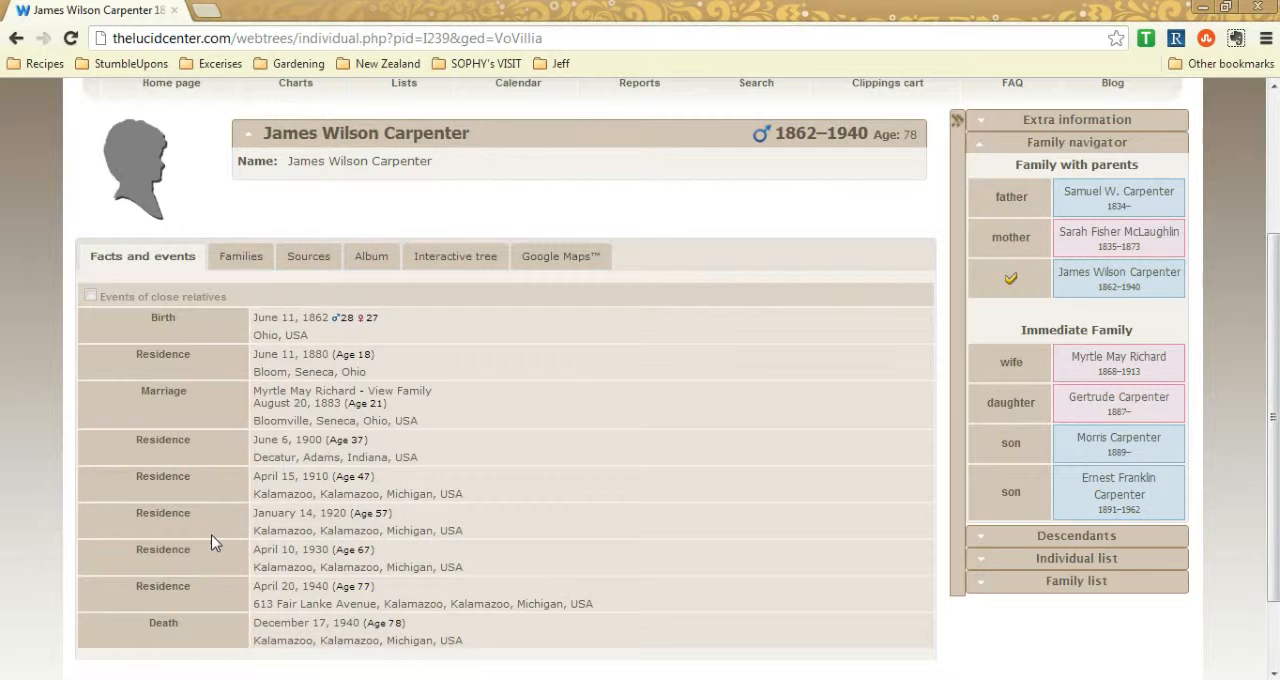
click(228, 256)
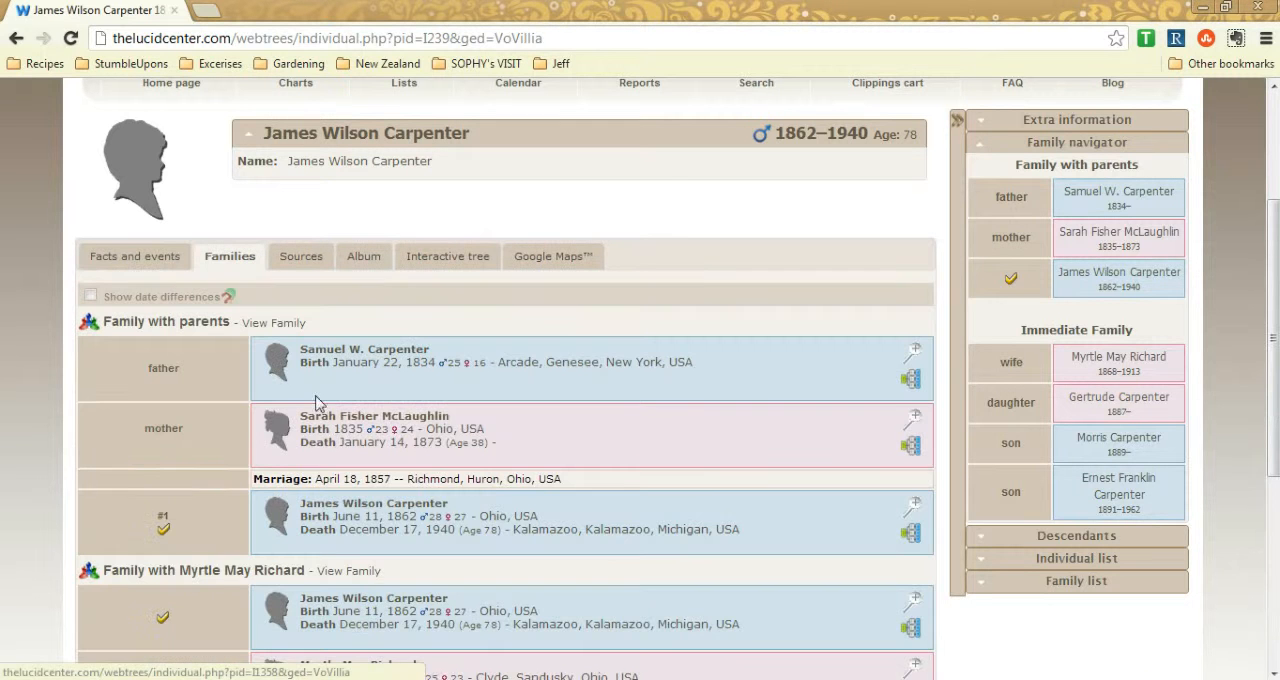
scroll(down, 3)
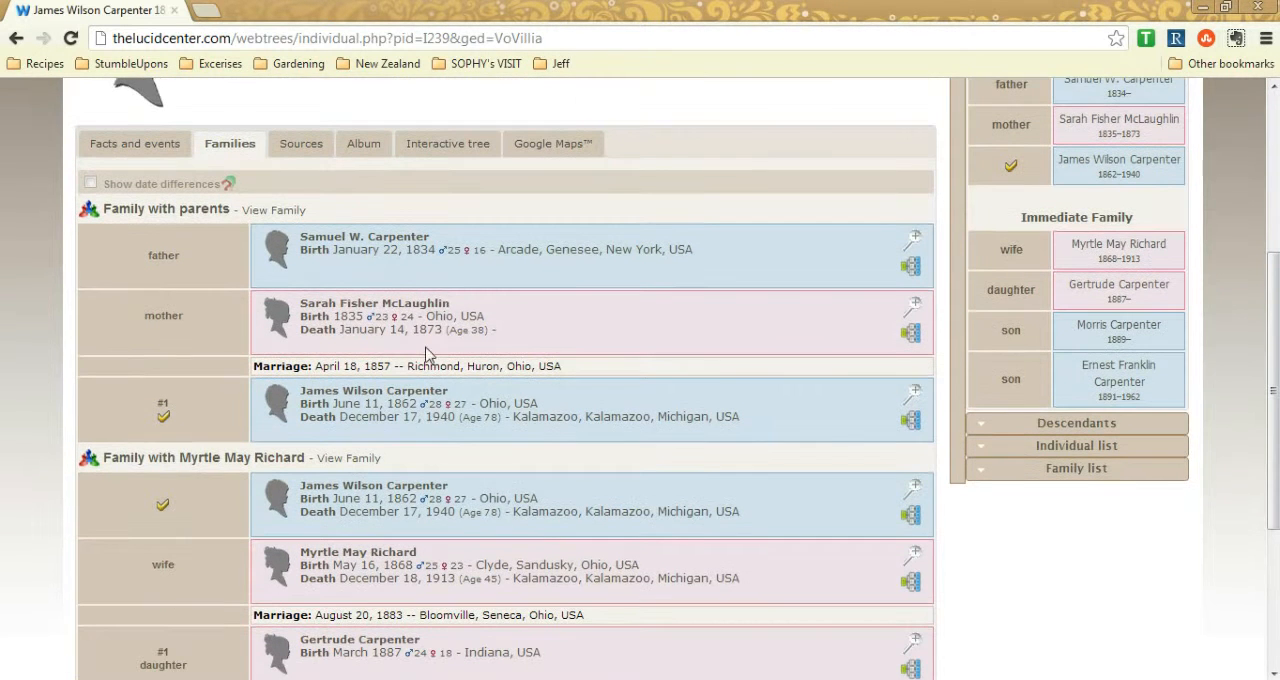
click(134, 144)
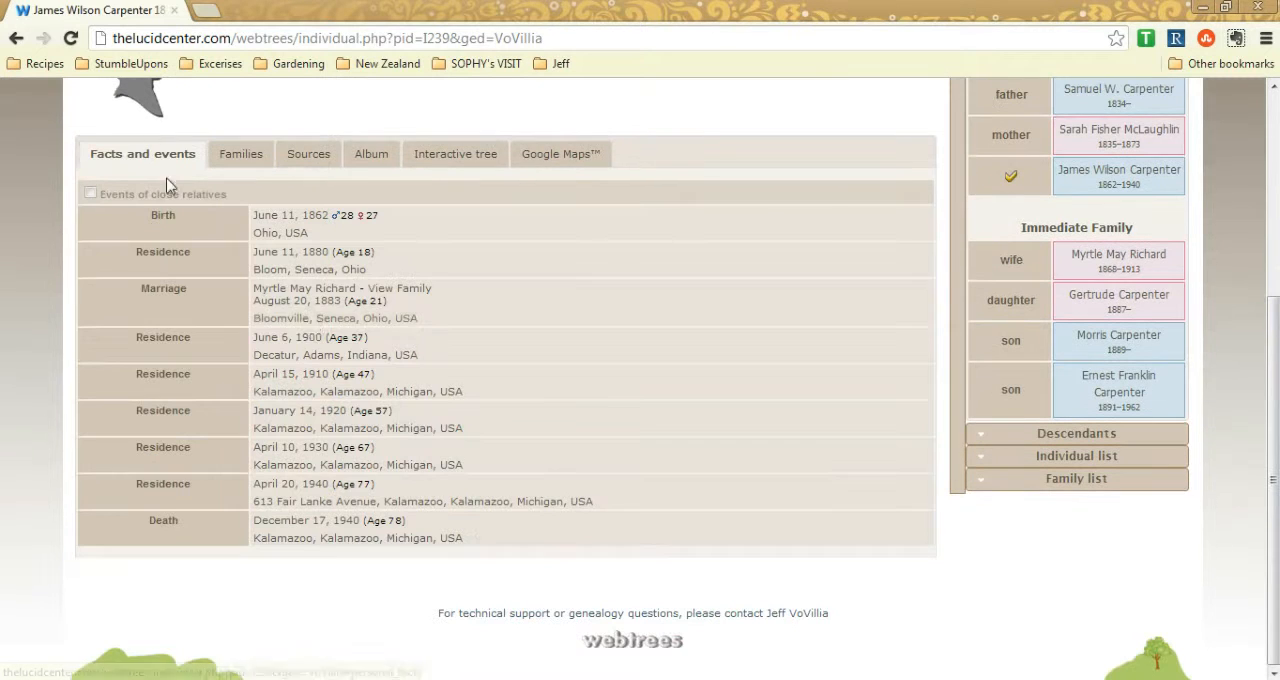
mouse_move(528, 316)
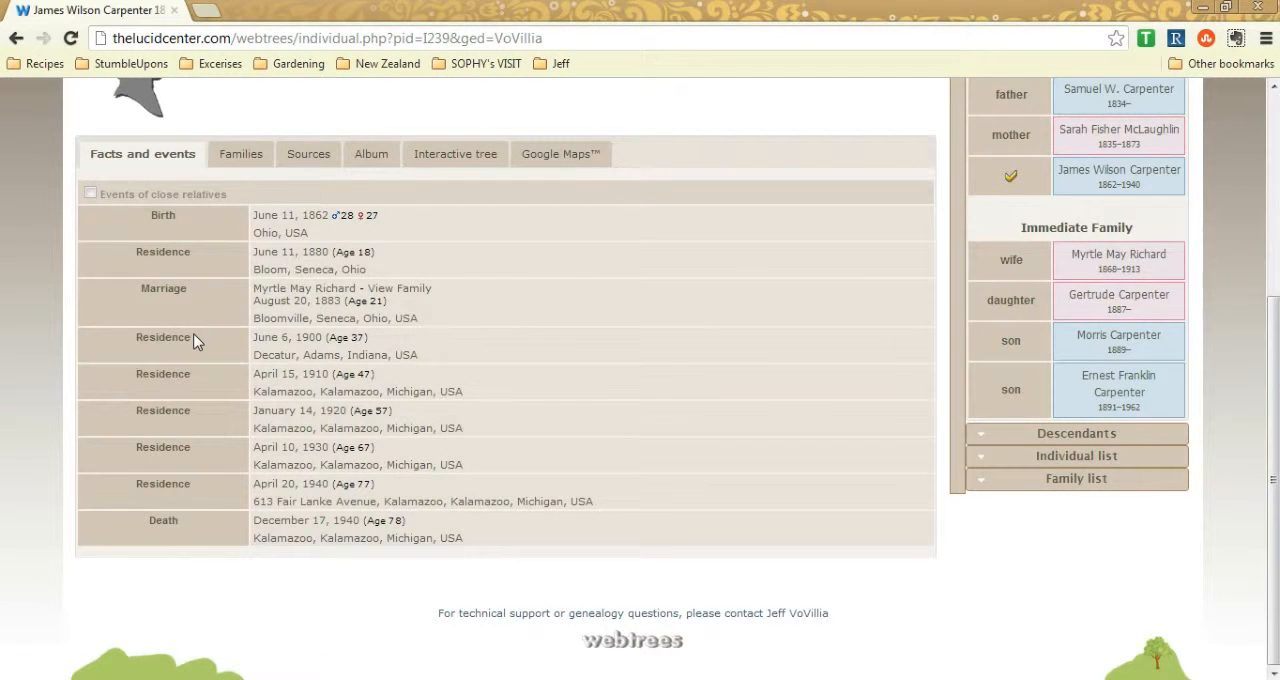
mouse_move(184, 532)
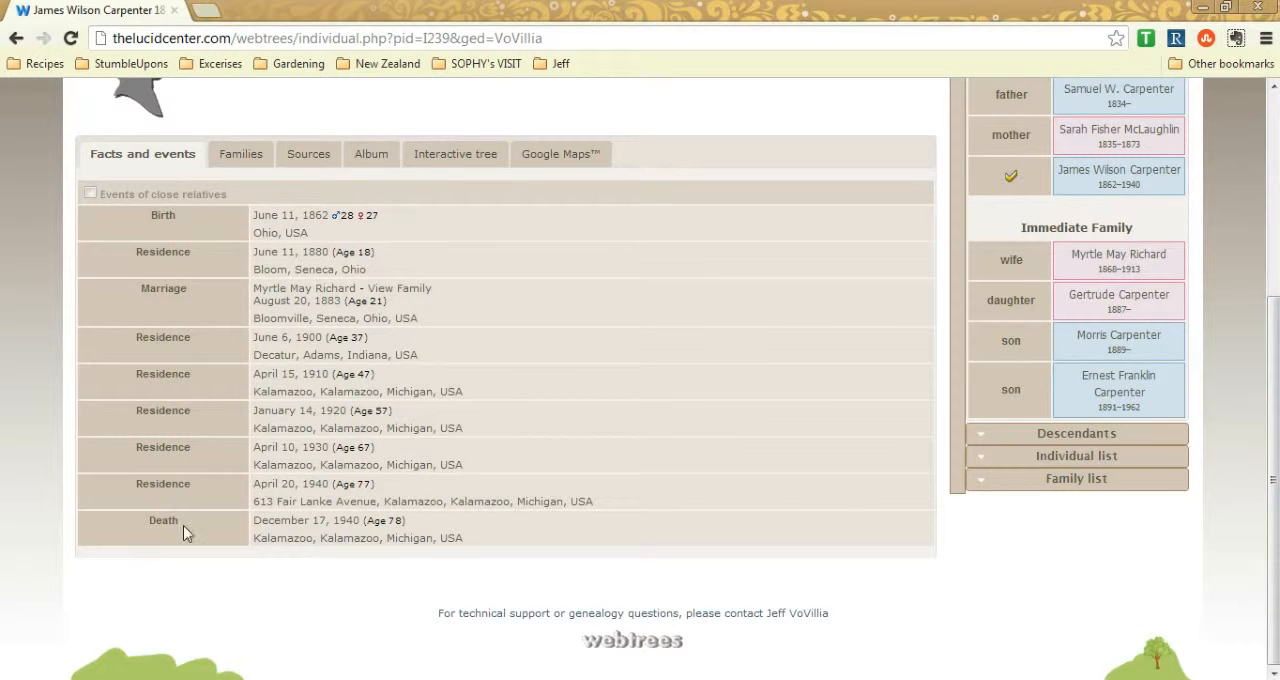
mouse_move(170, 250)
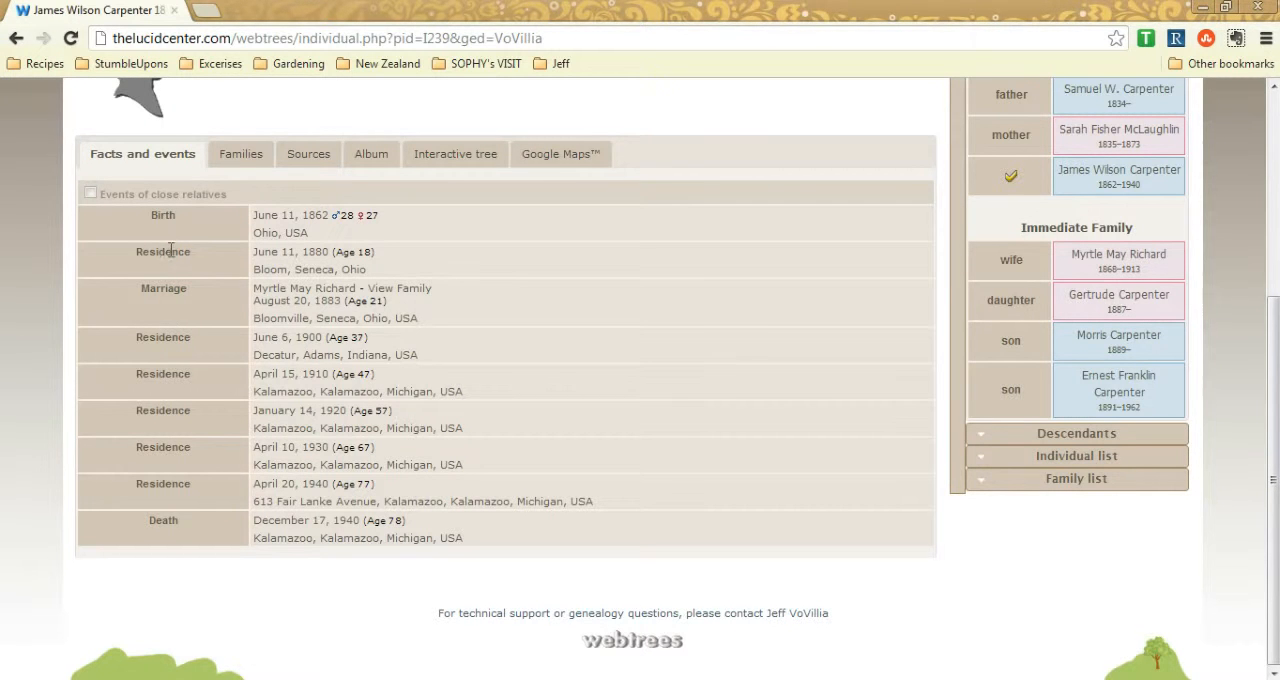
mouse_move(1270, 544)
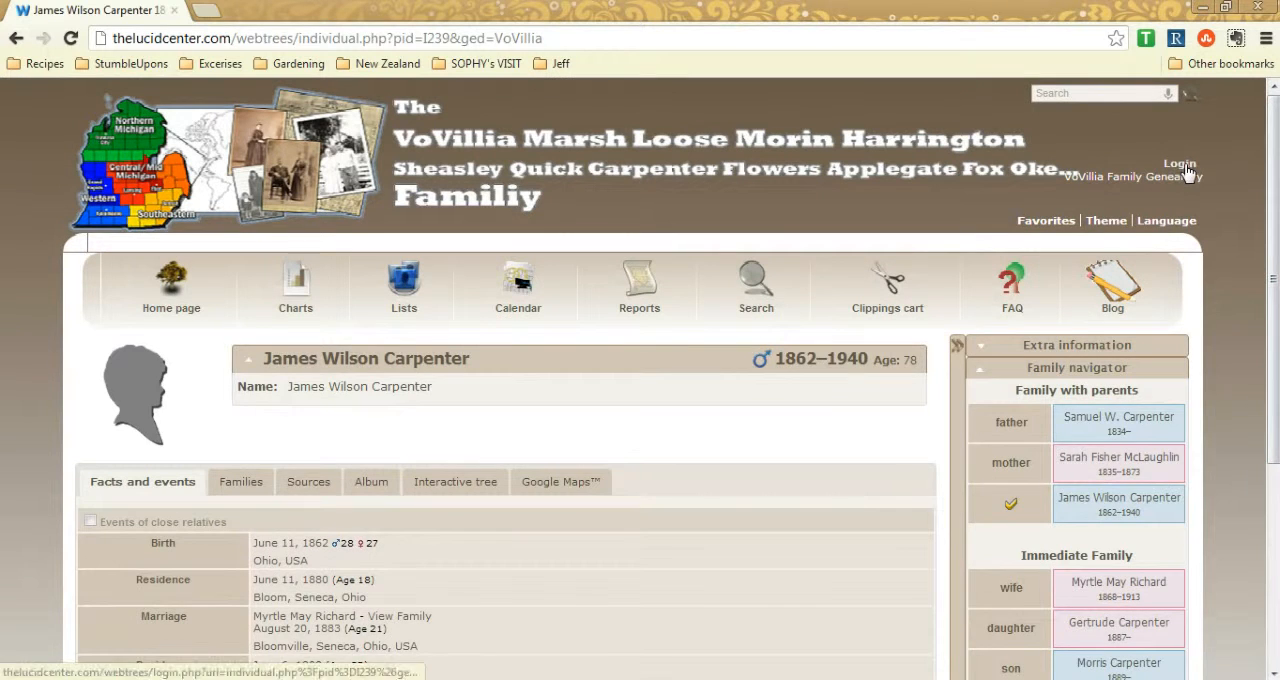
Bring up the webtrees login page with the username and password pre-filled
click(1180, 164)
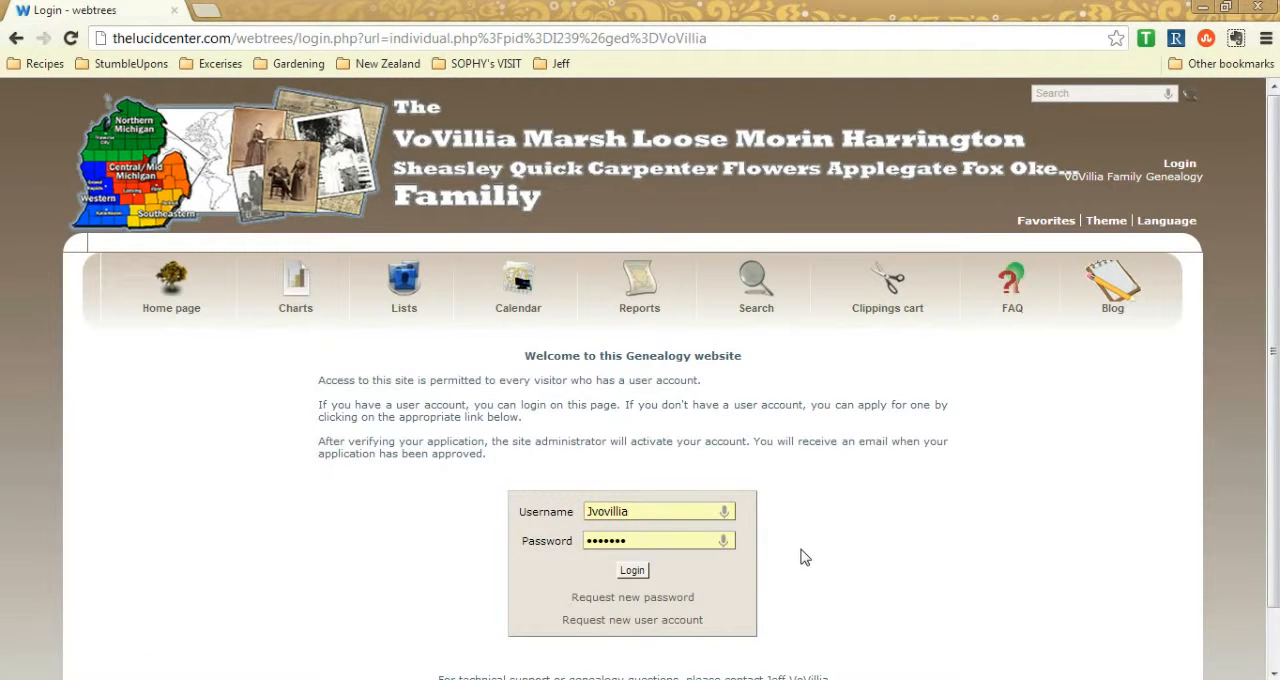
scroll(down, 3)
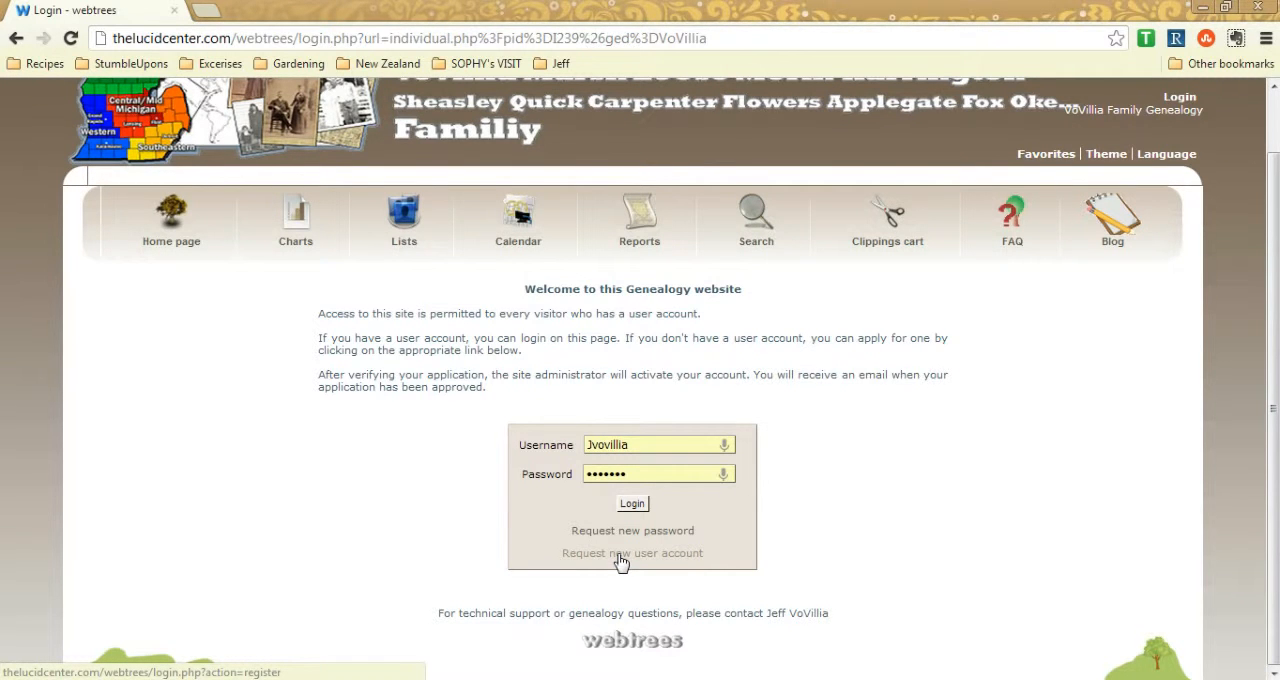
mouse_move(332, 454)
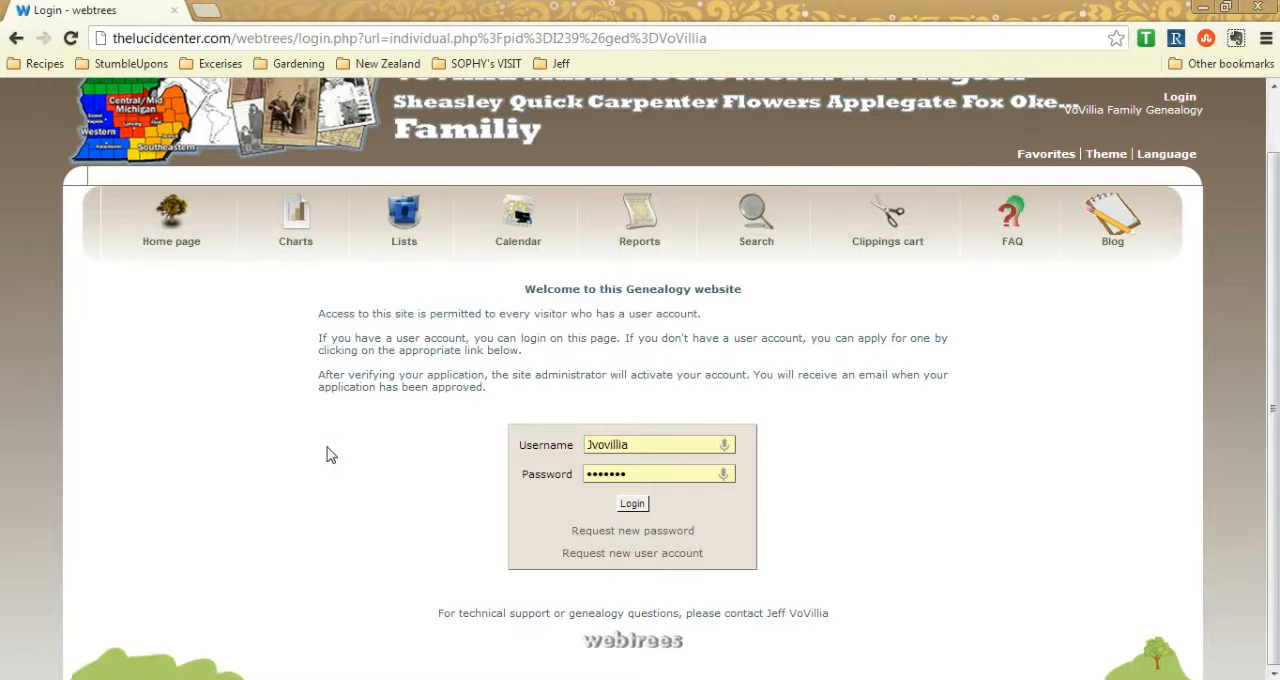
mouse_move(436, 544)
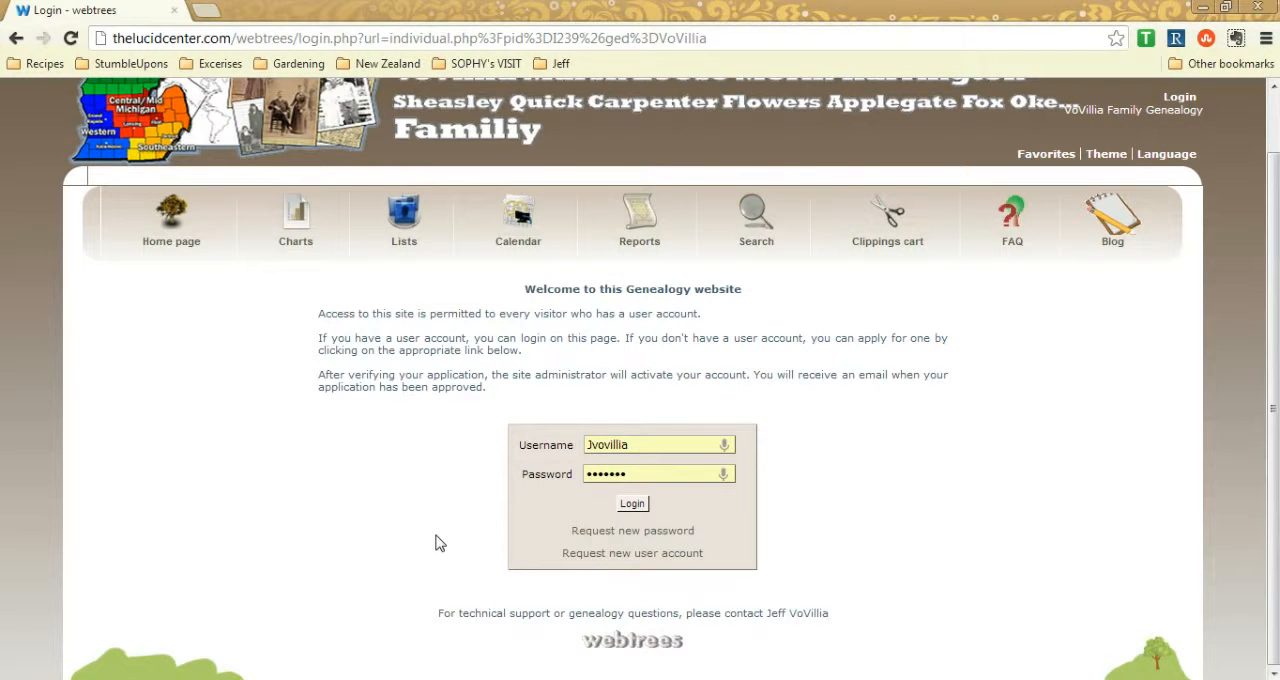
mouse_move(504, 548)
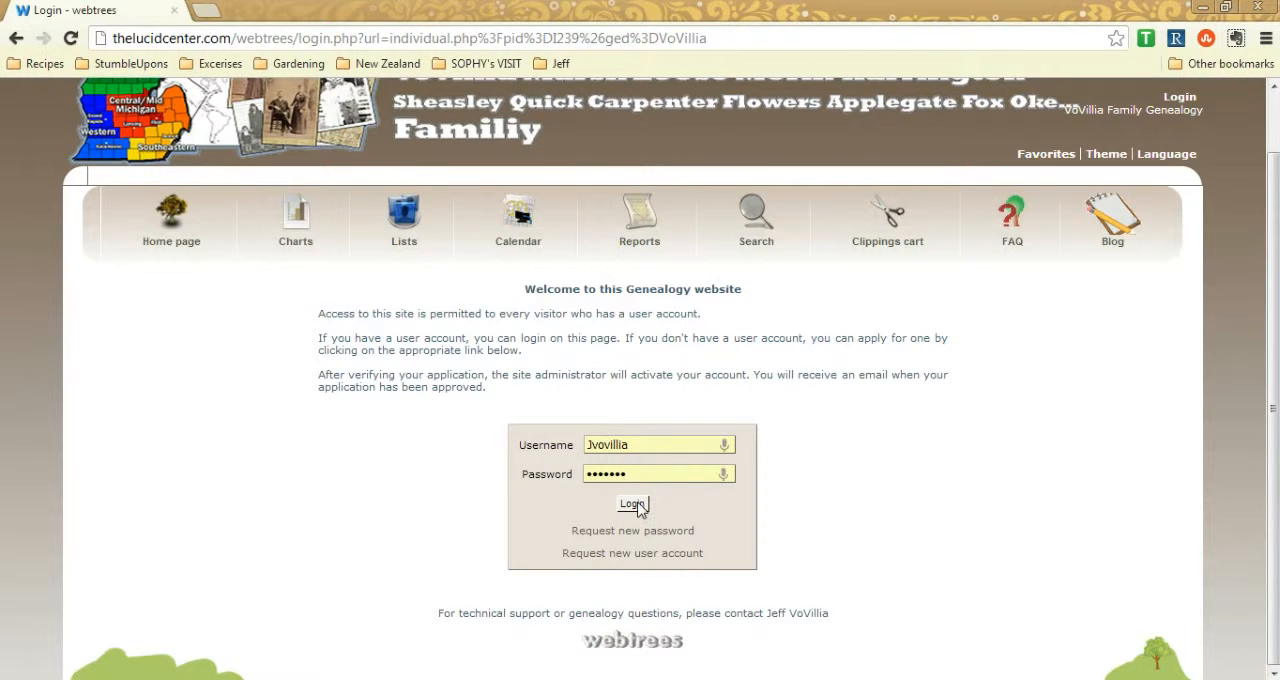
click(632, 504)
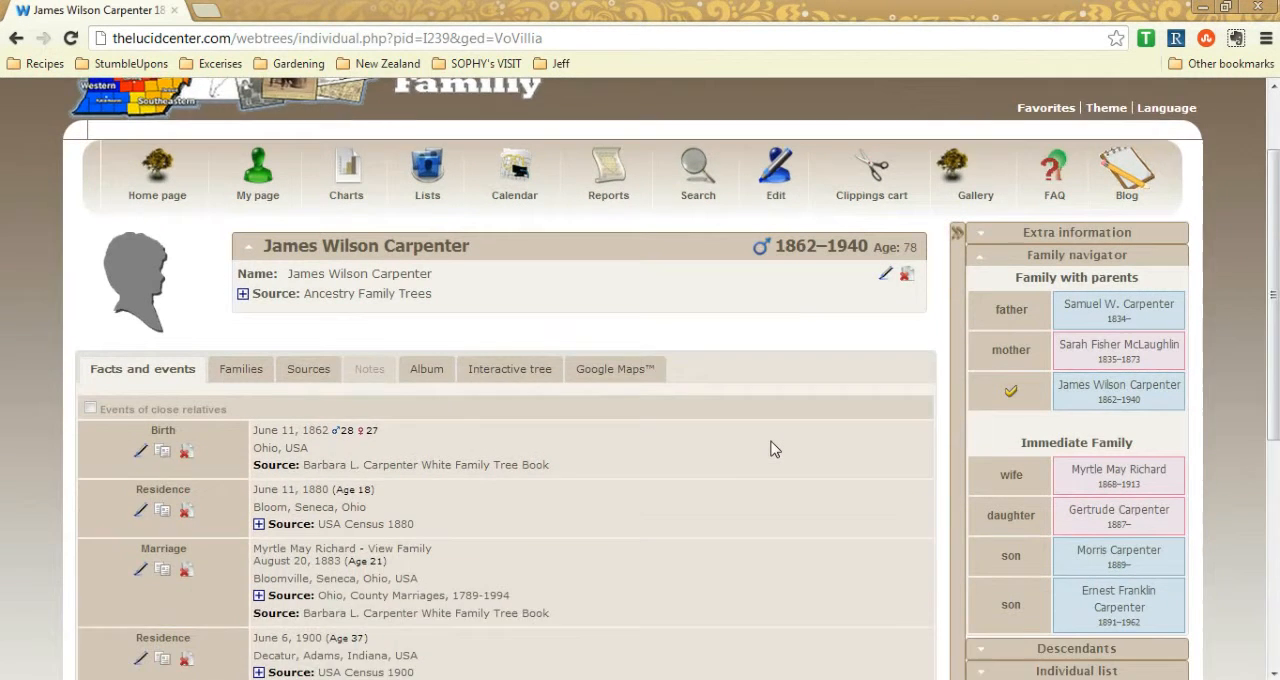
scroll(down, 3)
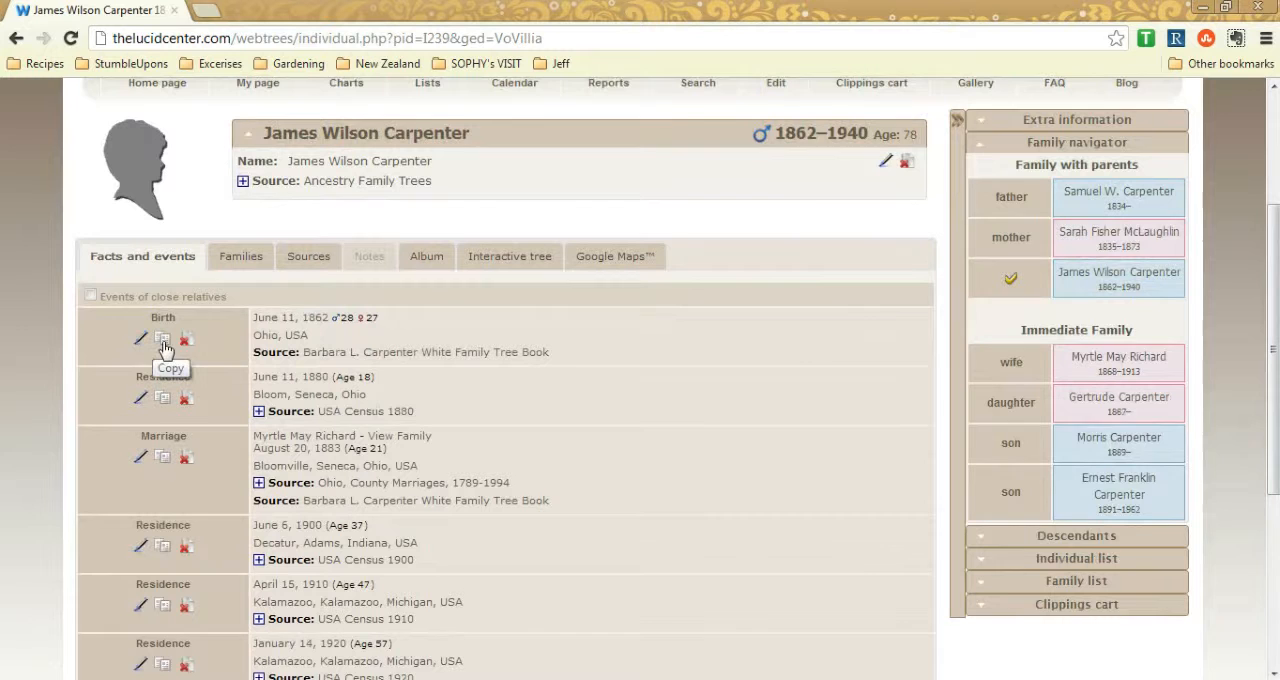
scroll(down, 3)
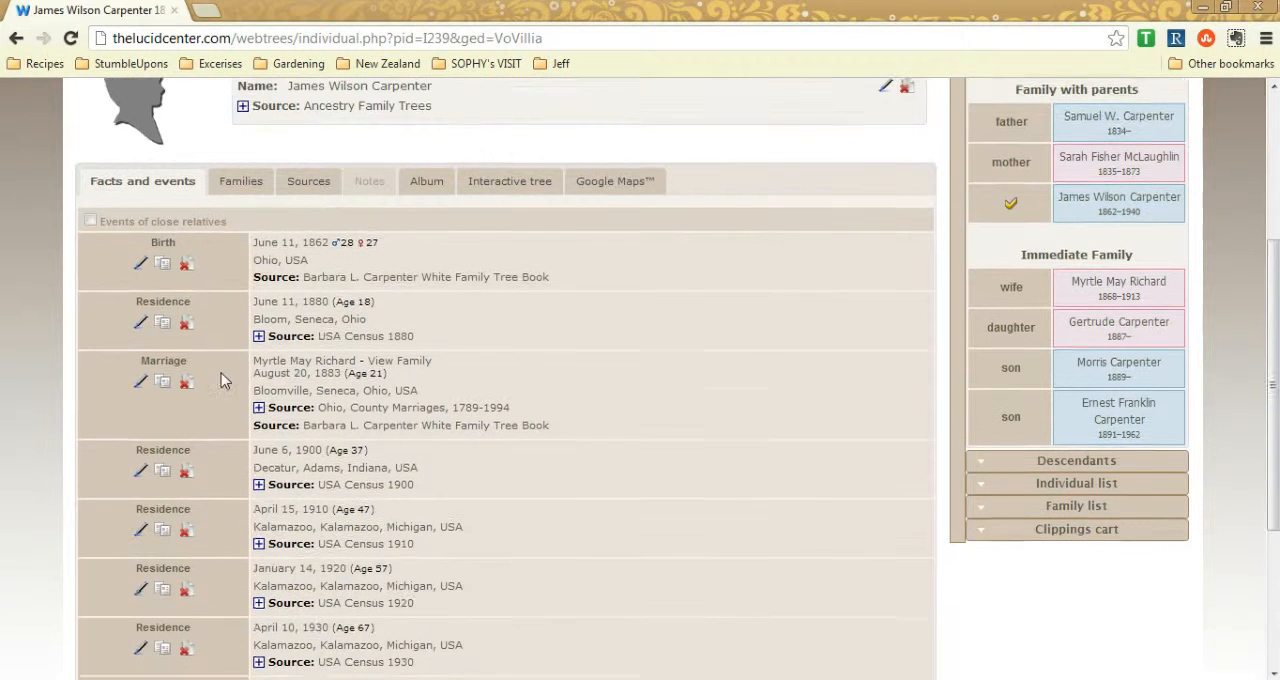
scroll(down, 3)
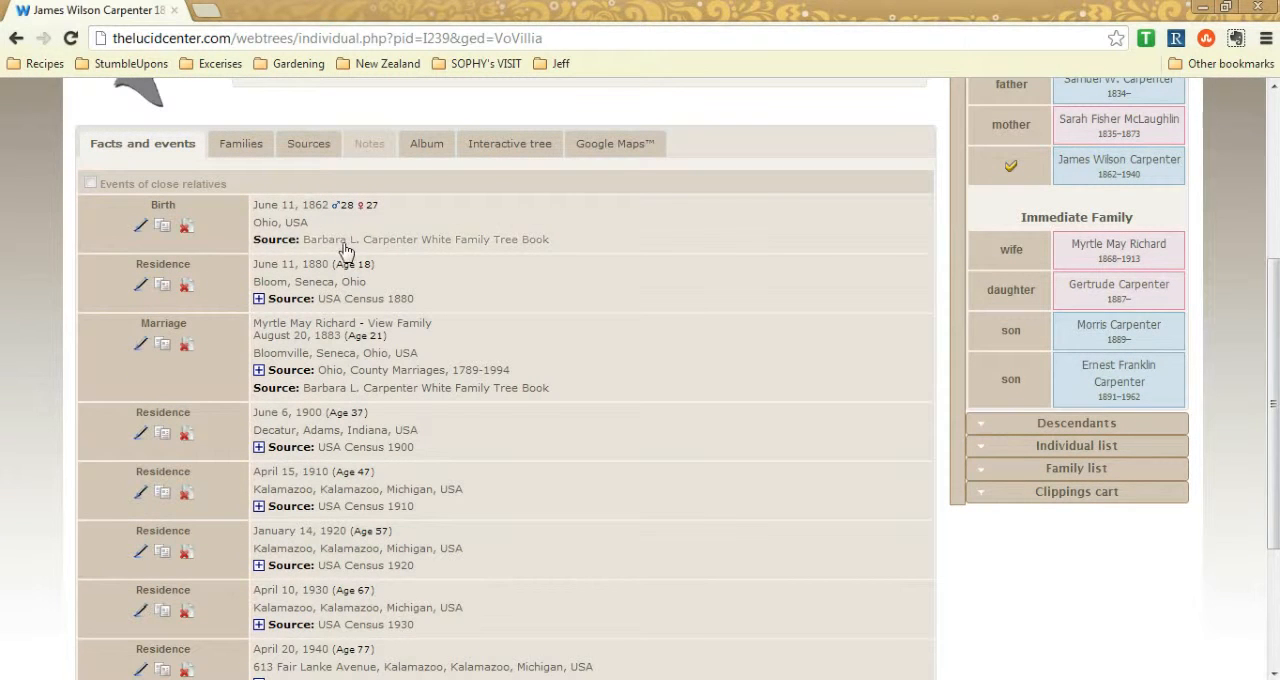
mouse_move(120, 230)
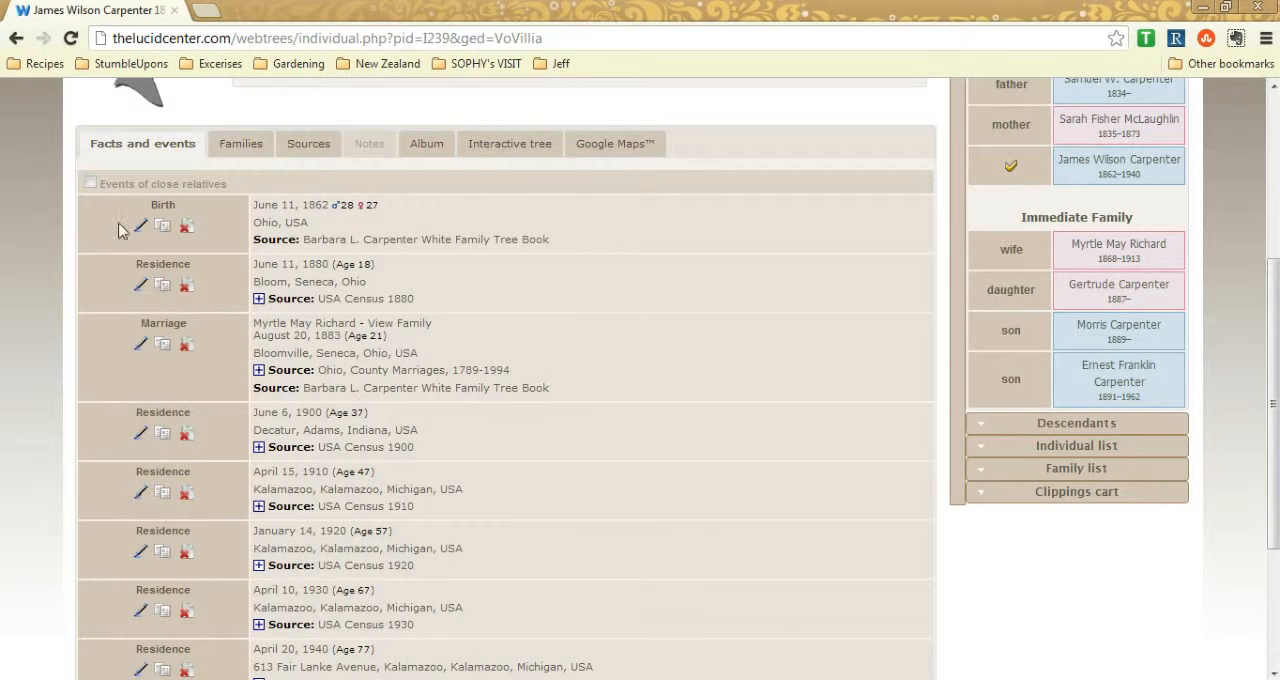
scroll(down, 3)
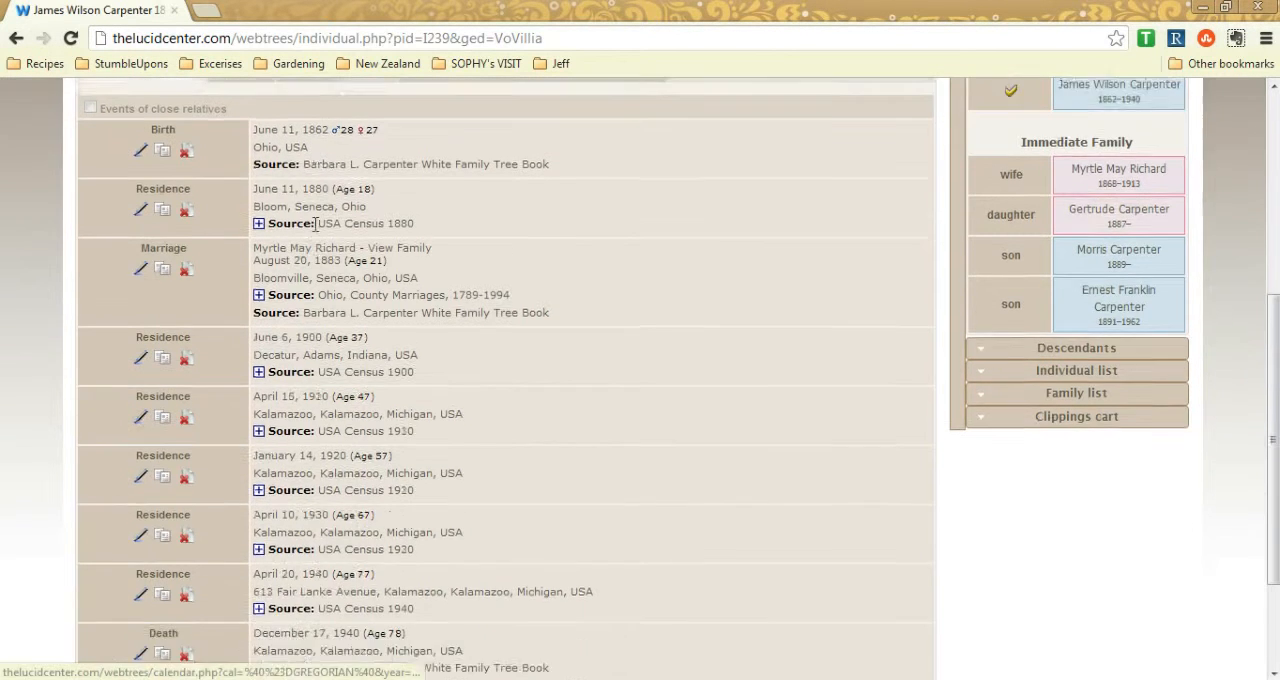
scroll(down, 3)
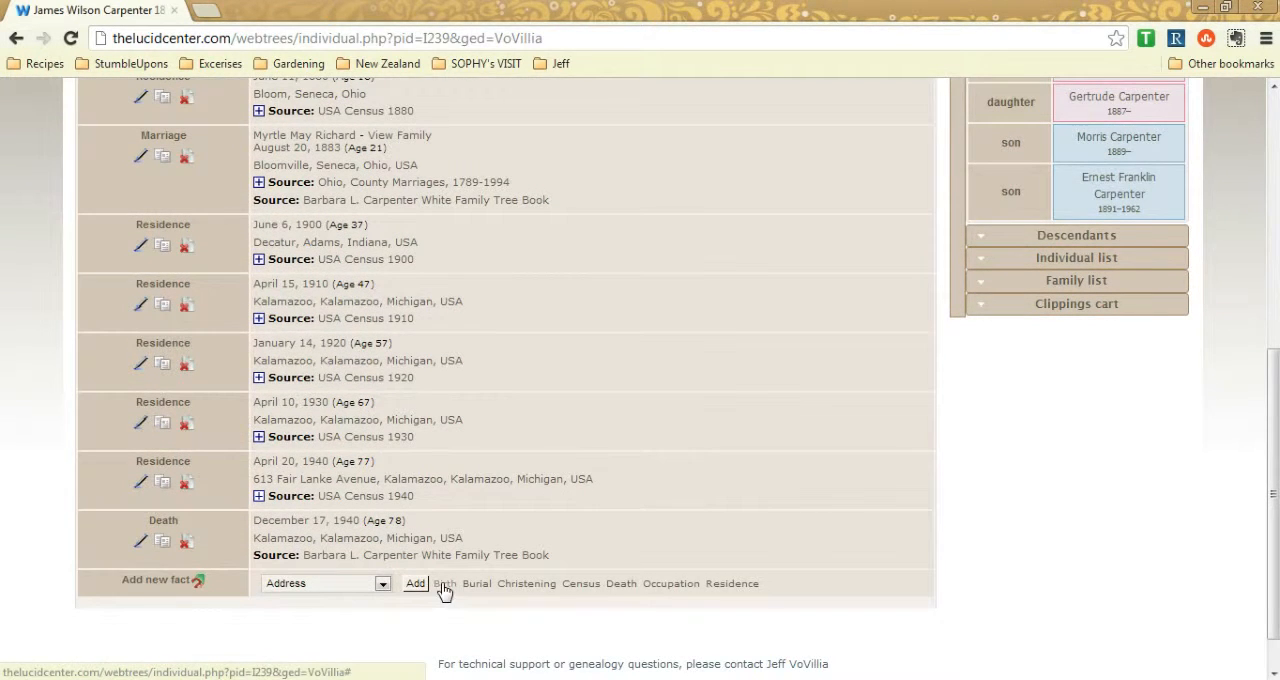
Enter birth date 10 OCT 1910 and place Oakland, Michigan, USA for the new fact
click(444, 584)
text(0)
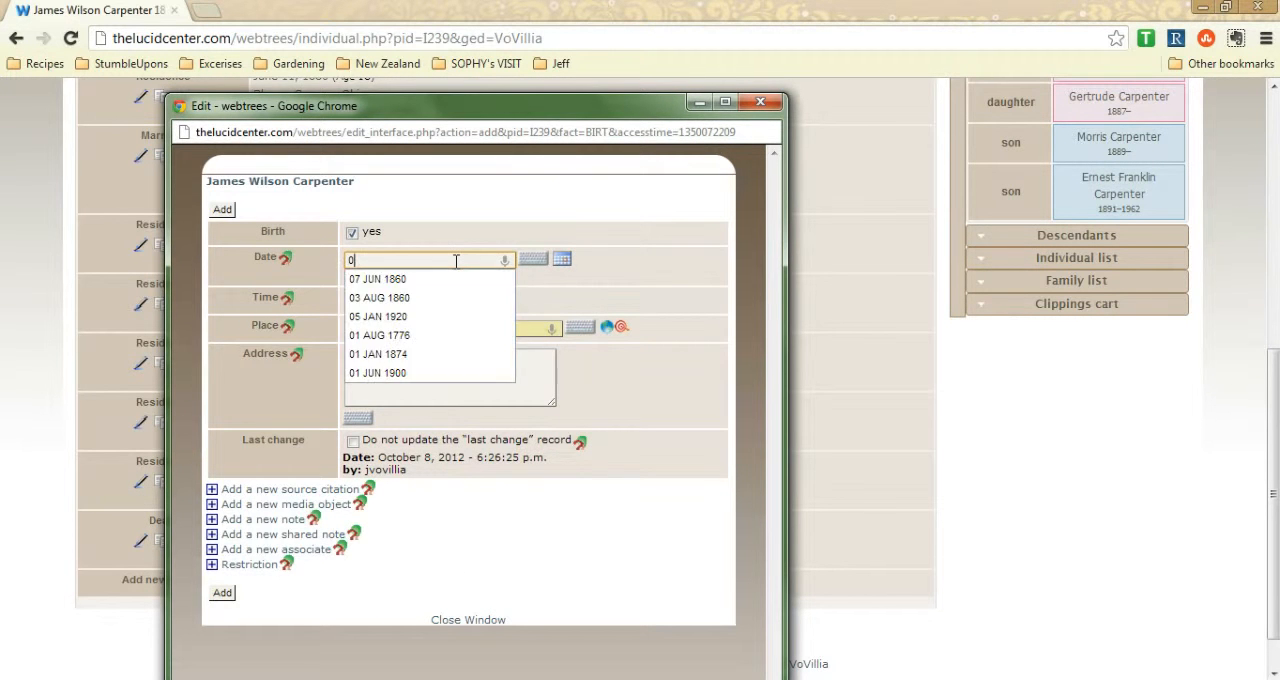
text(10/10/19)
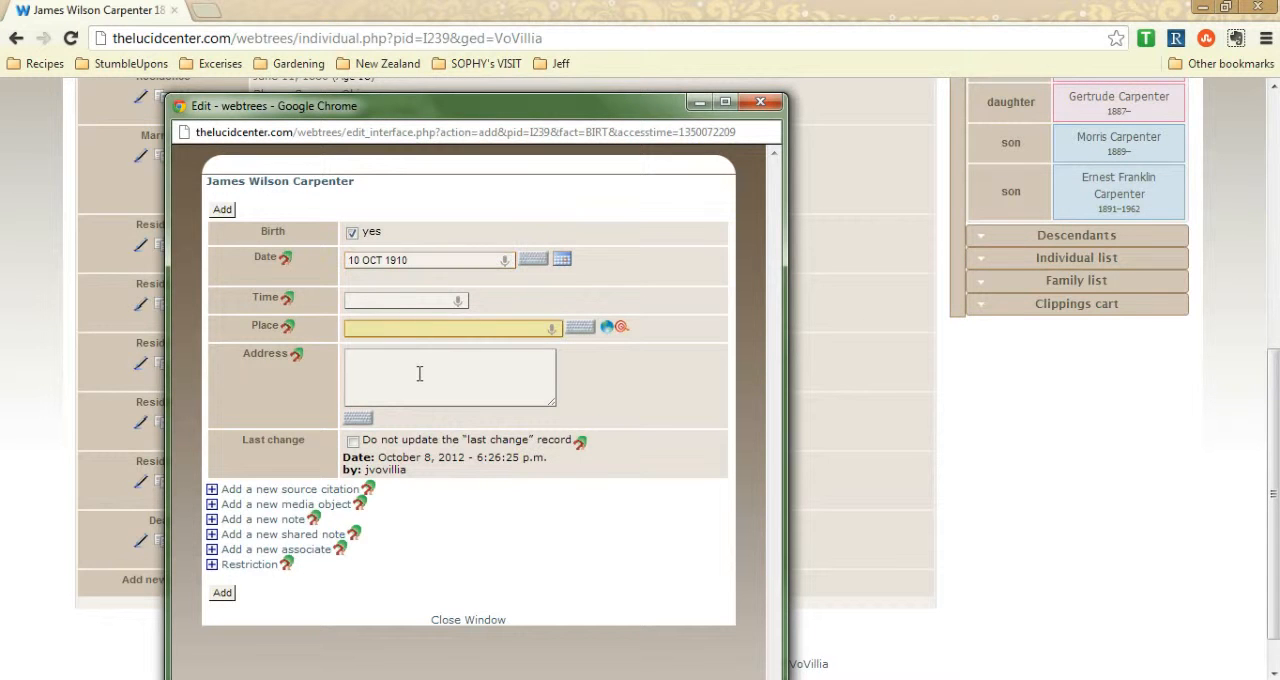
text(Oak)
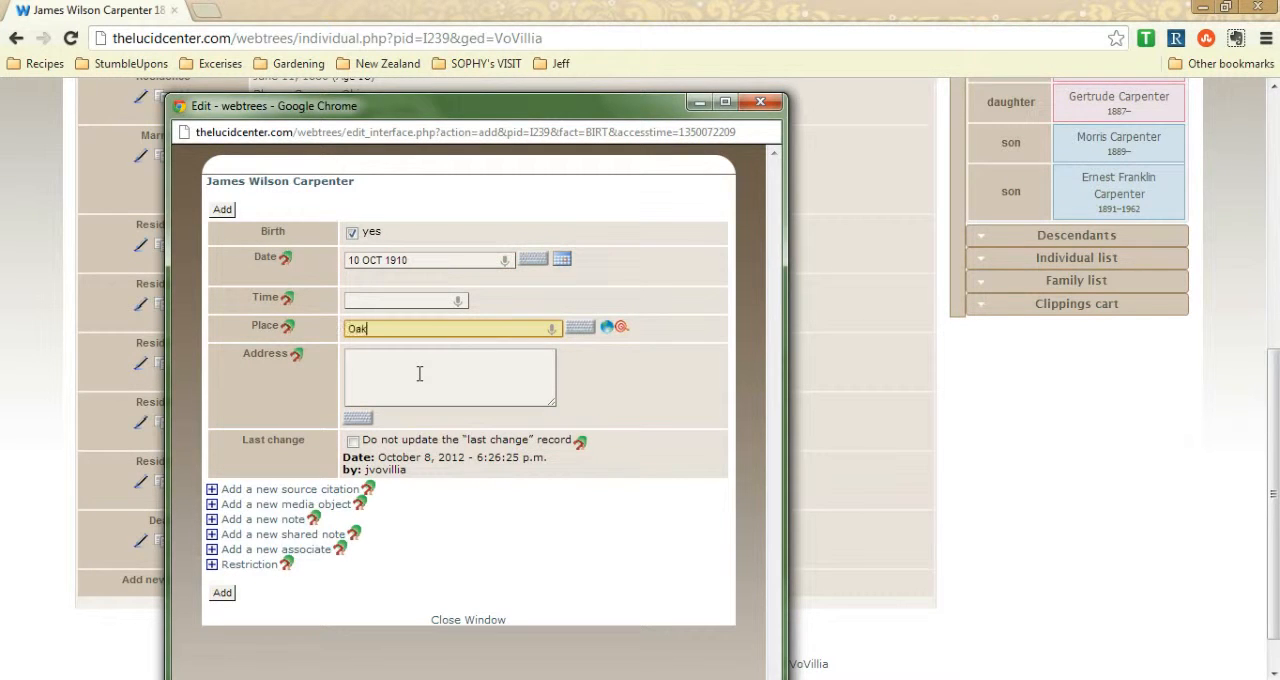
text(land)
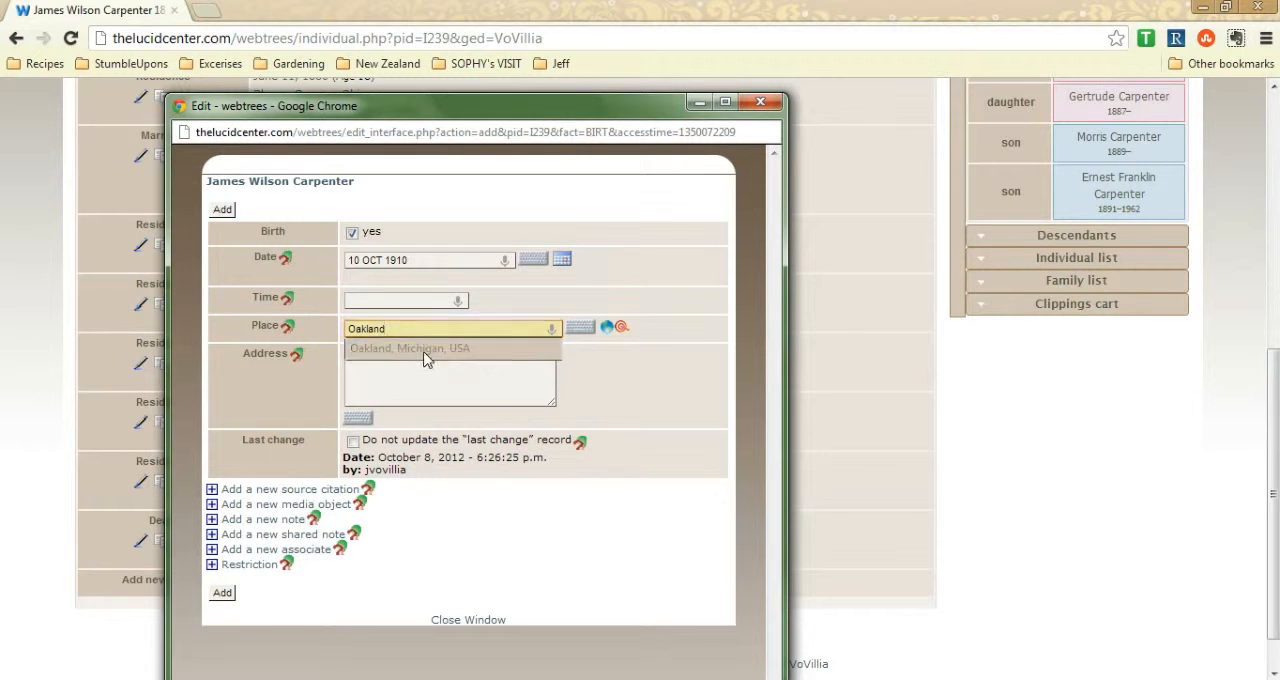
click(410, 348)
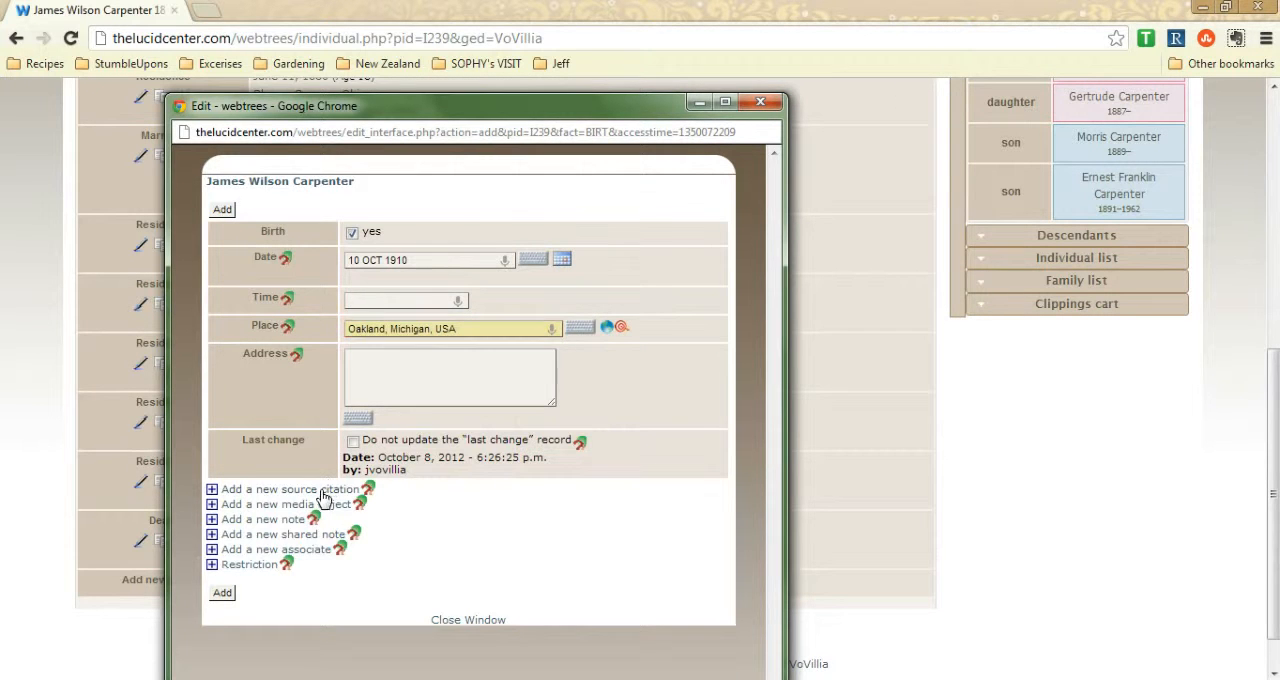
Add a source citation to the birth citing source S66
click(288, 488)
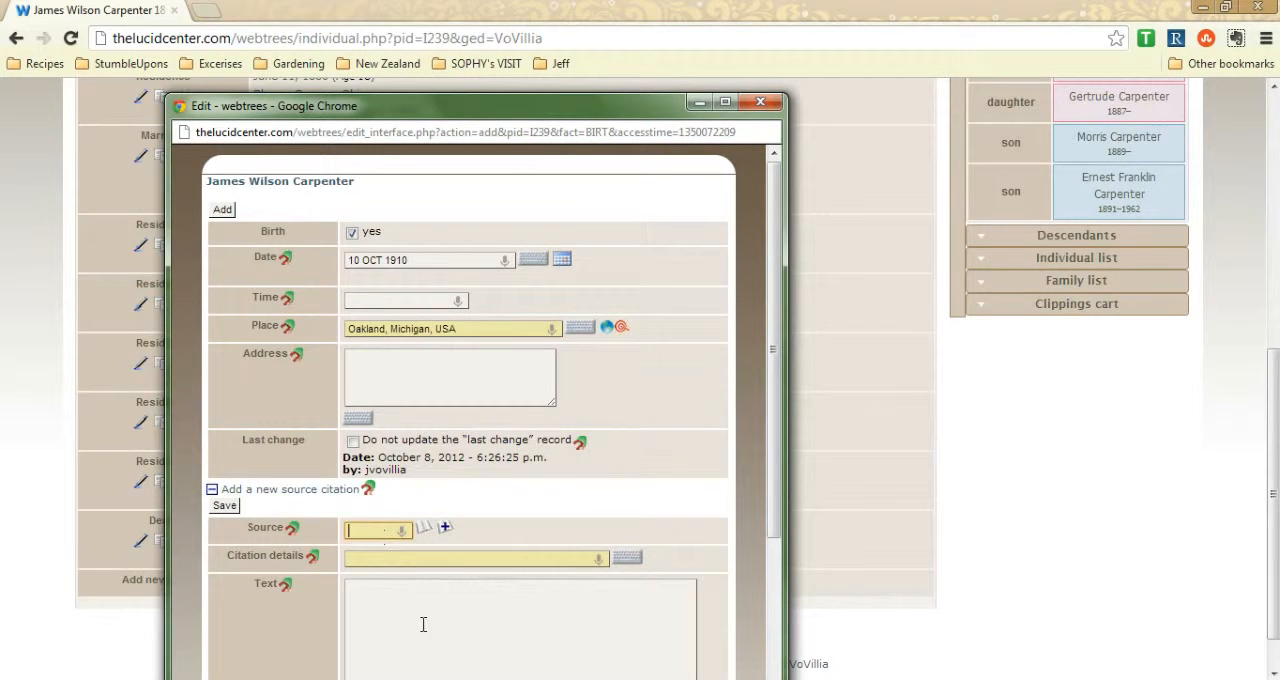
text(michigan)
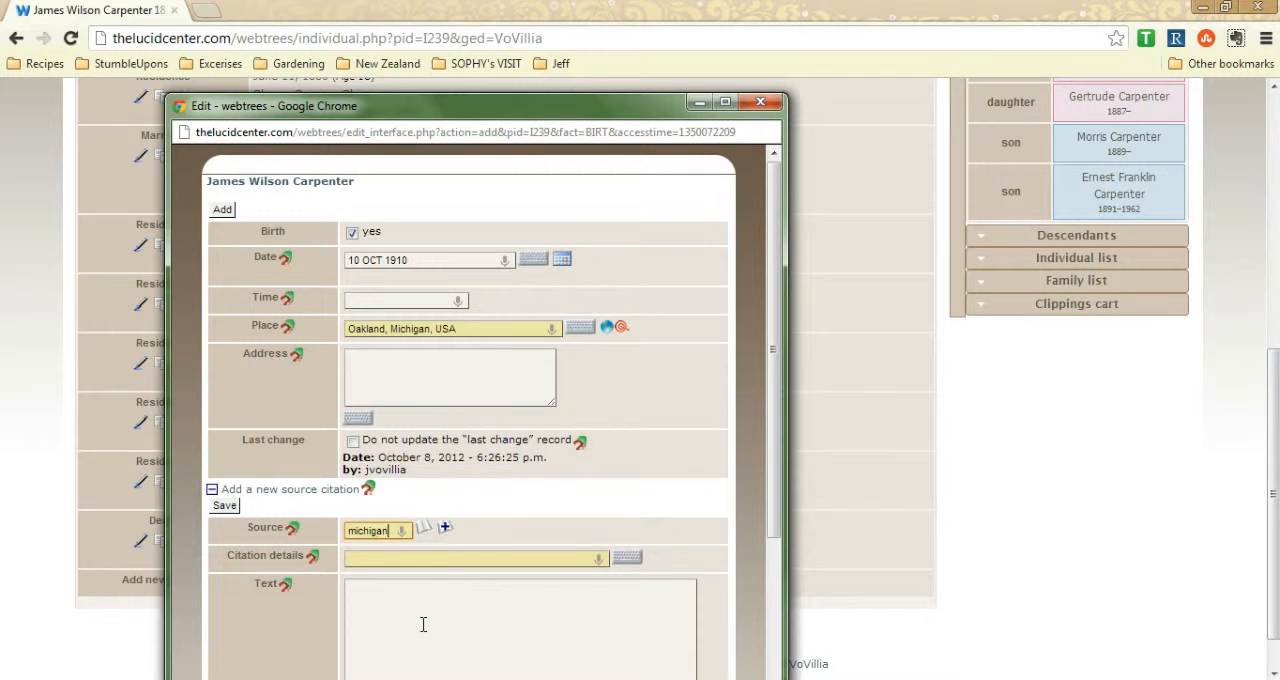
text(S66)
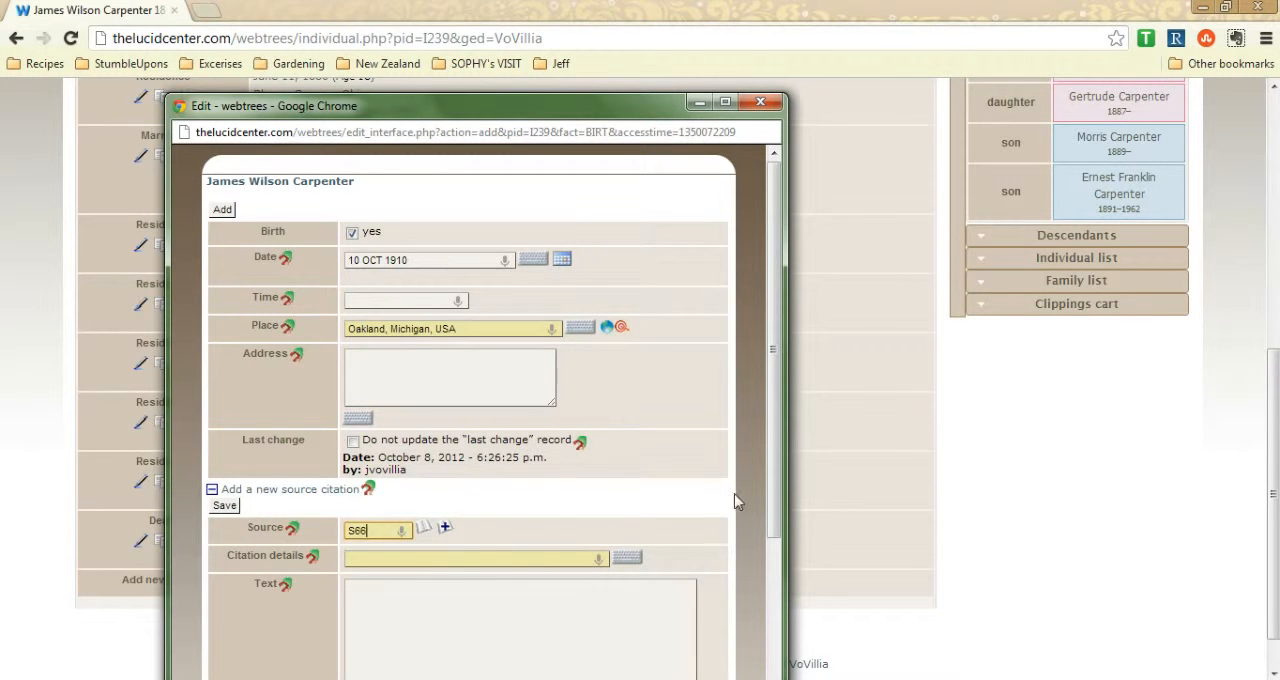
scroll(down, 3)
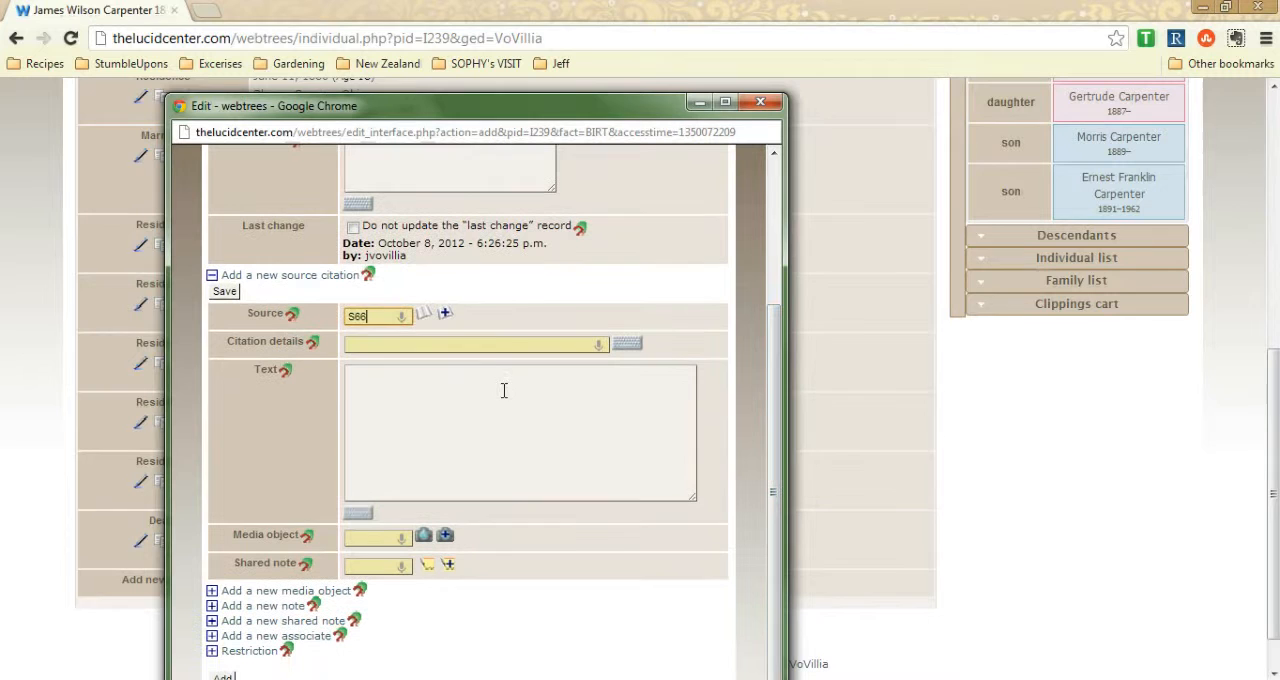
Visit the citation Text and Media object fields, then close the edit window
click(520, 432)
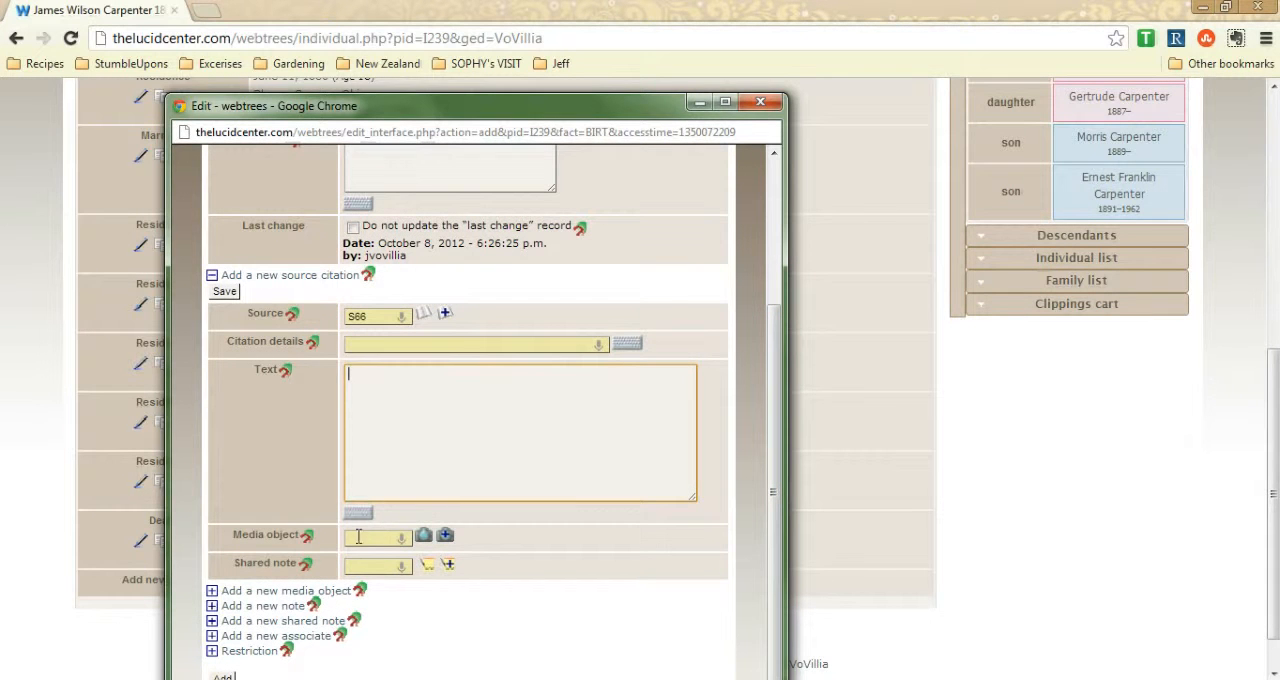
click(378, 536)
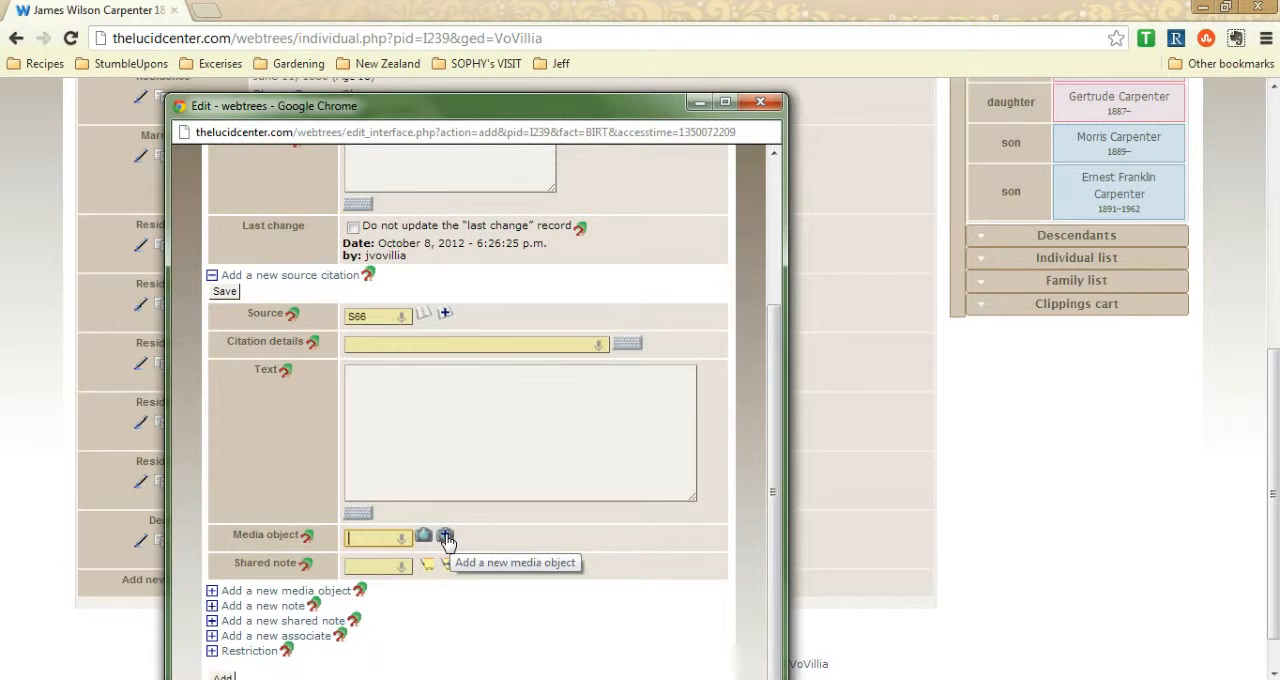
mouse_move(464, 112)
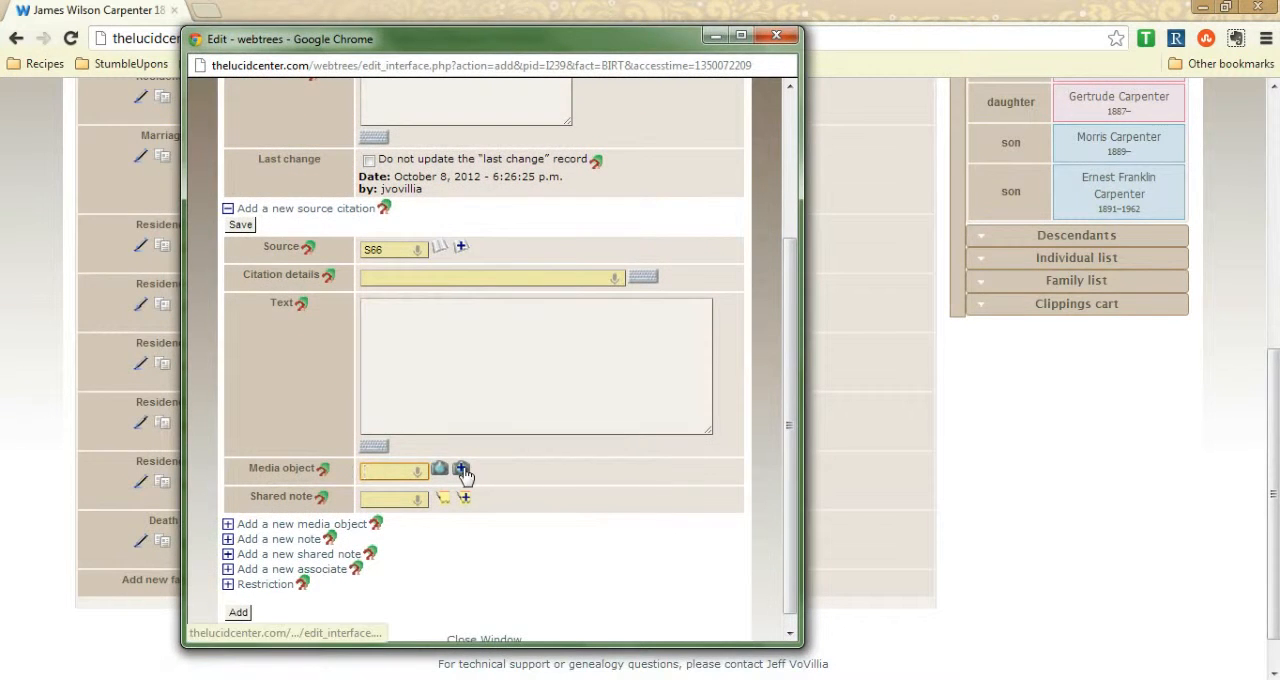
mouse_move(648, 536)
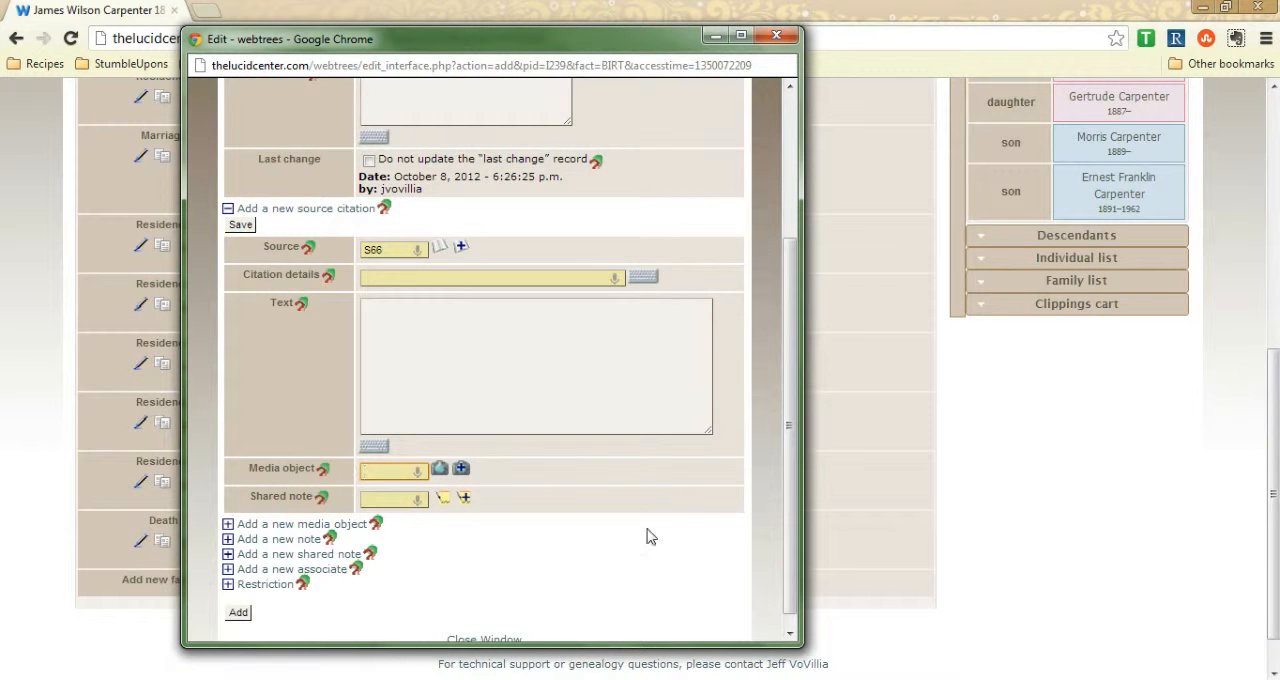
scroll(down, 3)
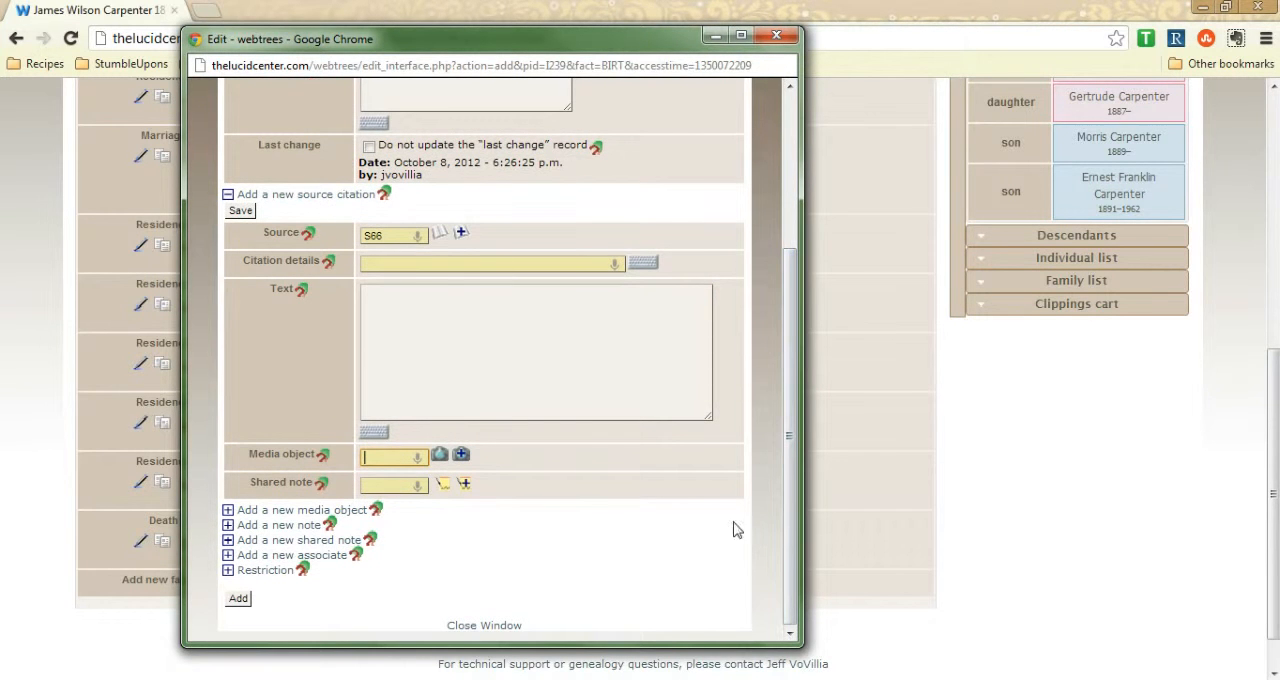
click(484, 624)
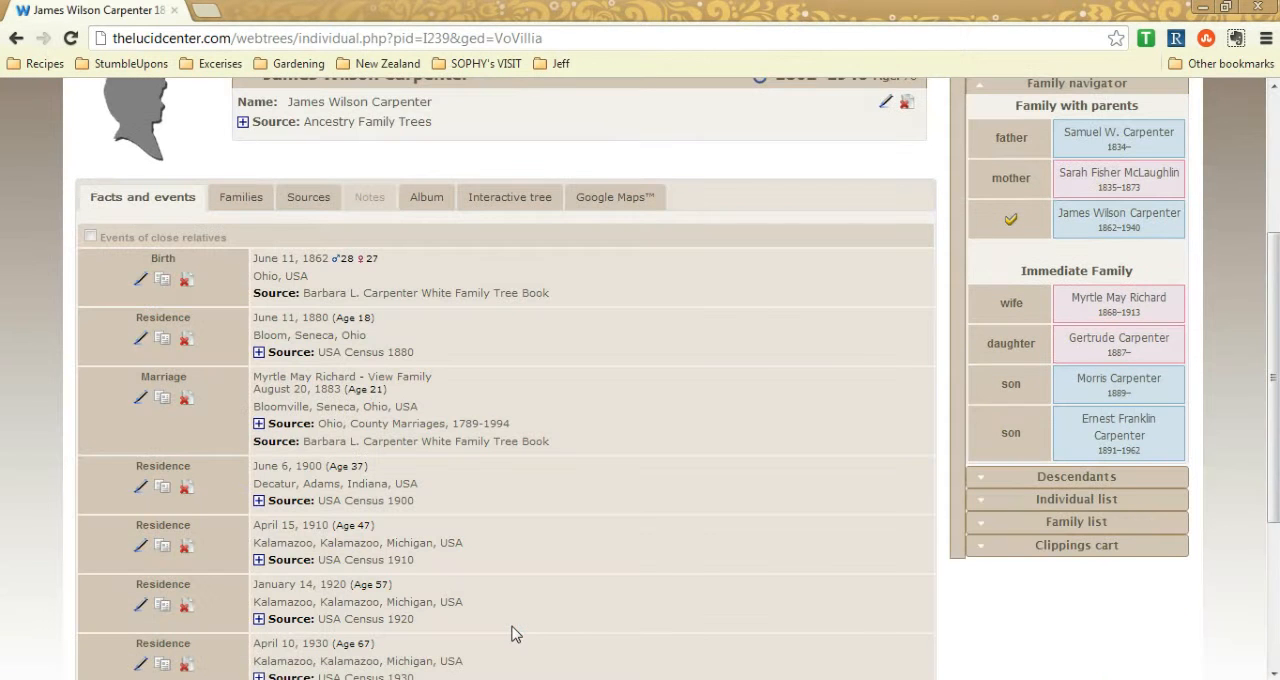
scroll(down, 3)
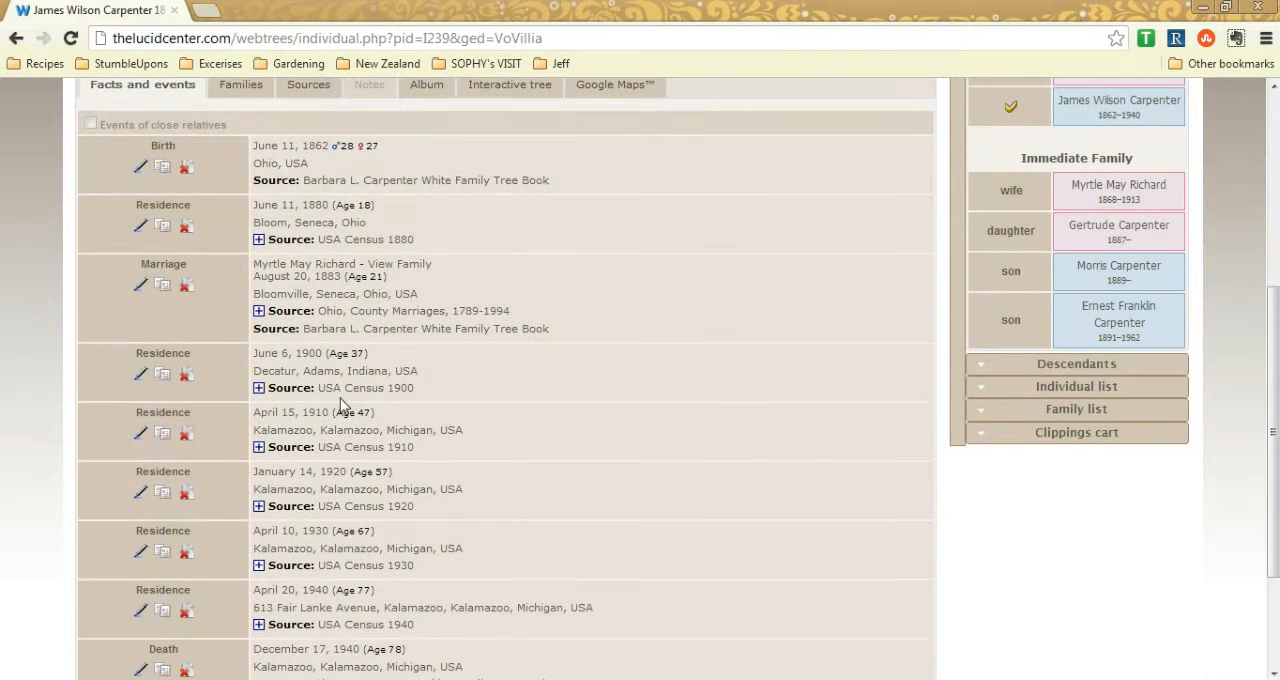
mouse_move(500, 400)
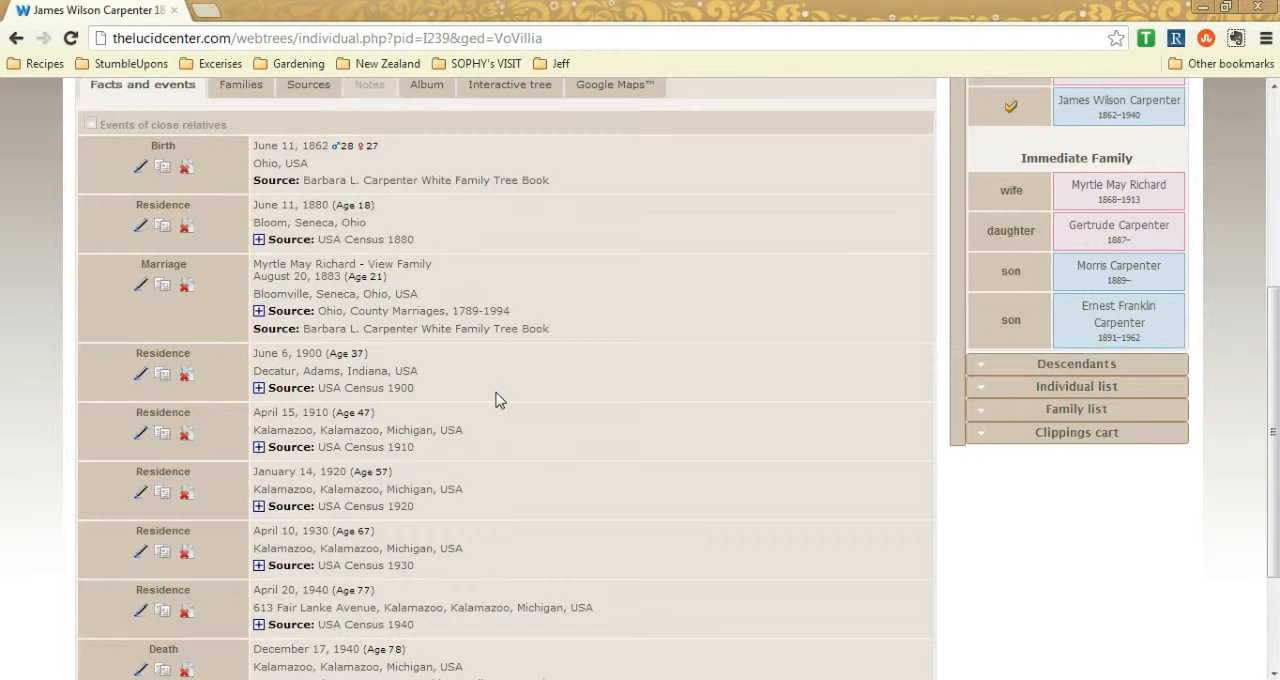
mouse_move(360, 188)
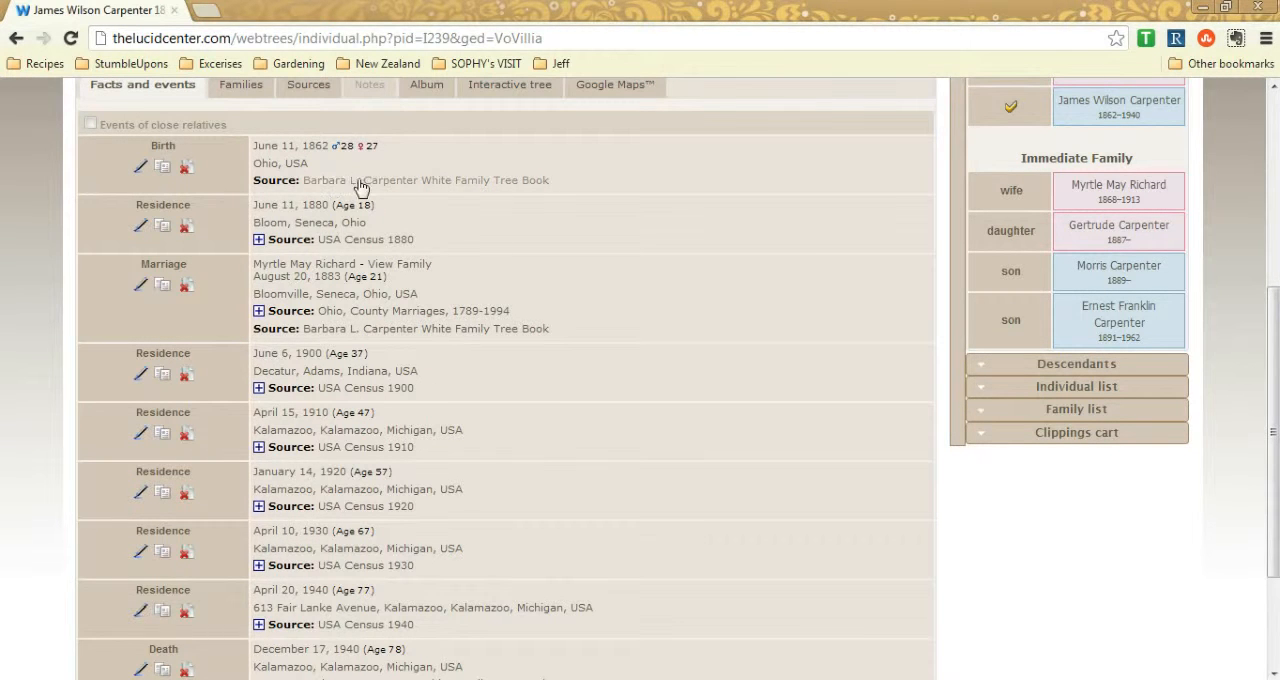
mouse_move(518, 232)
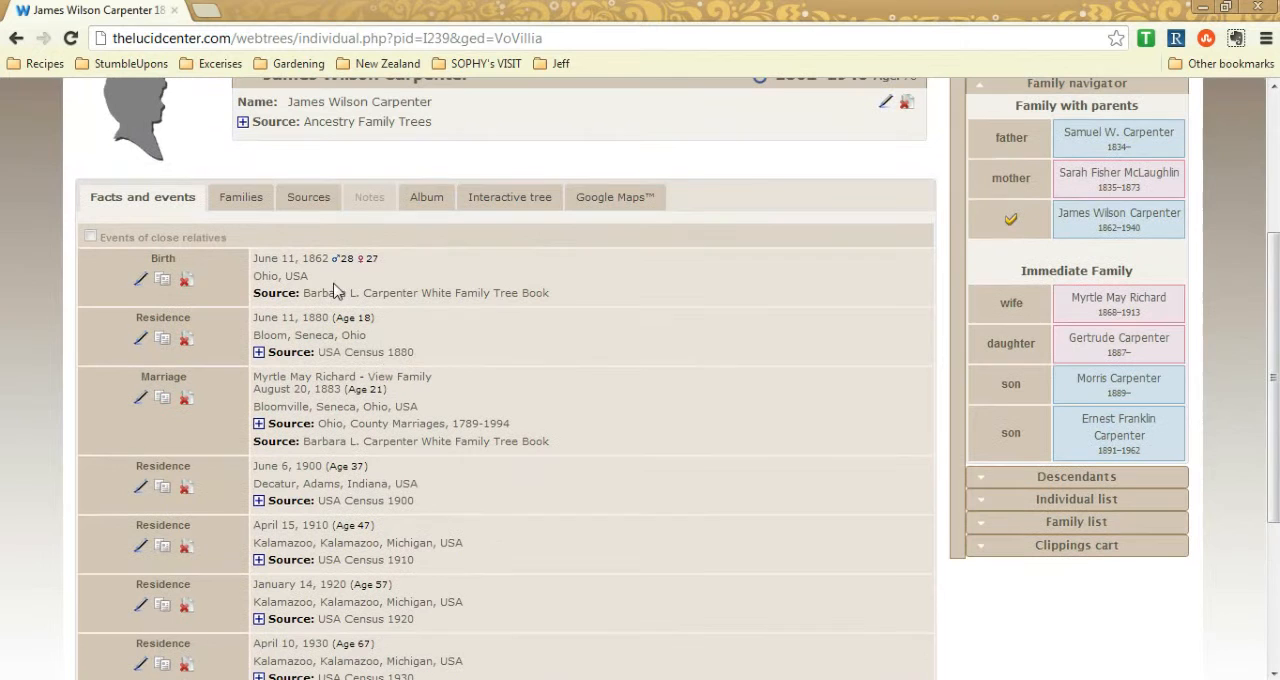
mouse_move(408, 320)
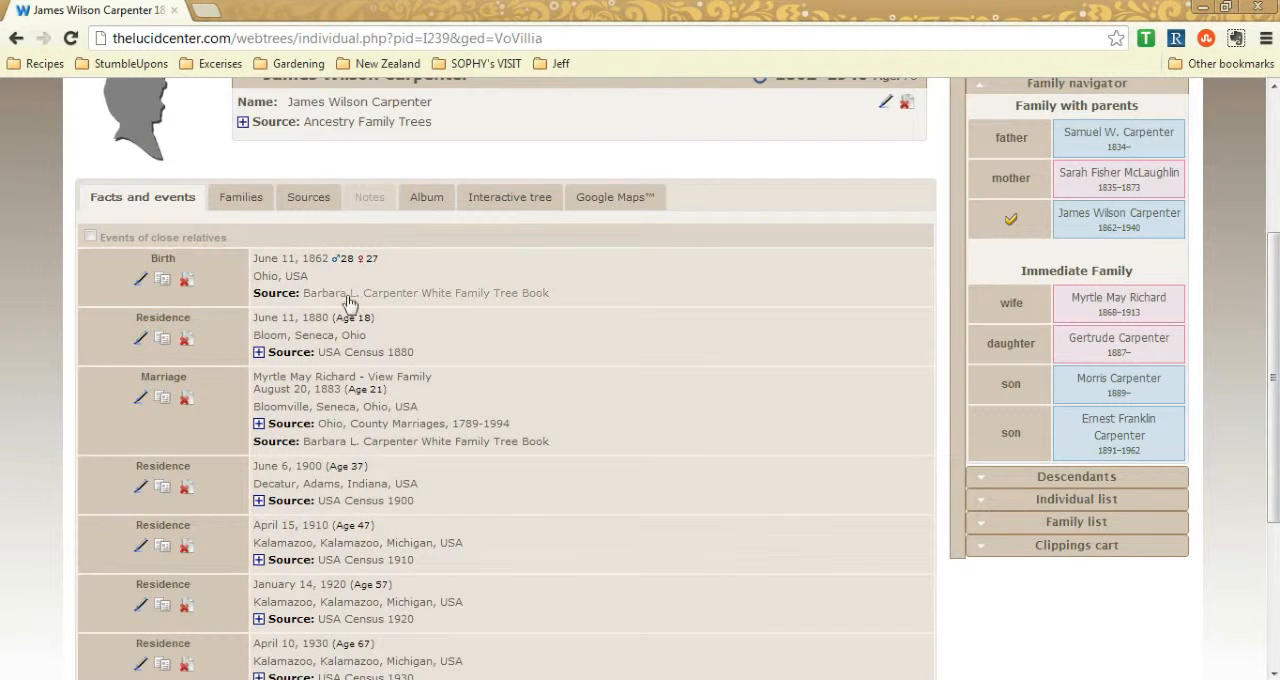
mouse_move(536, 330)
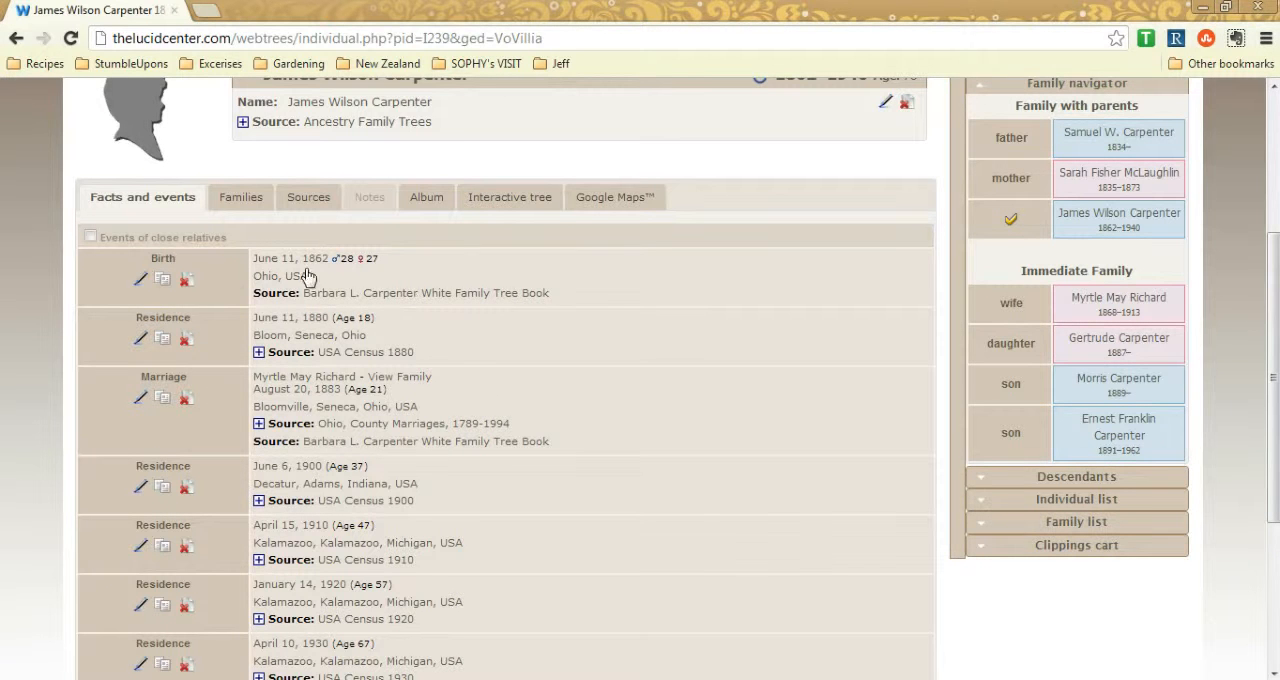
mouse_move(482, 276)
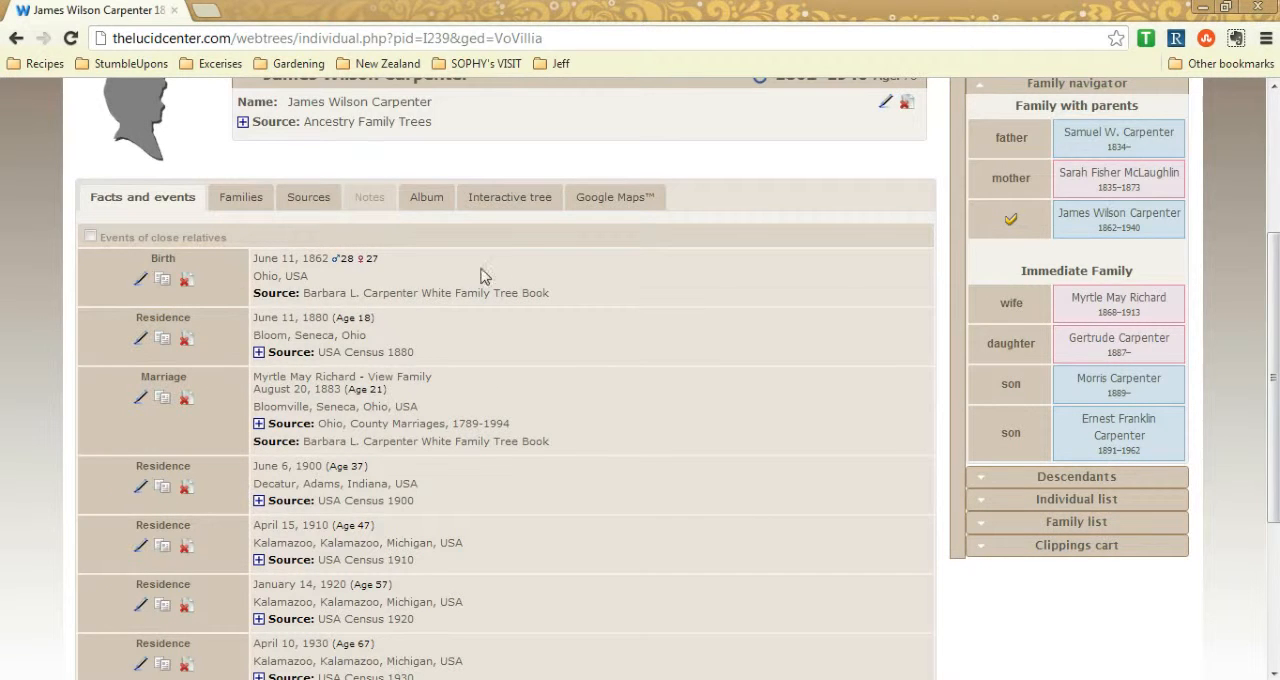
mouse_move(344, 406)
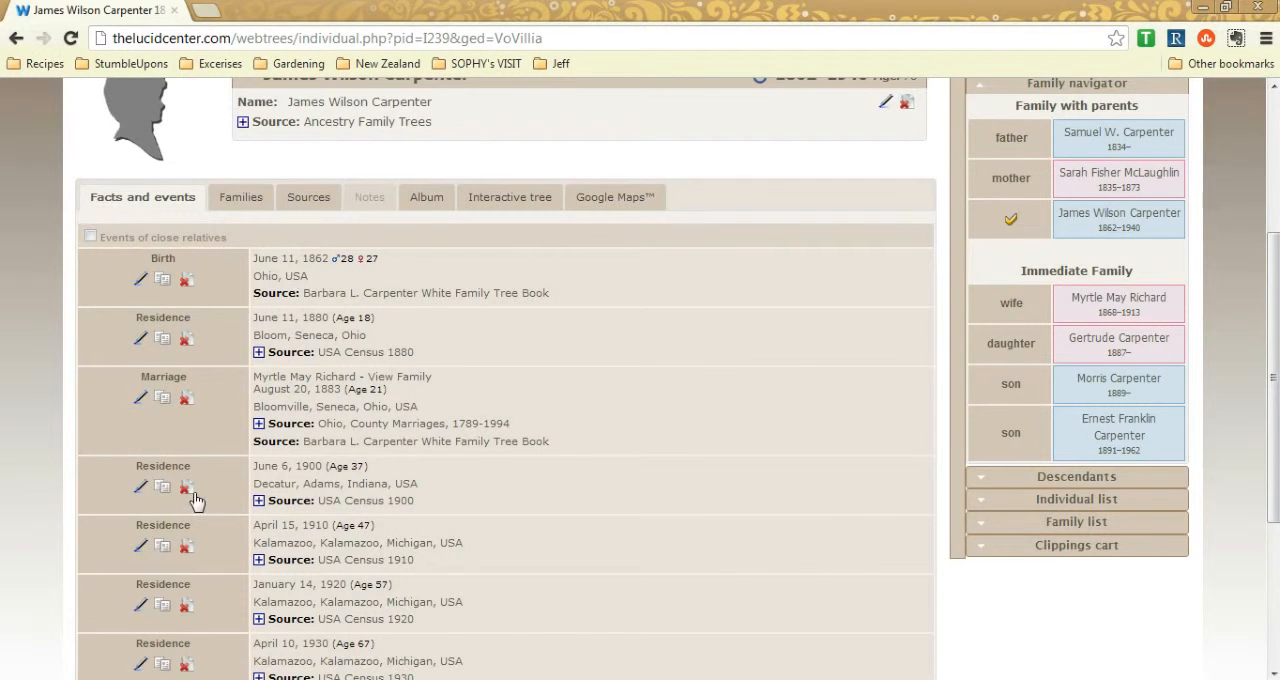
Show the Add new fact type list, scrolling through Property, Religion and Residence
scroll(down, 3)
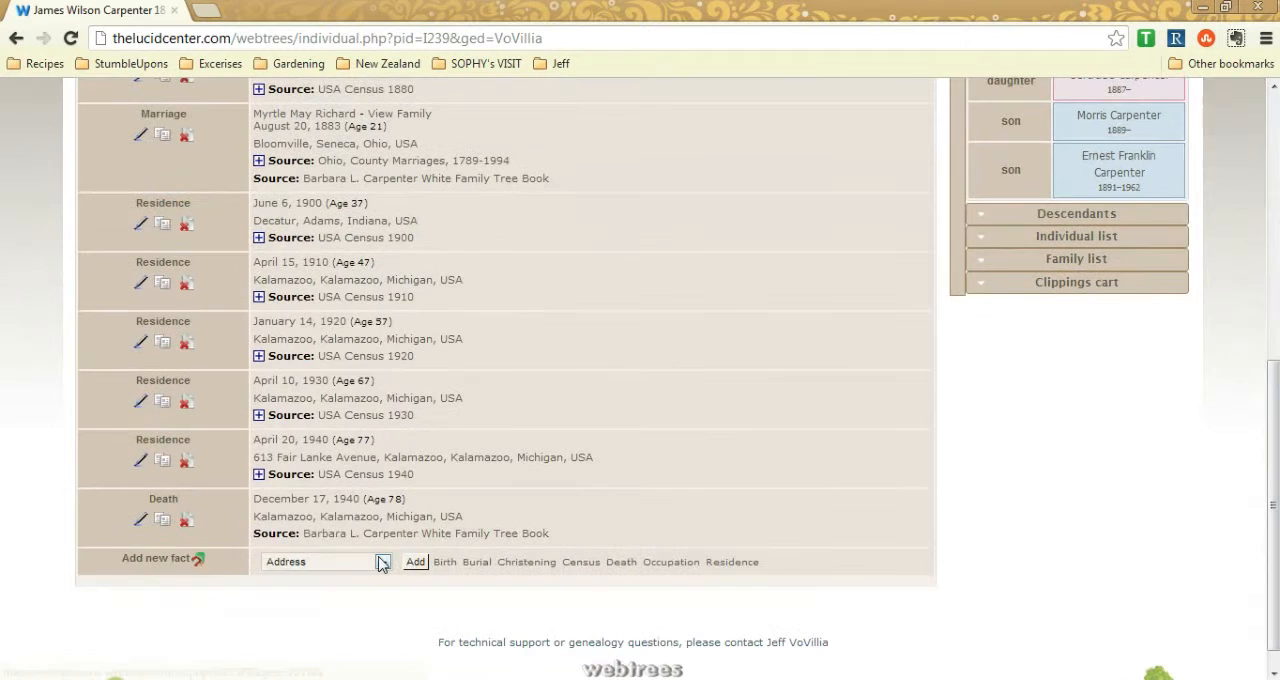
click(382, 560)
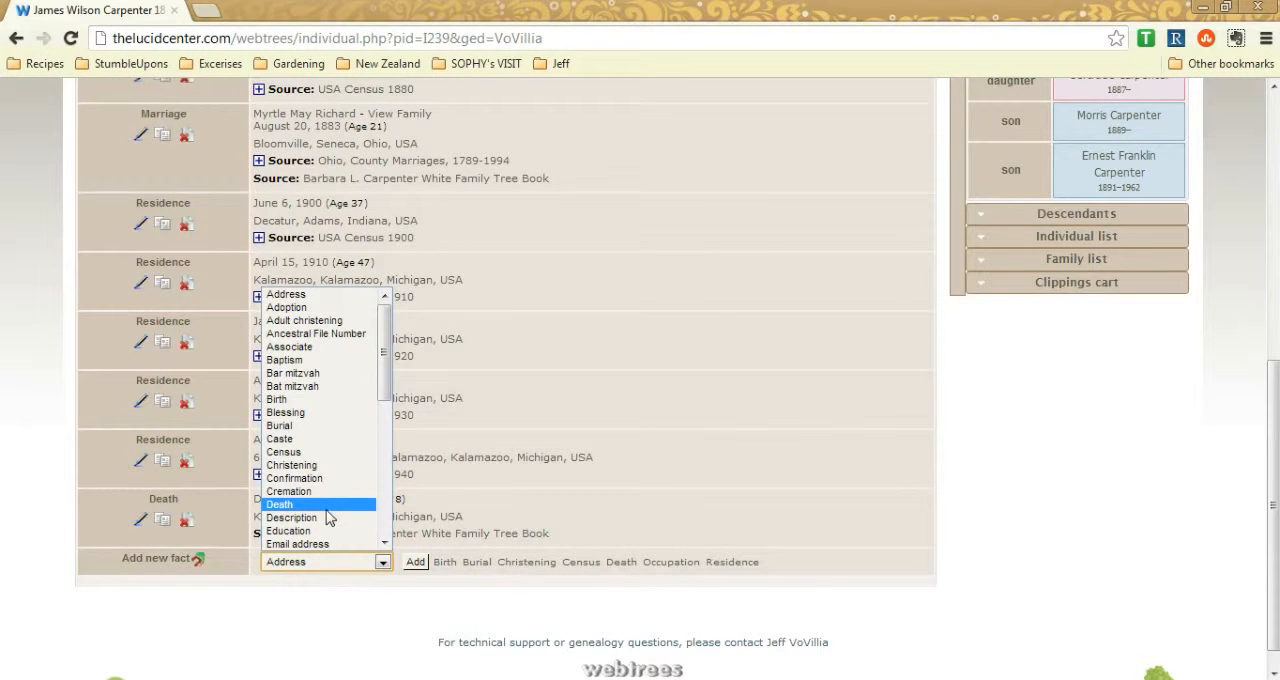
mouse_move(276, 400)
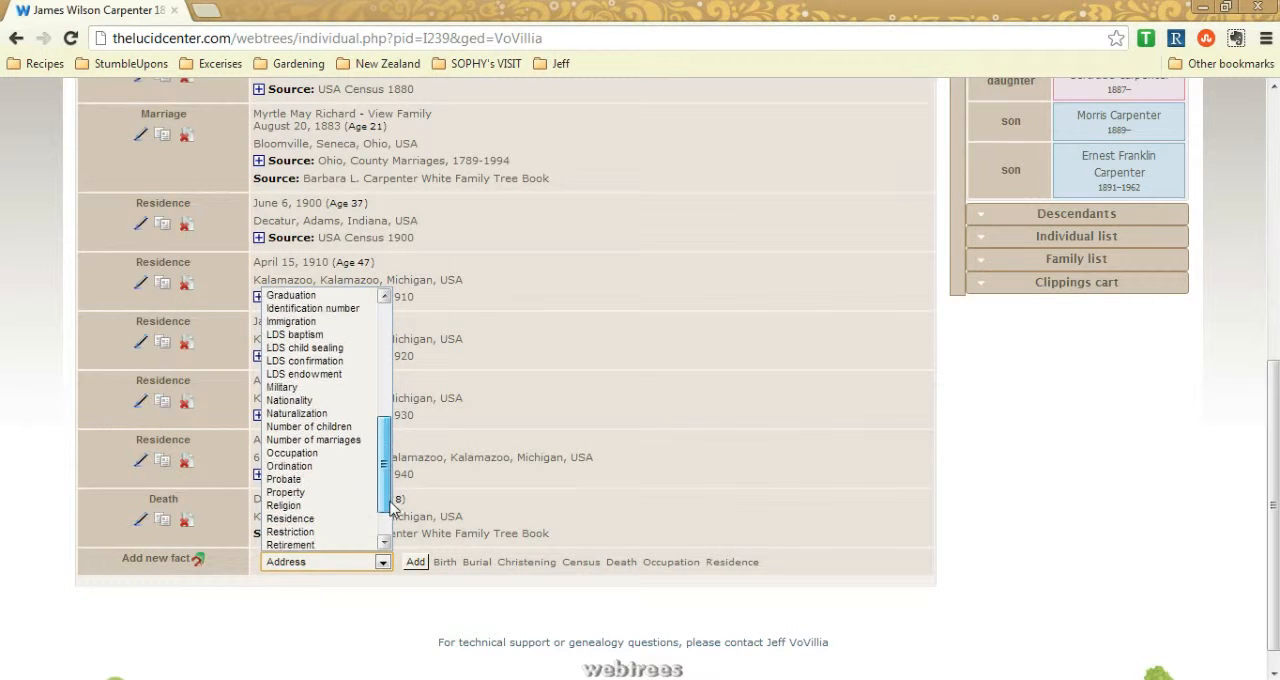
scroll(down, 3)
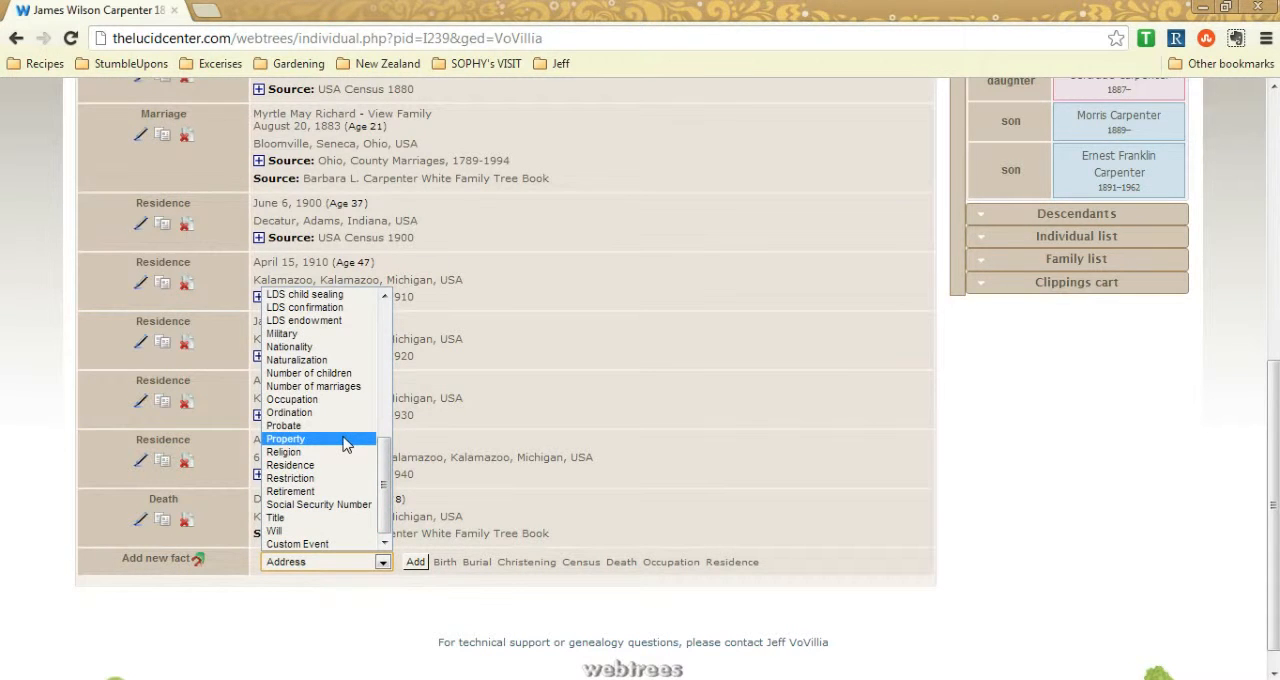
mouse_move(330, 584)
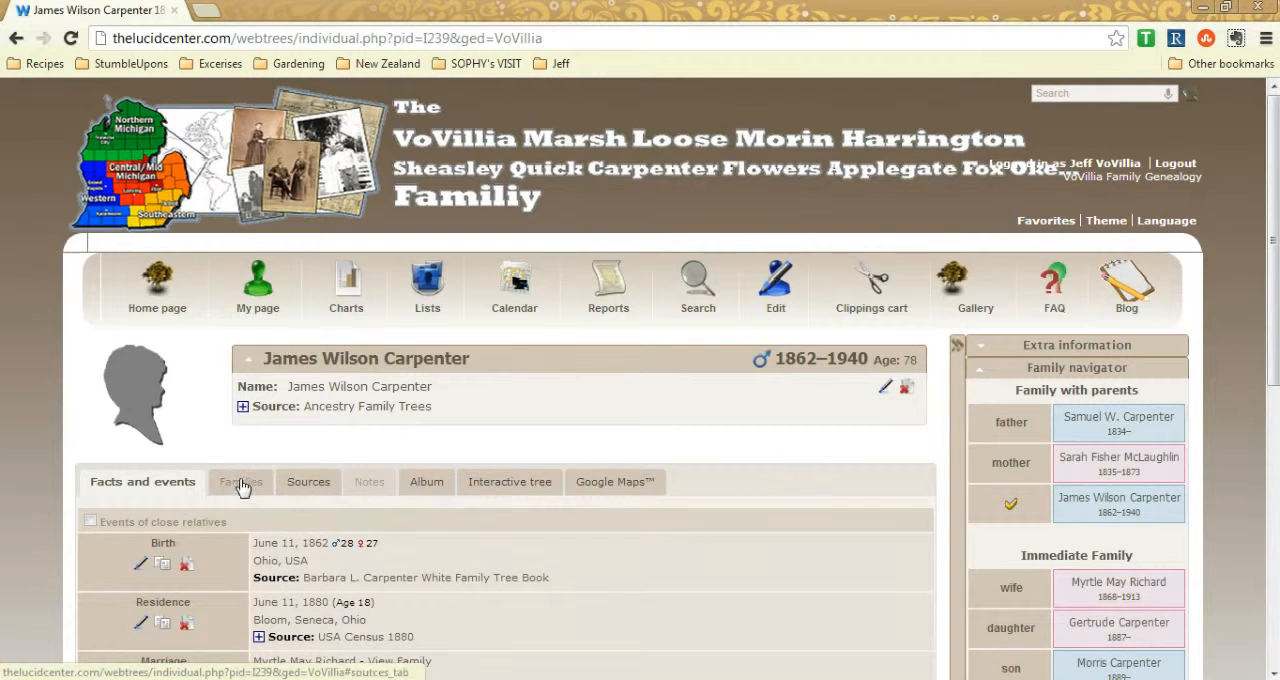
From his interactive tree, go to John Carpenter (1750–1828)'s individual page
click(240, 480)
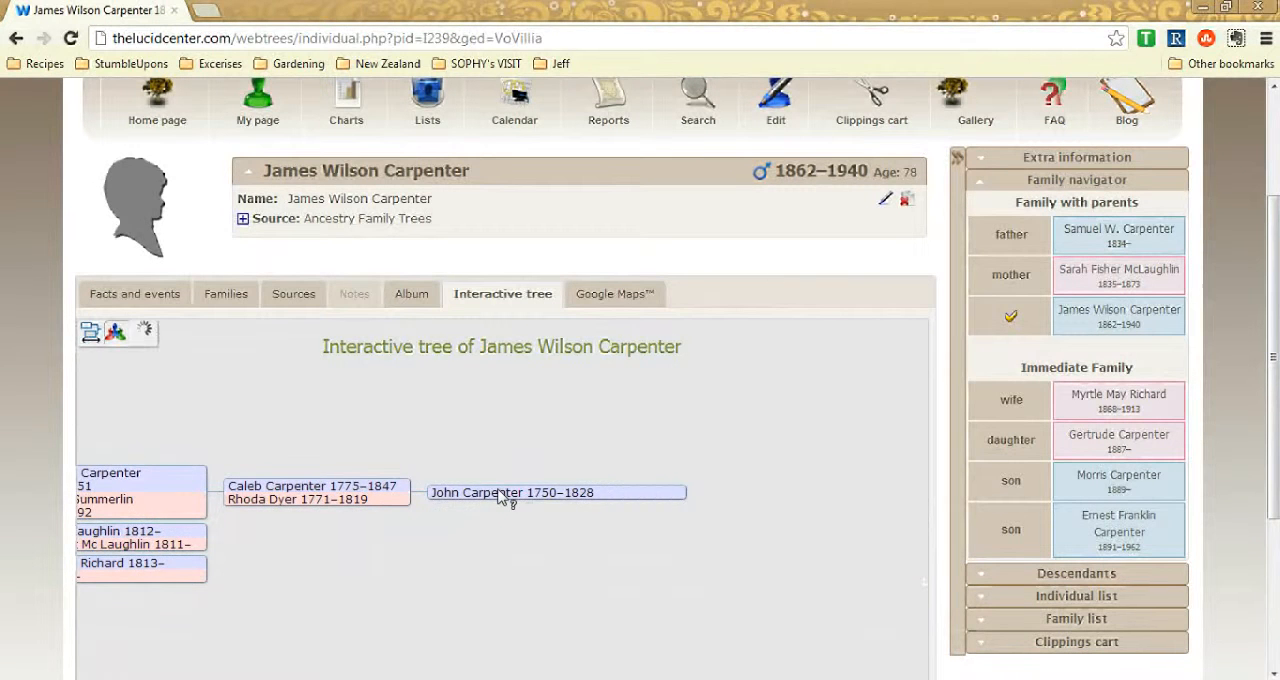
click(510, 492)
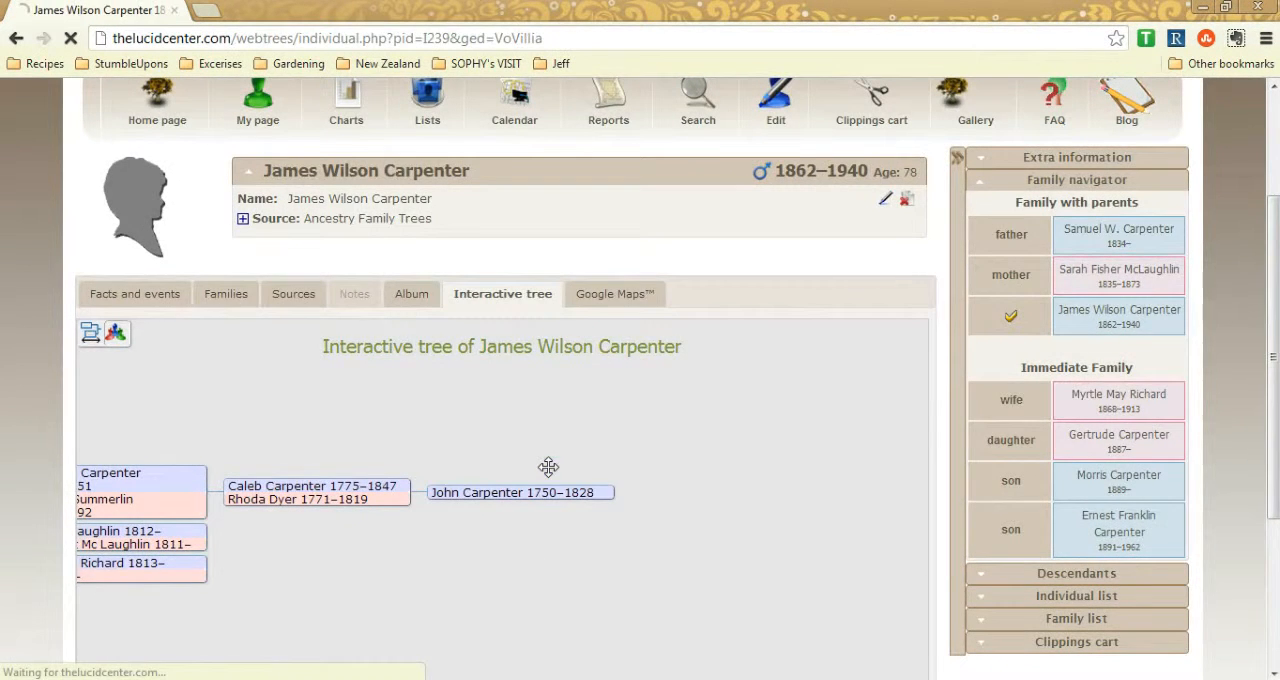
click(518, 492)
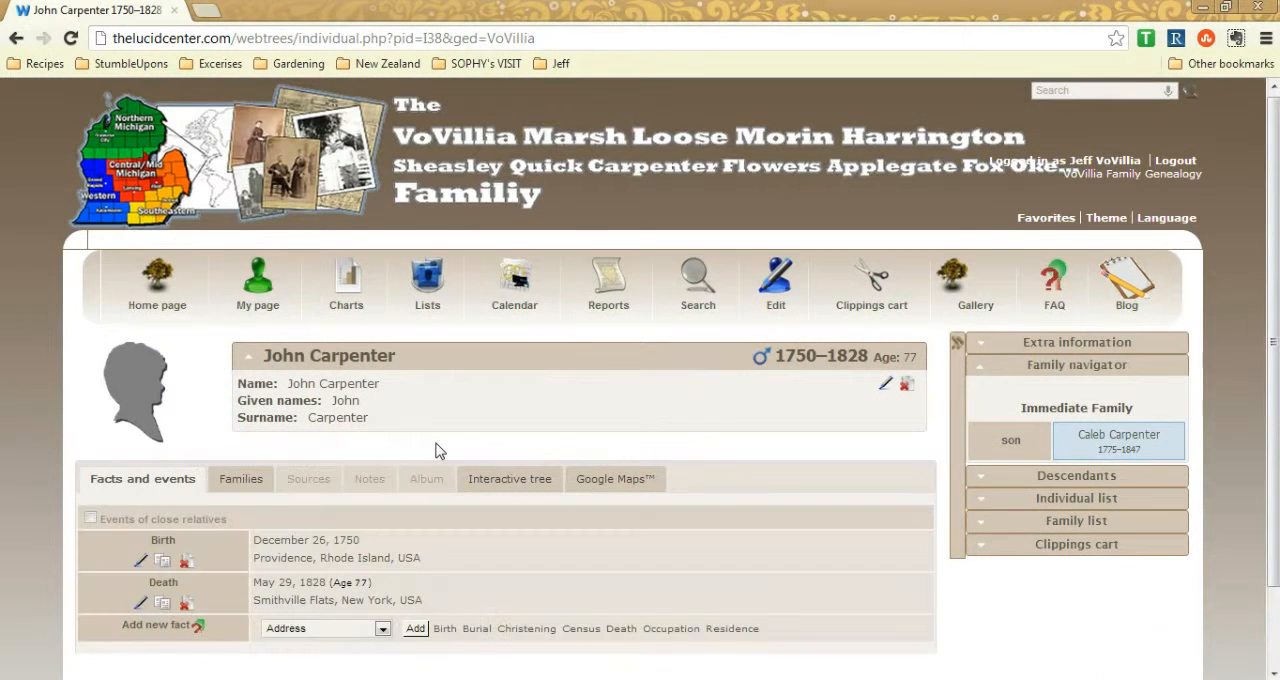
Edit John Carpenter's birth fact, 26 DEC 1750 in Providence, Rhode Island, USA
scroll(down, 3)
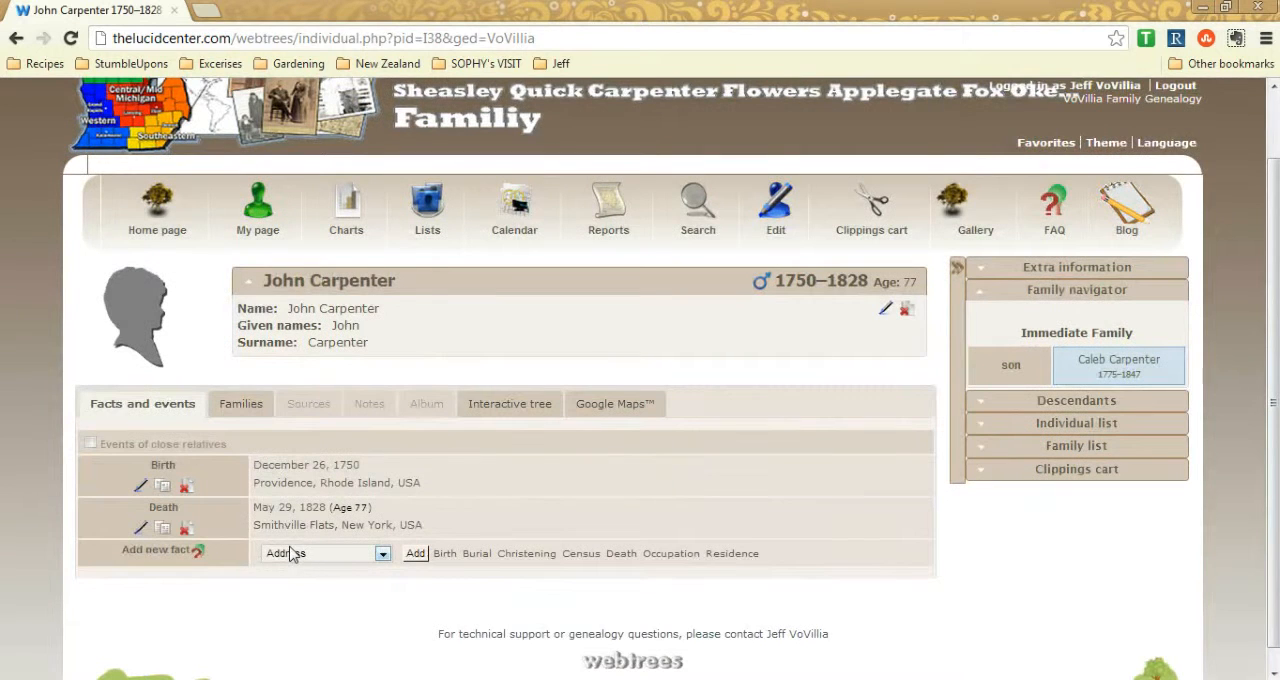
mouse_move(262, 568)
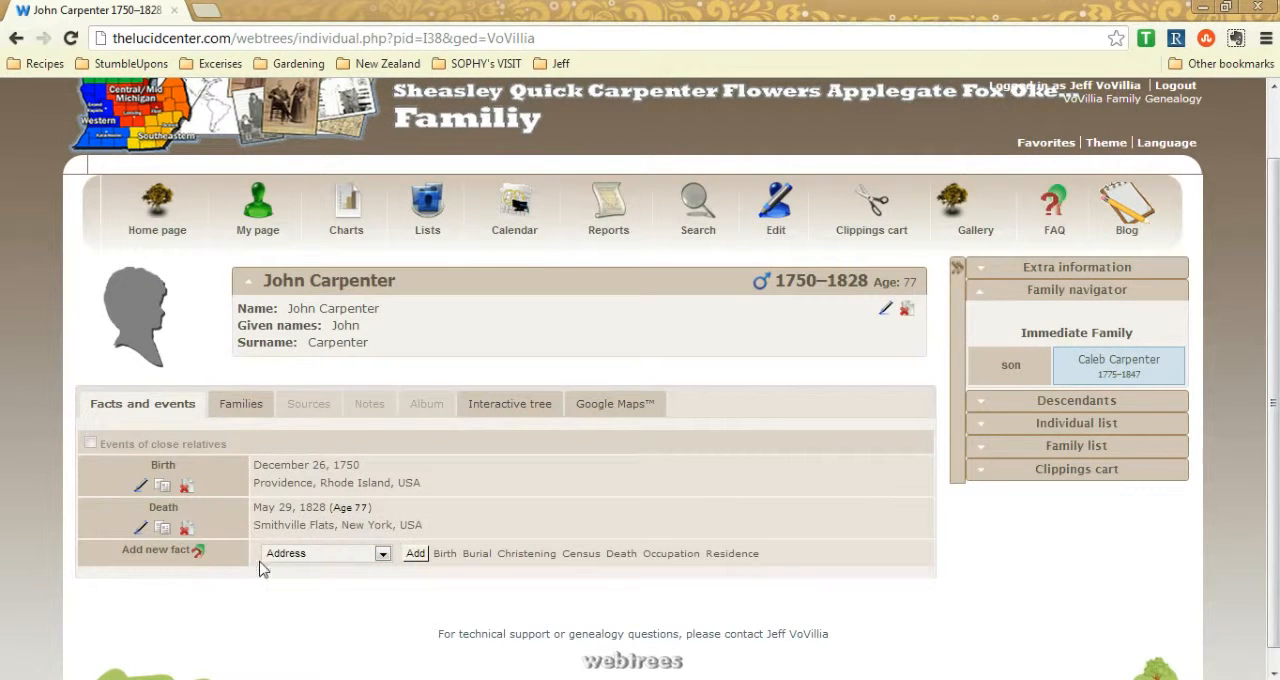
mouse_move(308, 456)
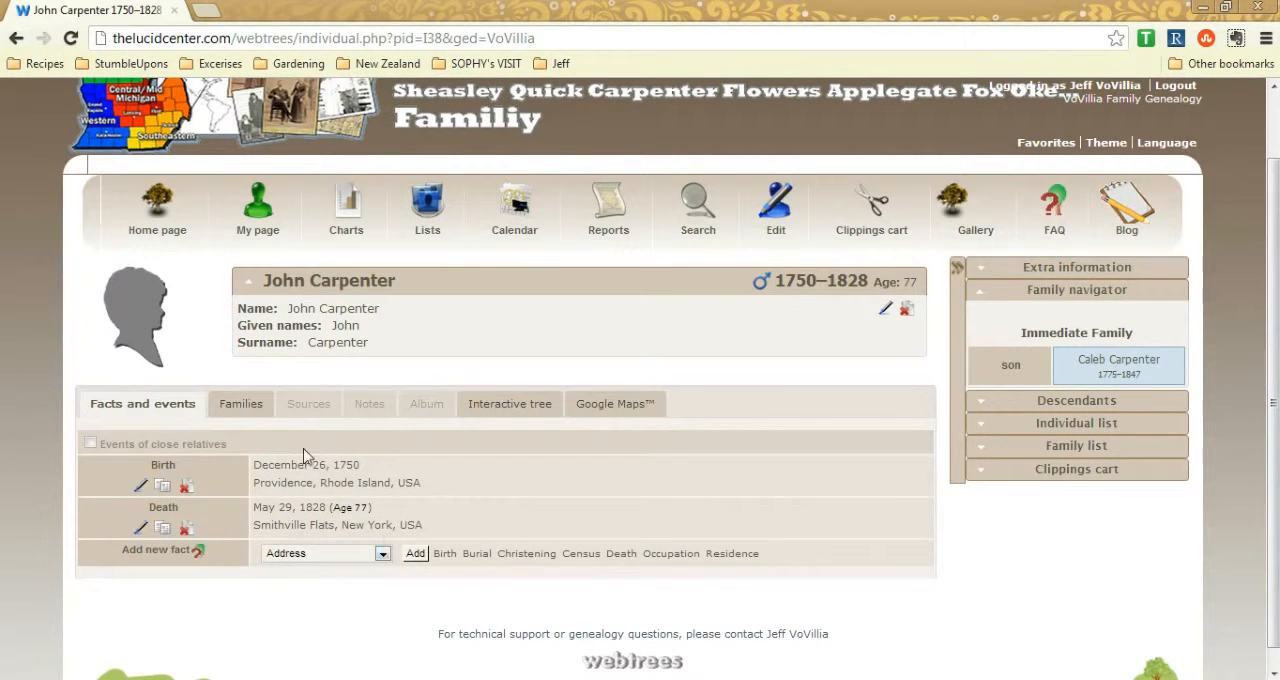
mouse_move(304, 524)
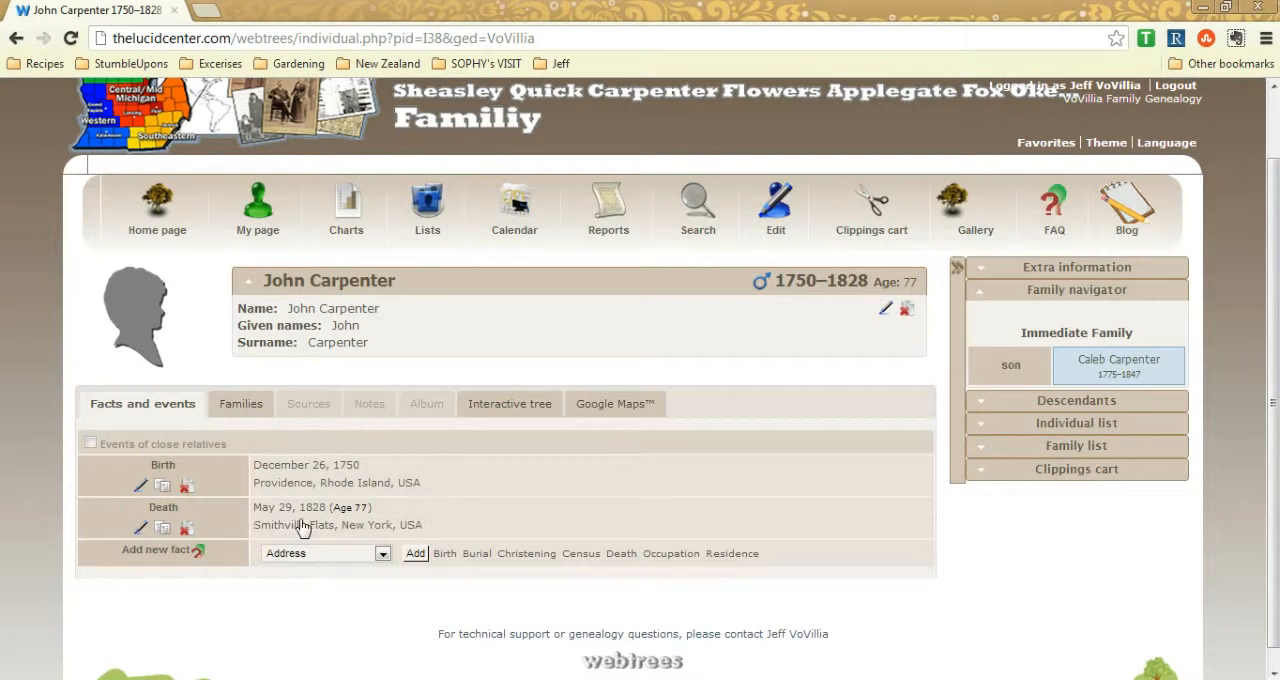
click(140, 484)
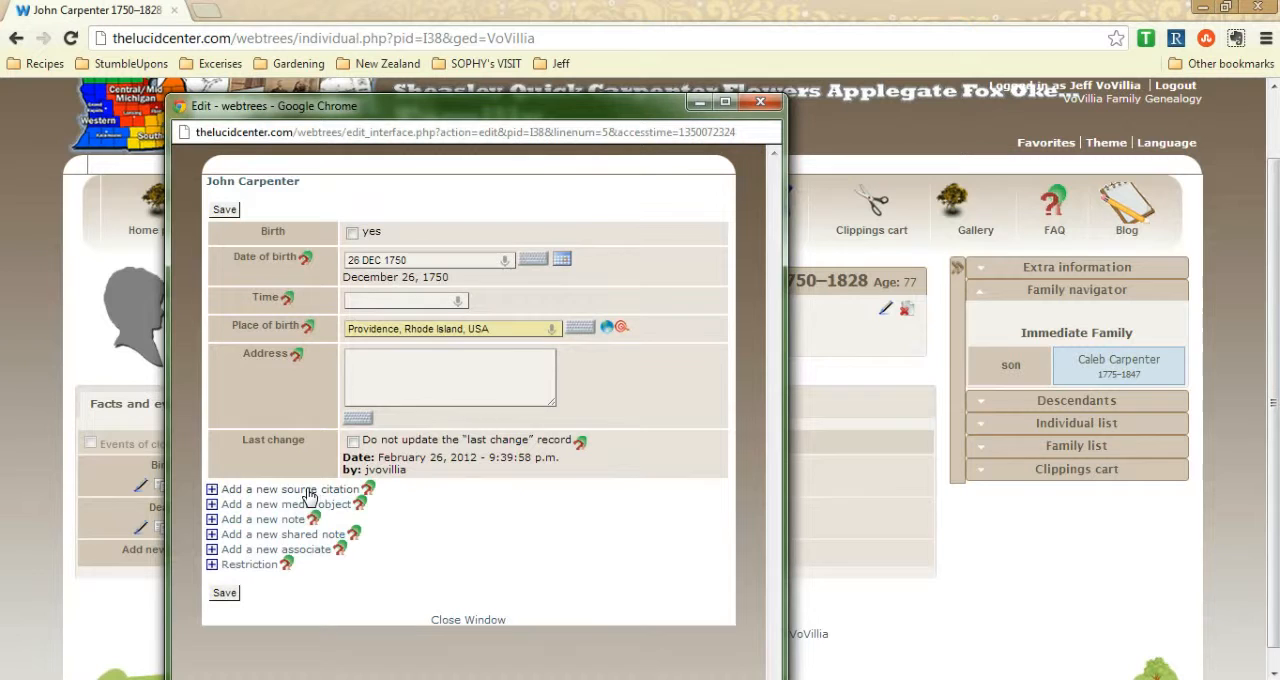
mouse_move(468, 620)
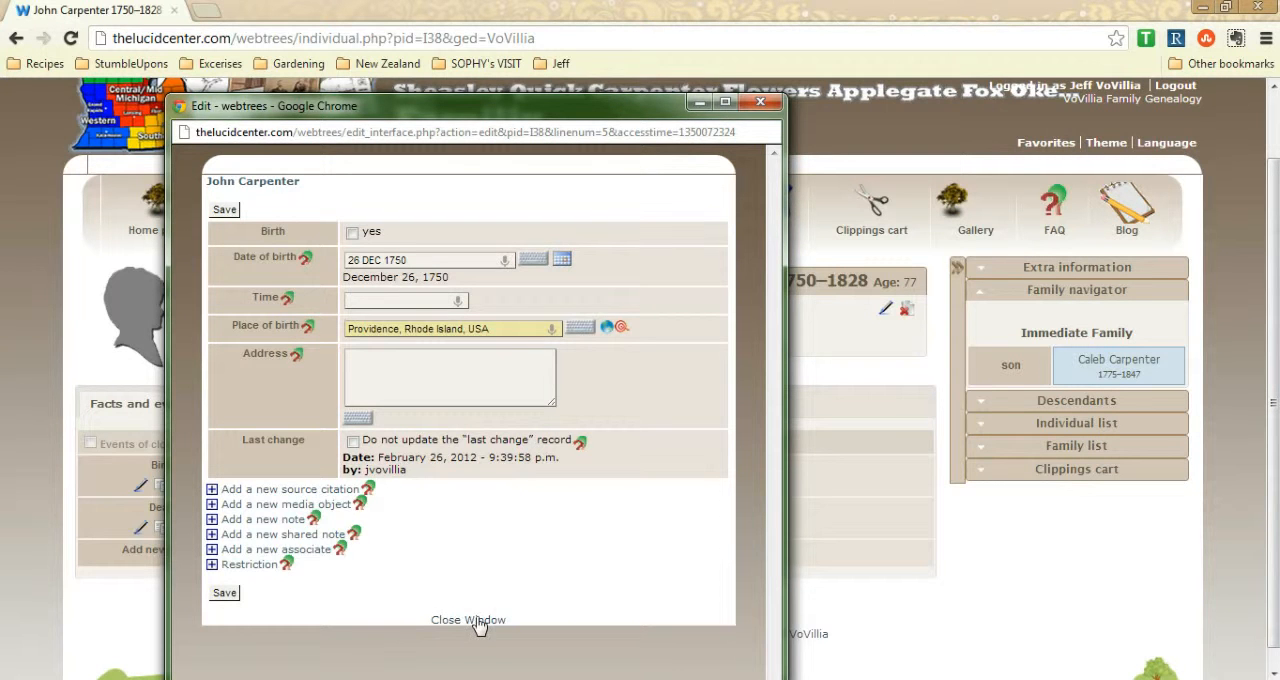
Close the birth edit window without saving changes
click(468, 620)
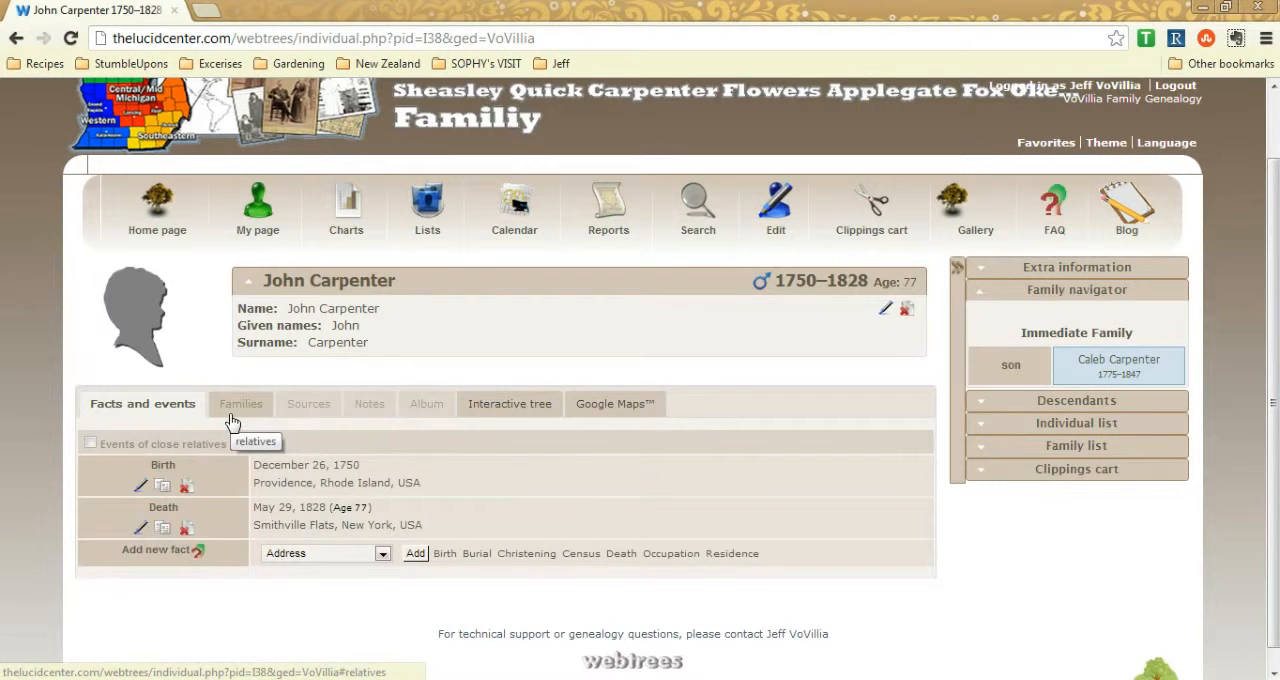
click(240, 404)
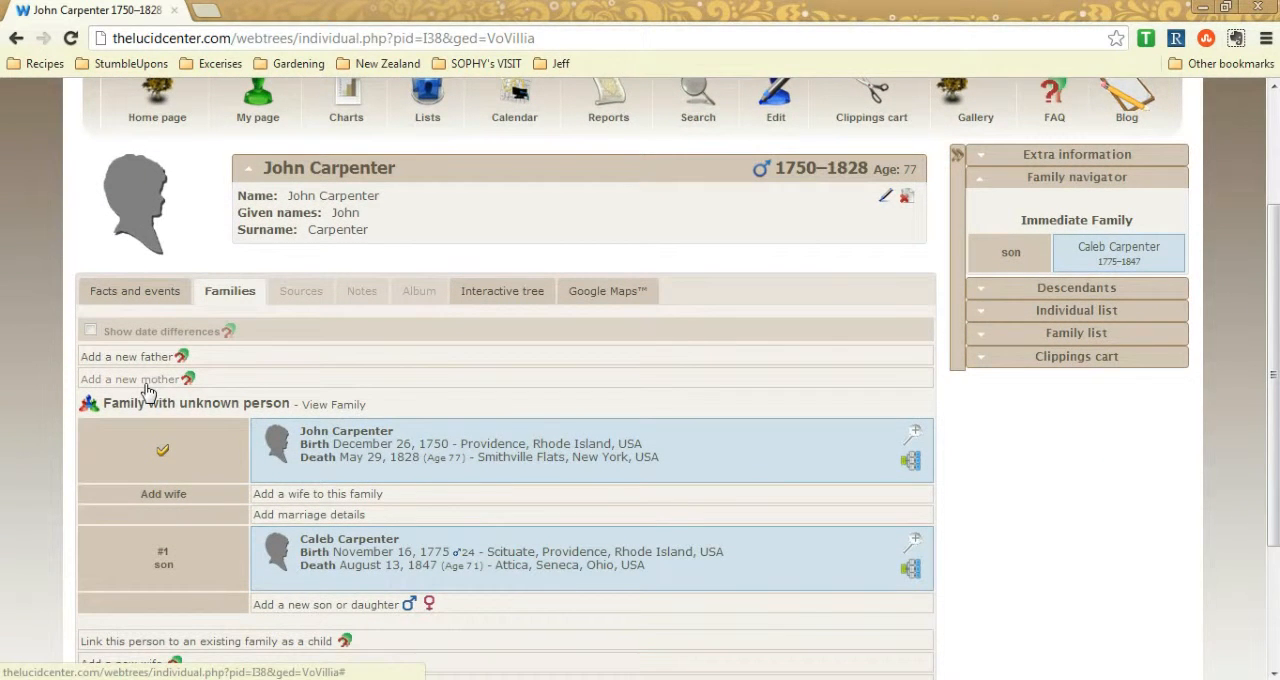
scroll(down, 3)
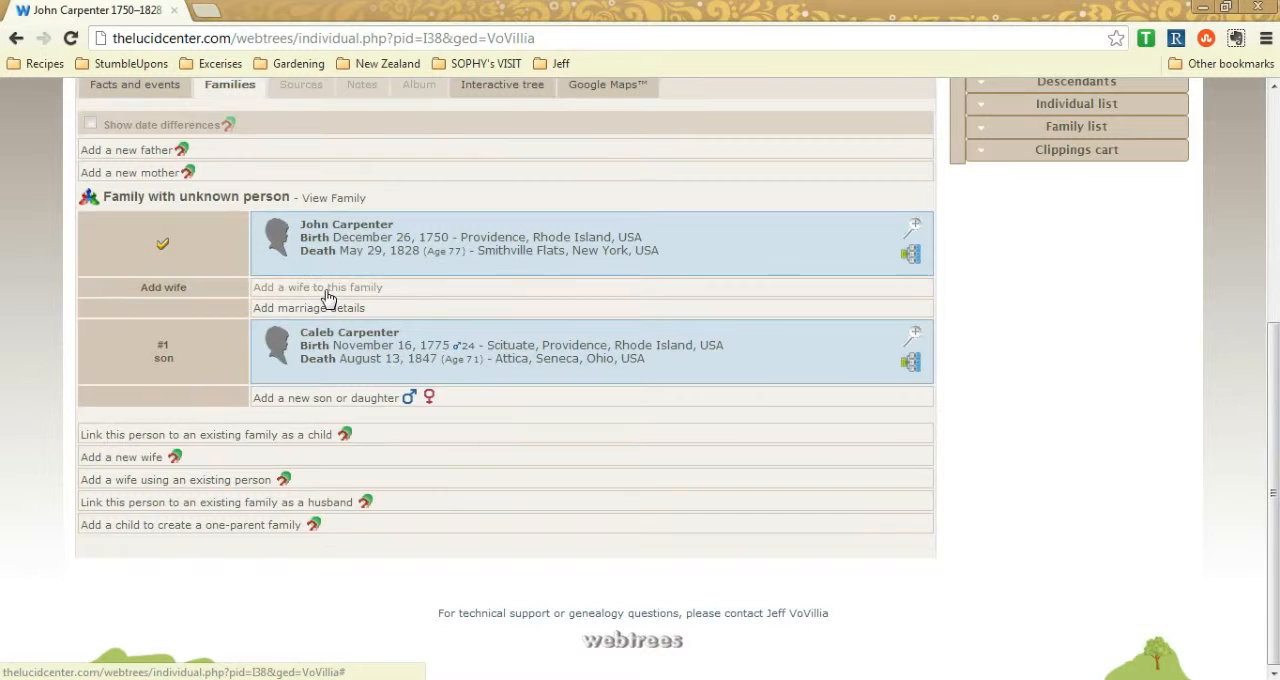
mouse_move(336, 398)
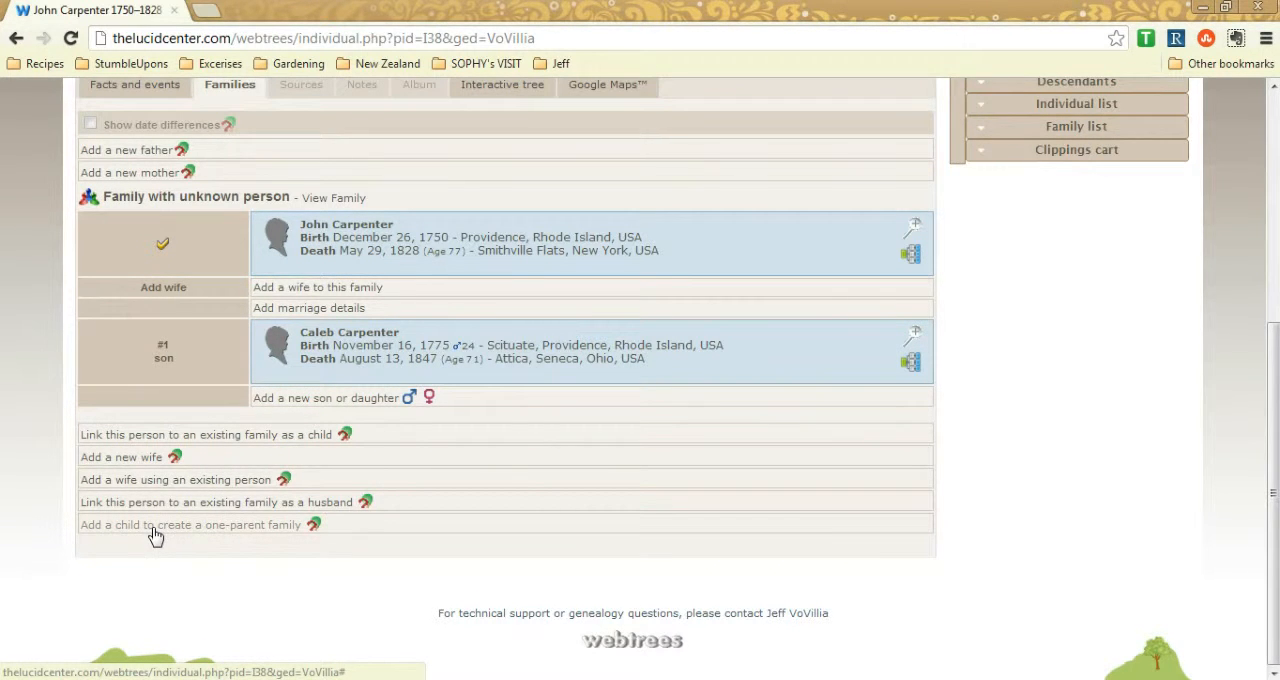
mouse_move(138, 484)
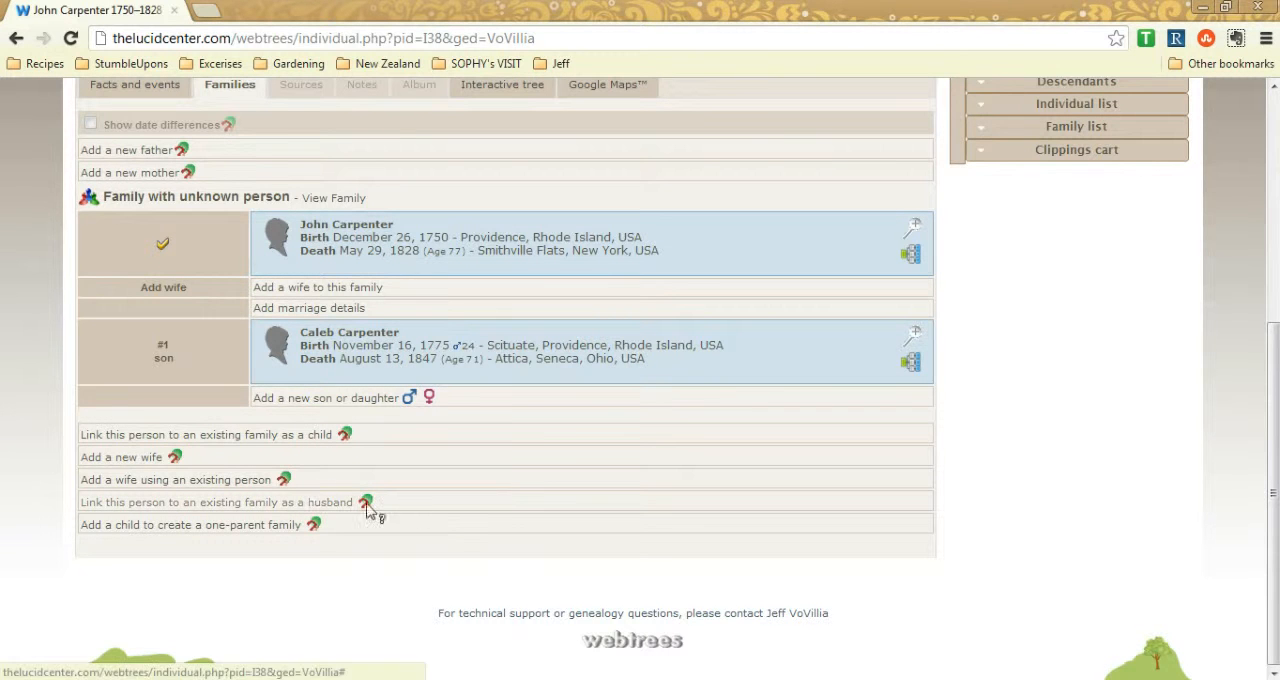
mouse_move(536, 518)
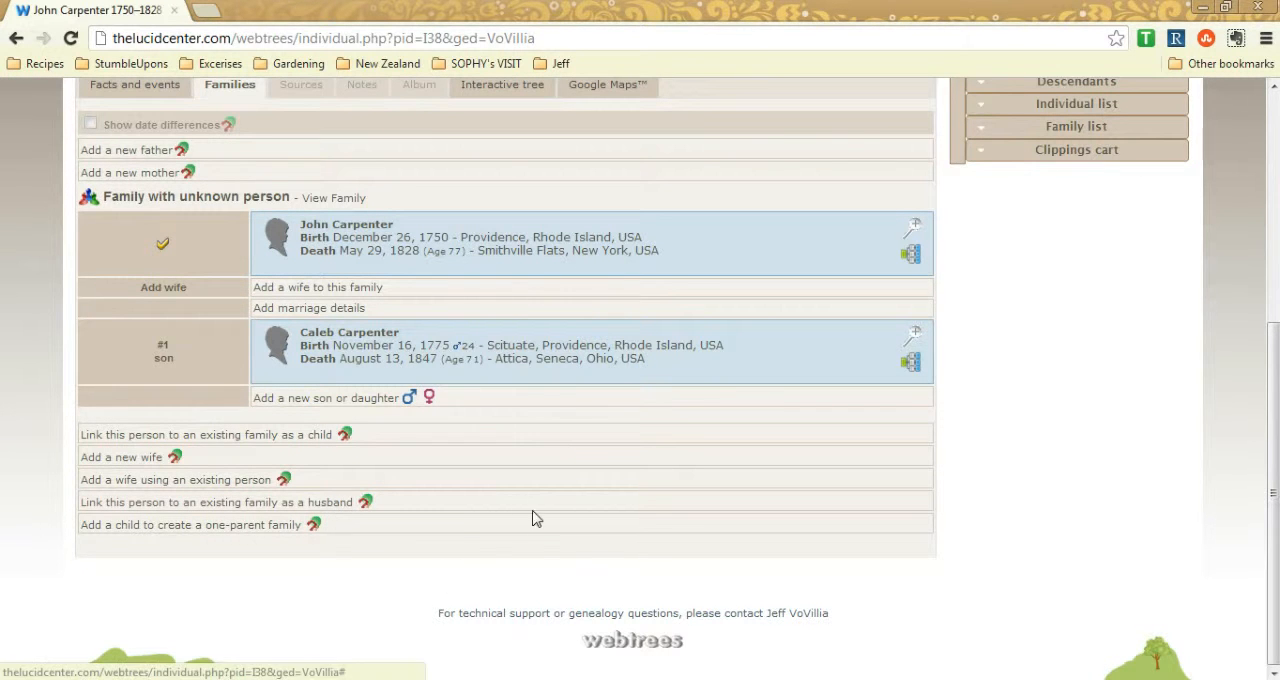
mouse_move(328, 548)
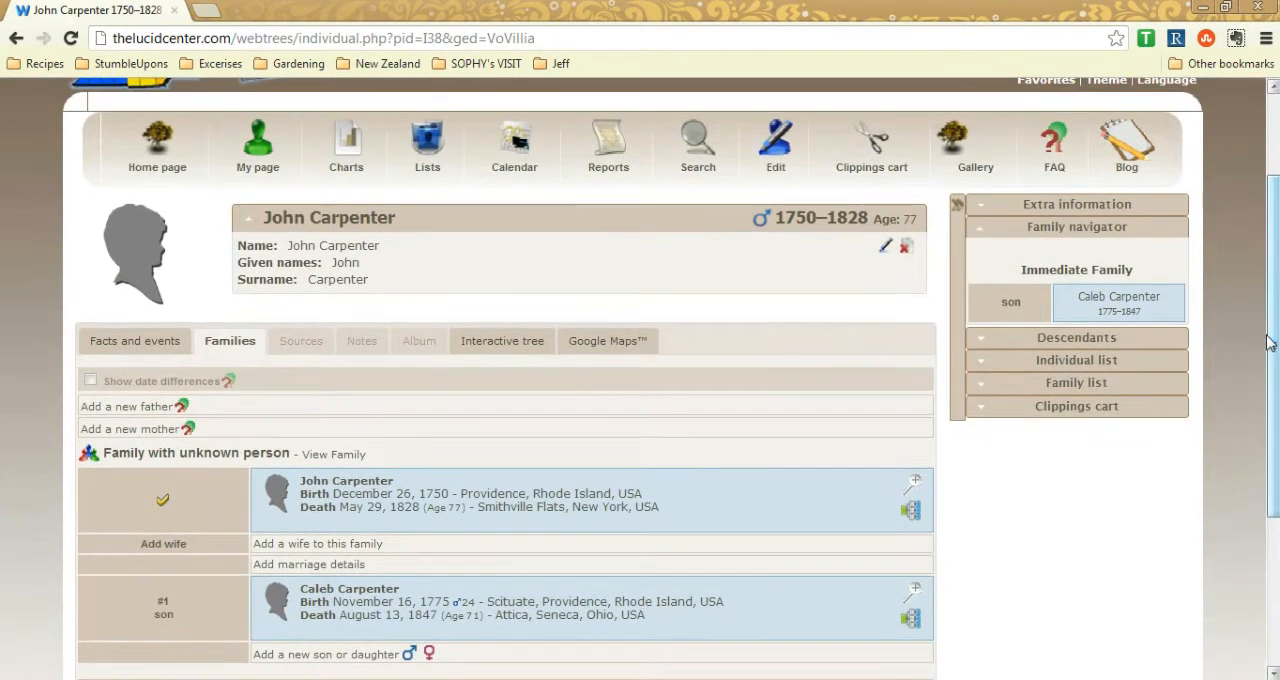
View John Carpenter's empty Album, return to Facts and events, then his Interactive tree
click(412, 340)
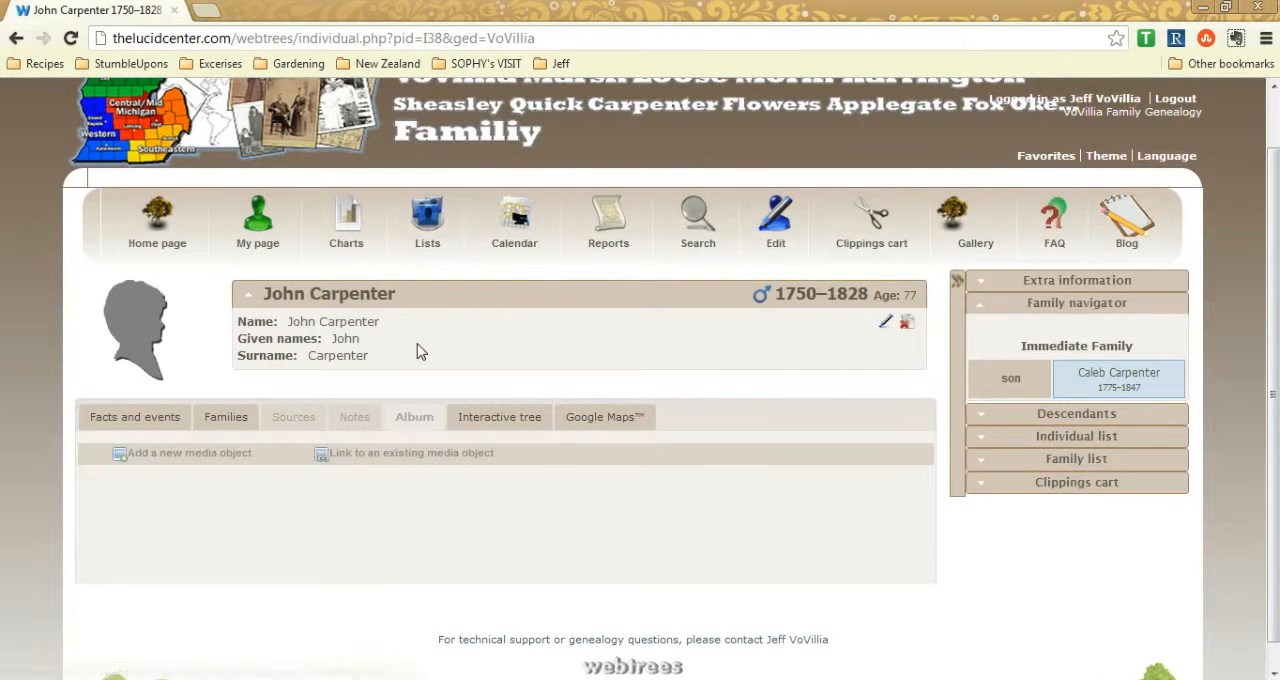
mouse_move(280, 522)
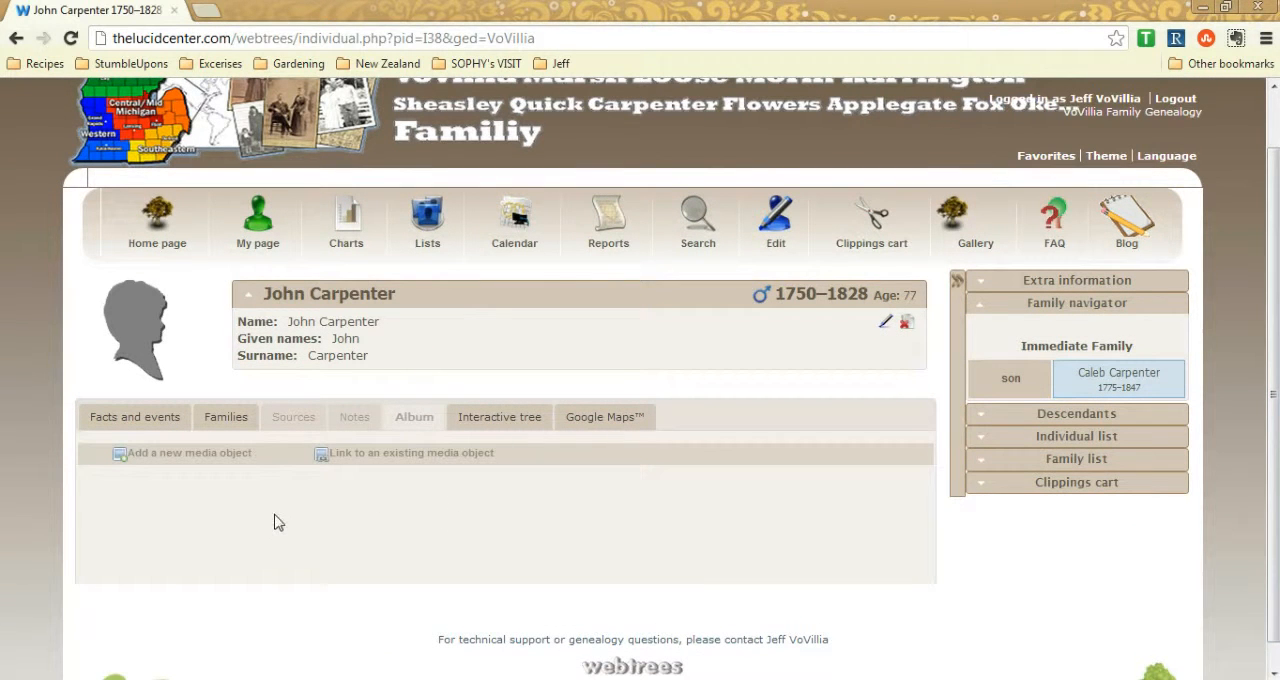
mouse_move(424, 508)
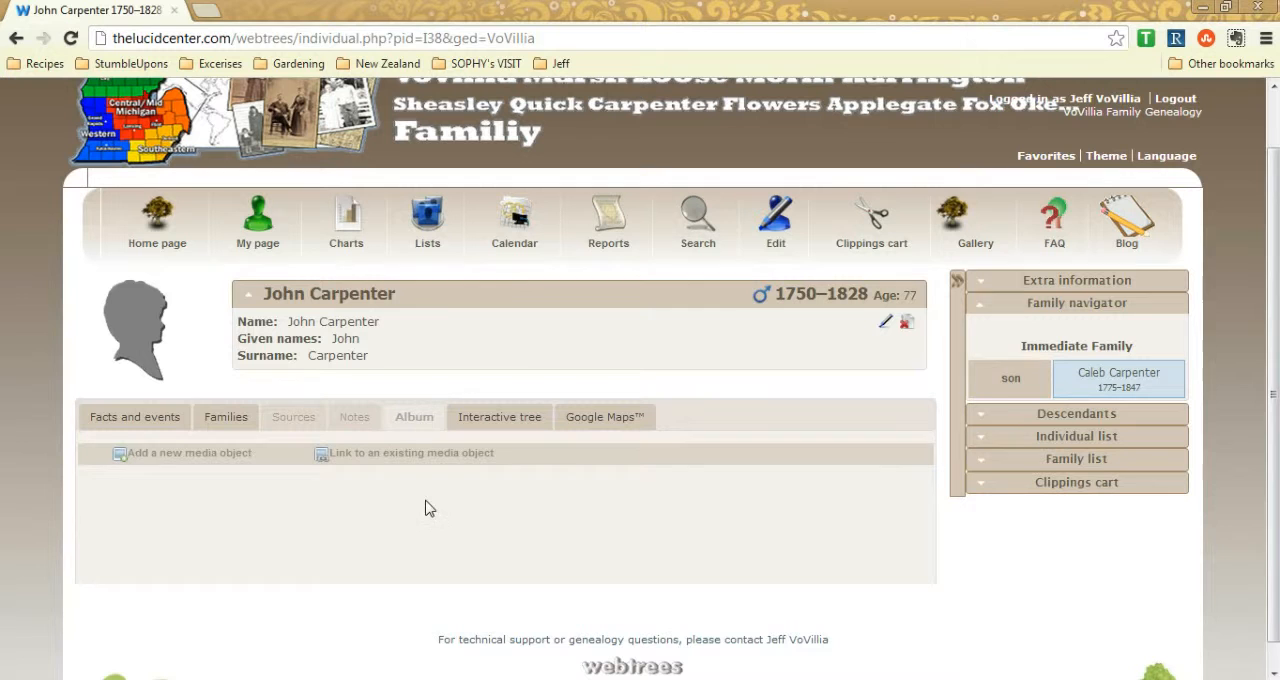
click(134, 416)
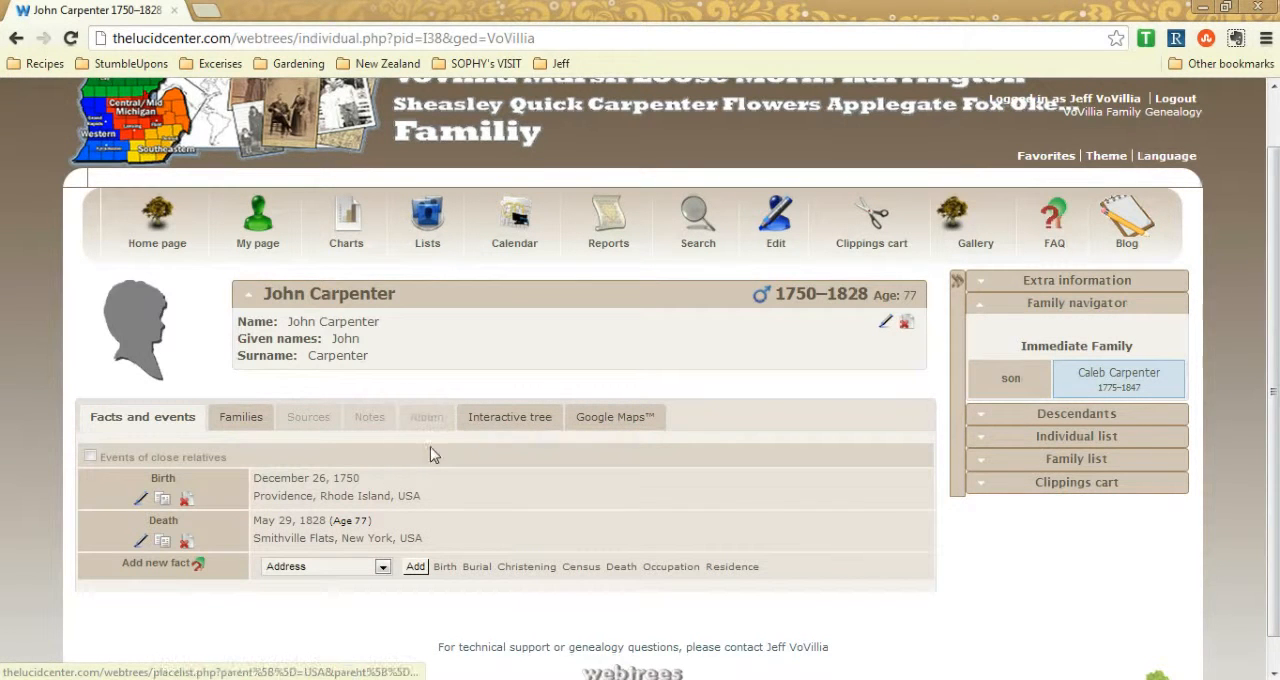
mouse_move(430, 416)
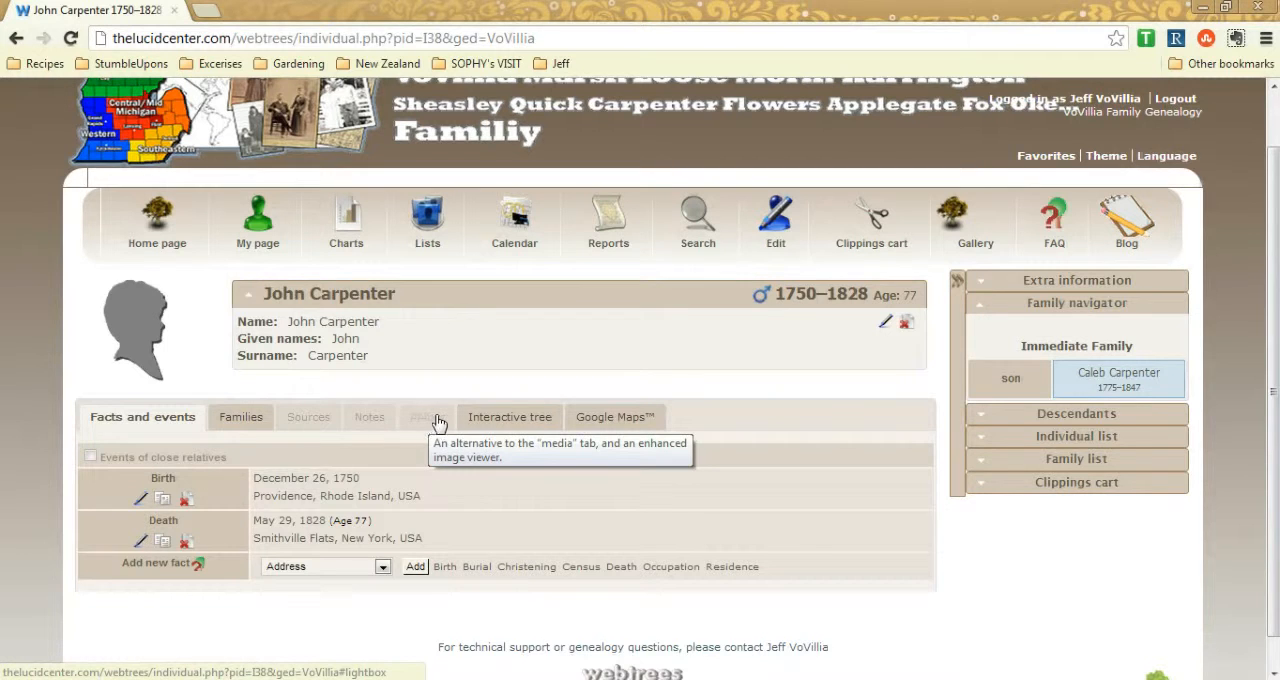
click(508, 416)
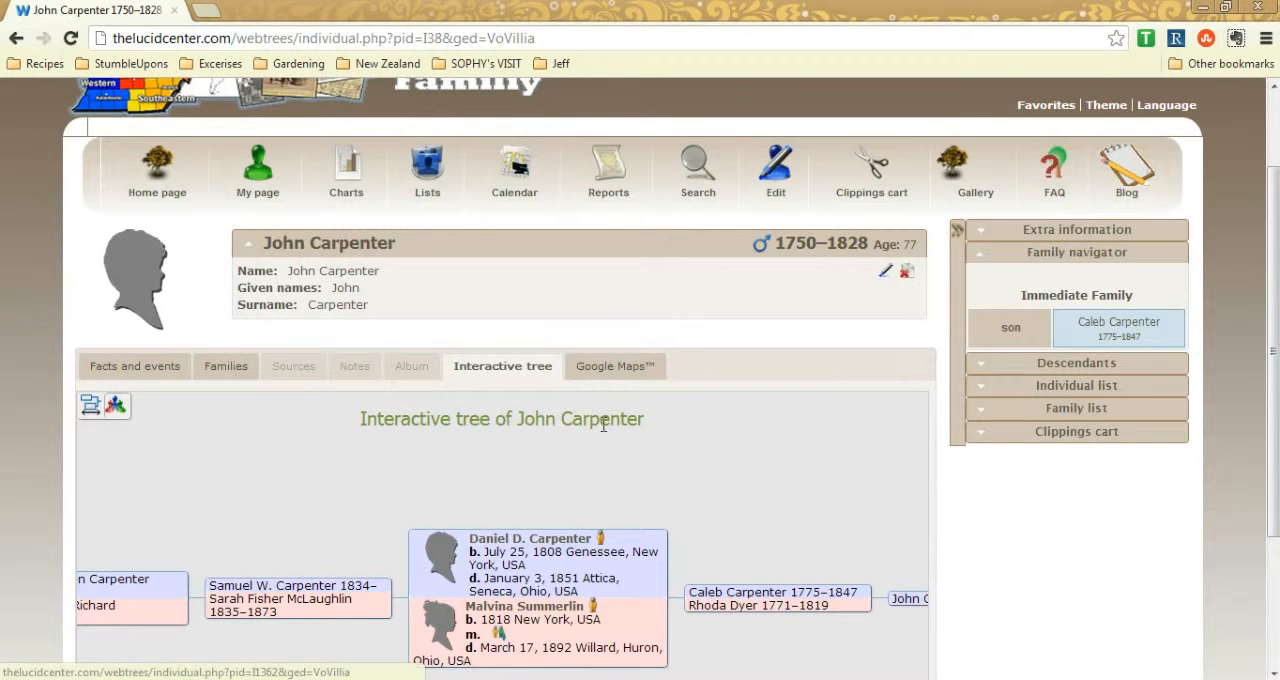
Show John Carpenter's life-event places on the Google Maps tab
click(614, 366)
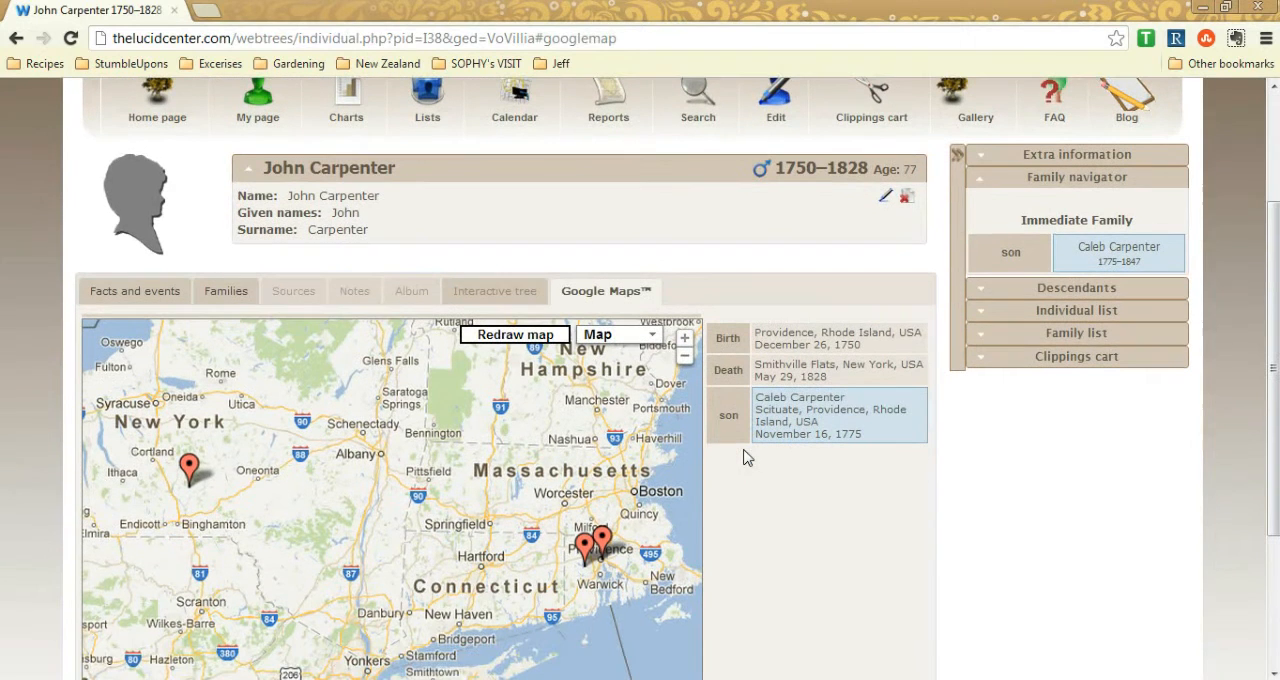
mouse_move(188, 468)
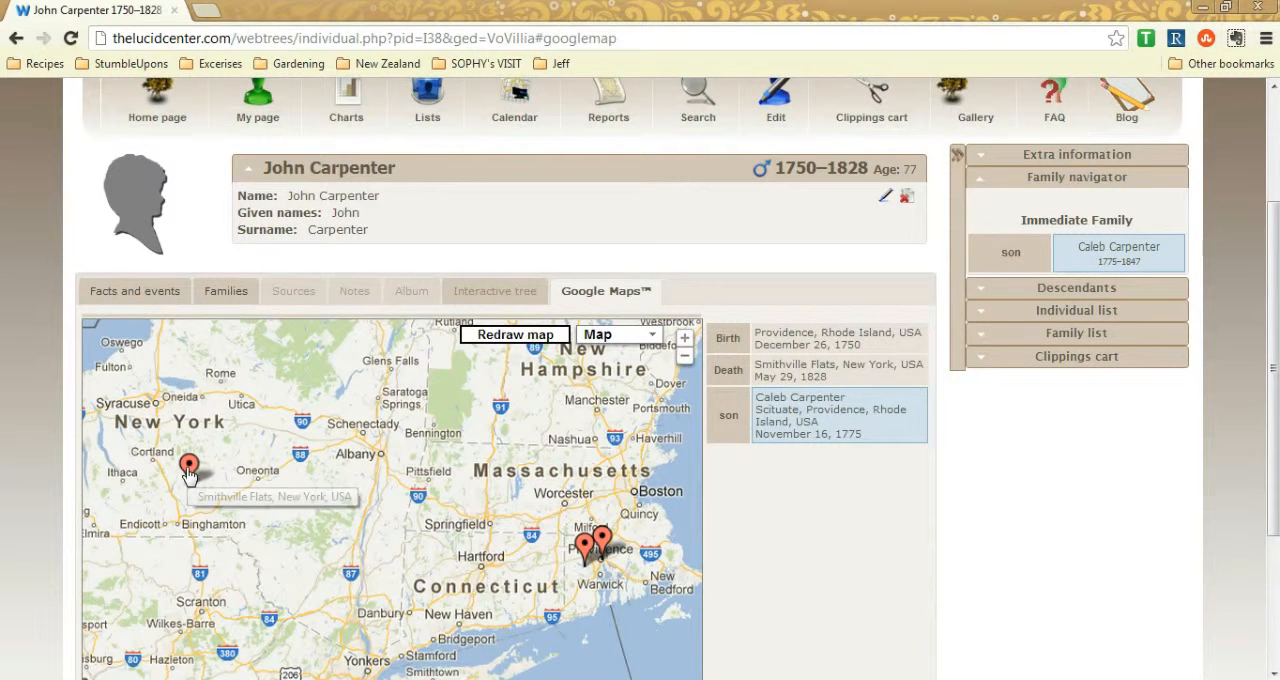
Show the Smithville Flats death place in Street View and turn to another angle
click(188, 468)
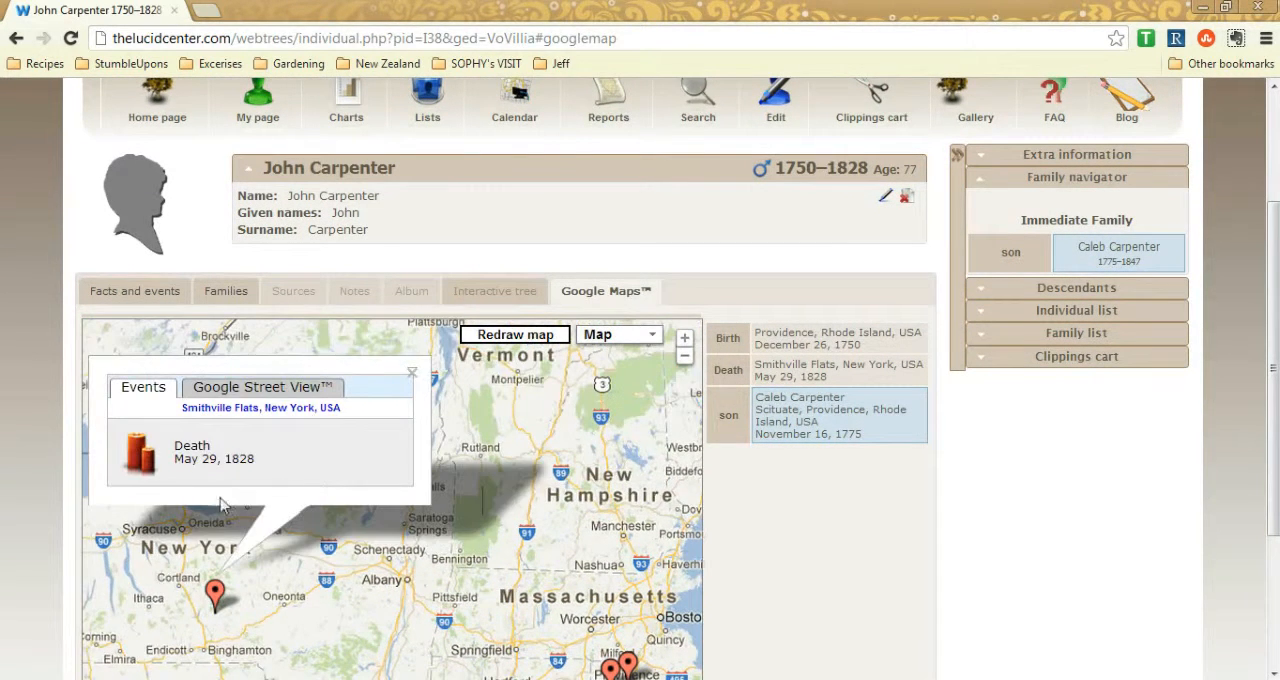
mouse_move(268, 496)
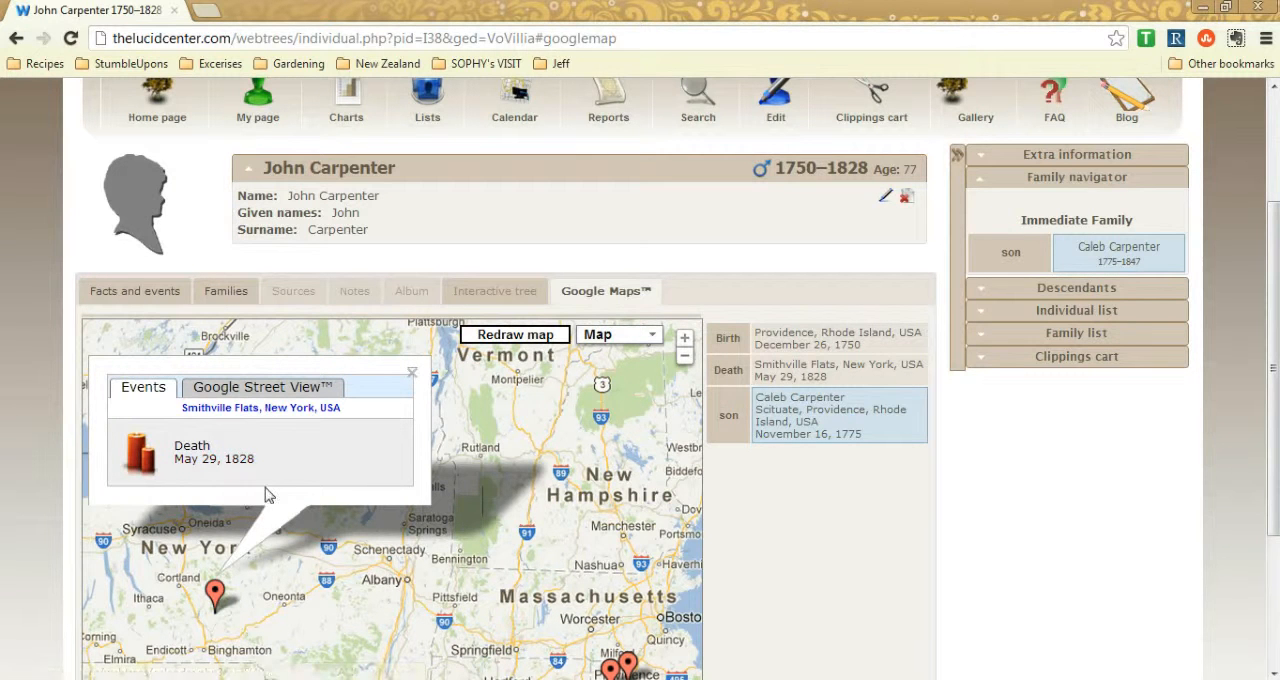
click(262, 388)
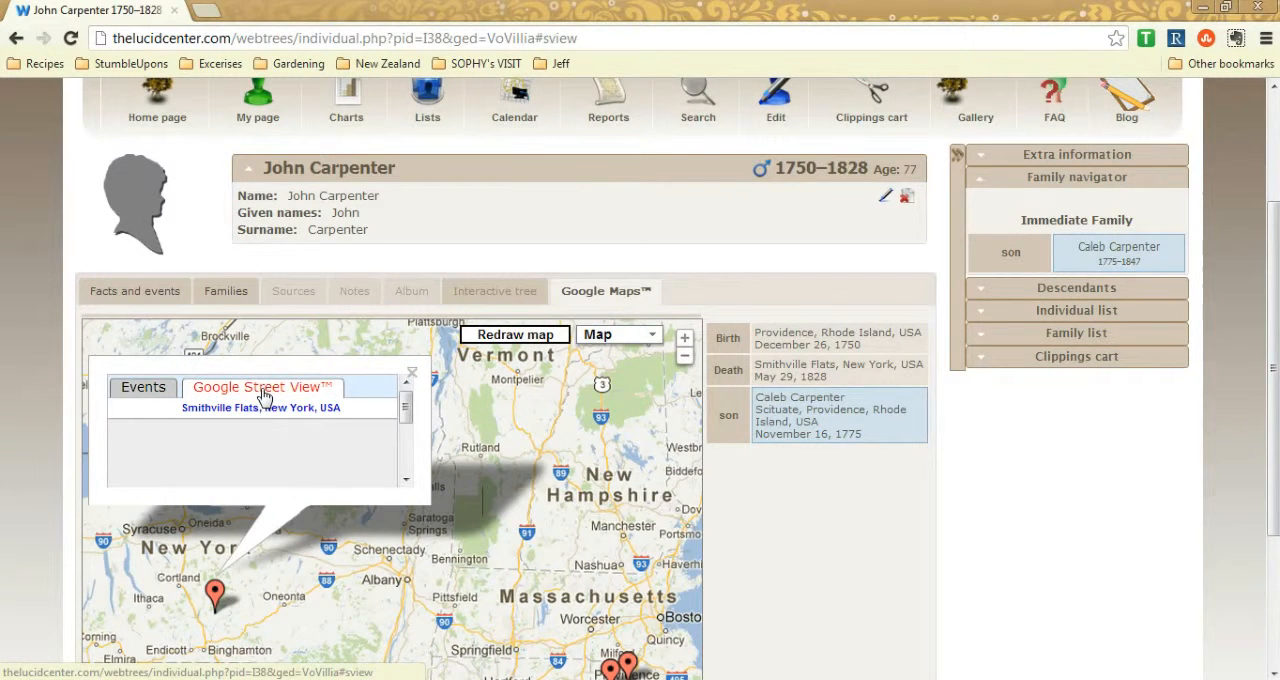
click(260, 388)
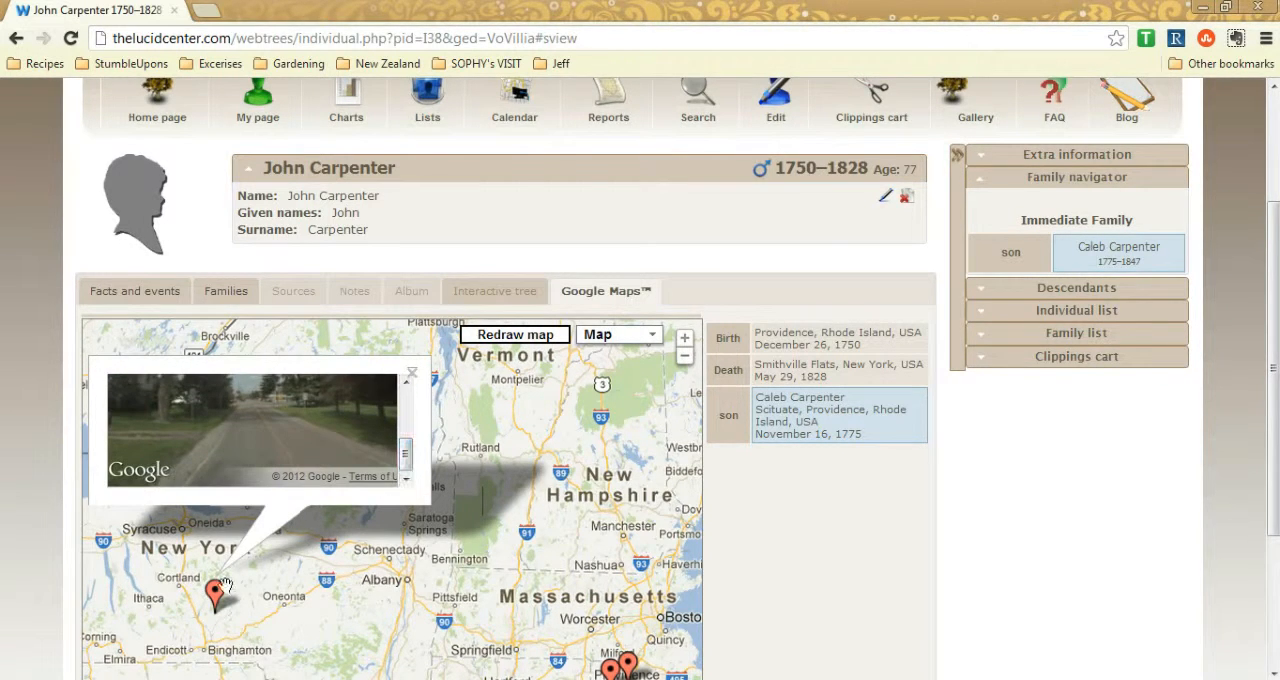
click(142, 386)
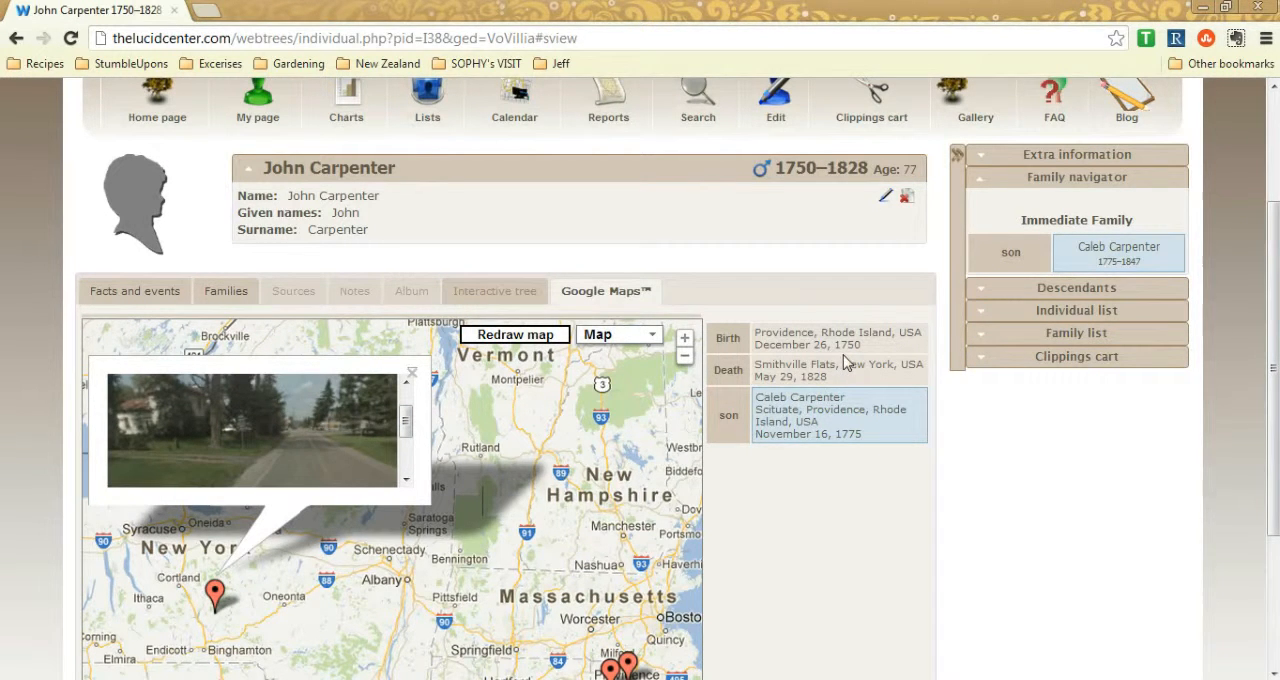
Open the Smithville Flats, New York place page and look around its Street View panorama
click(796, 364)
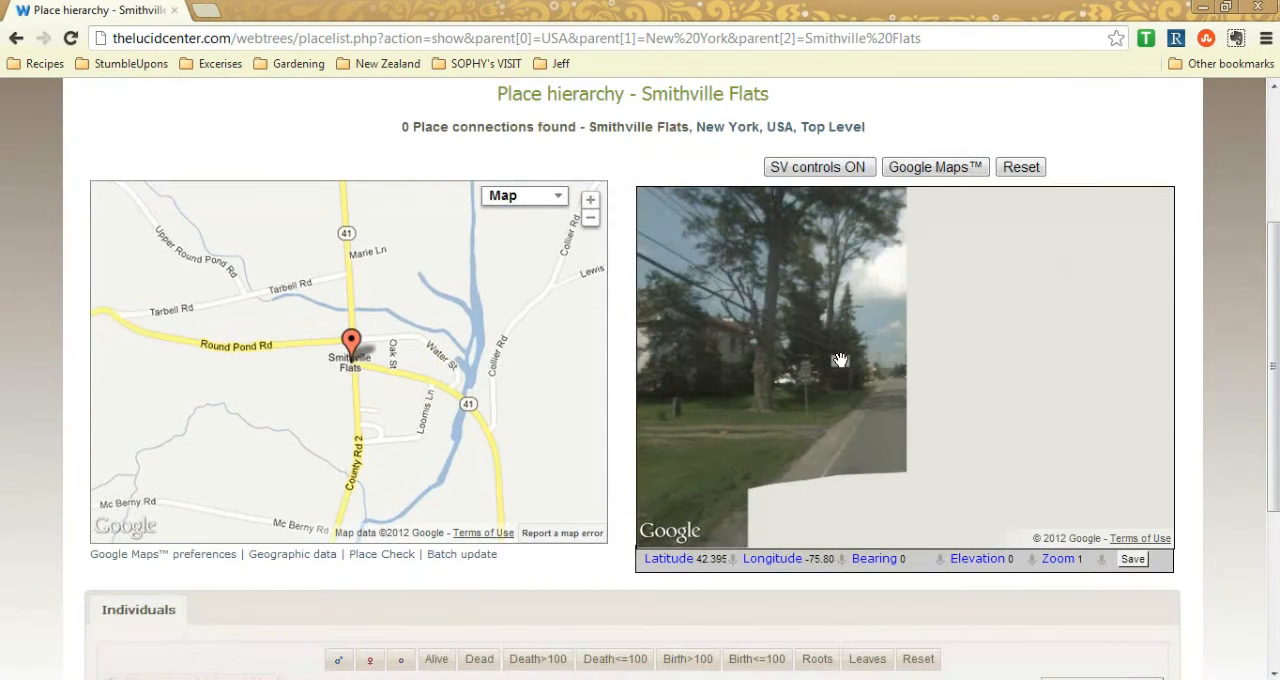
drag(840, 360, 866, 410)
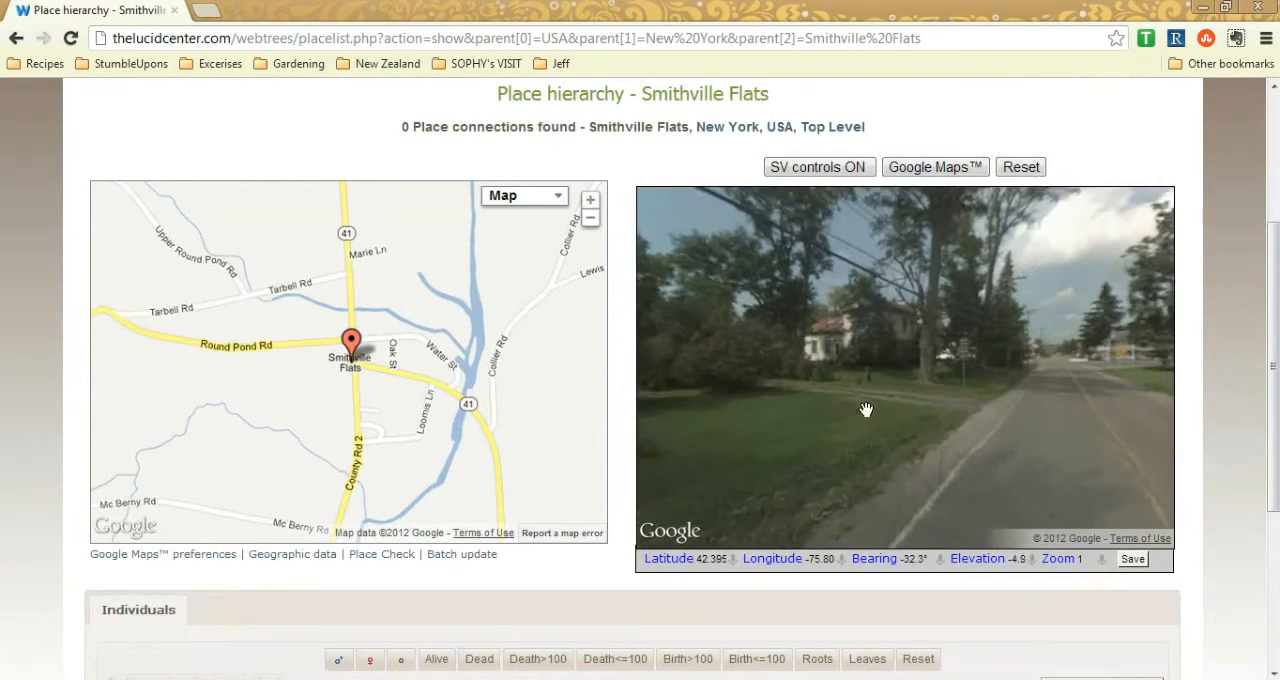
drag(866, 408, 1028, 376)
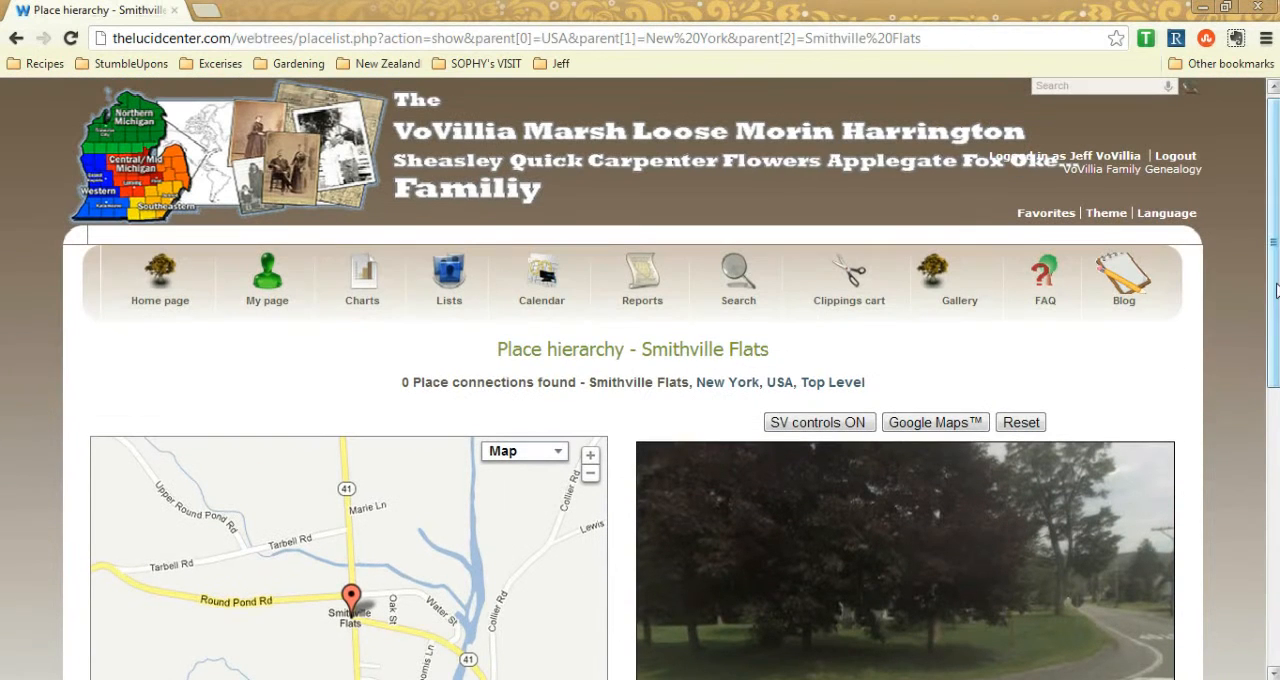
Go to My page and scroll through the Messages, Slide show, Upcoming events and Favorites blocks
click(268, 280)
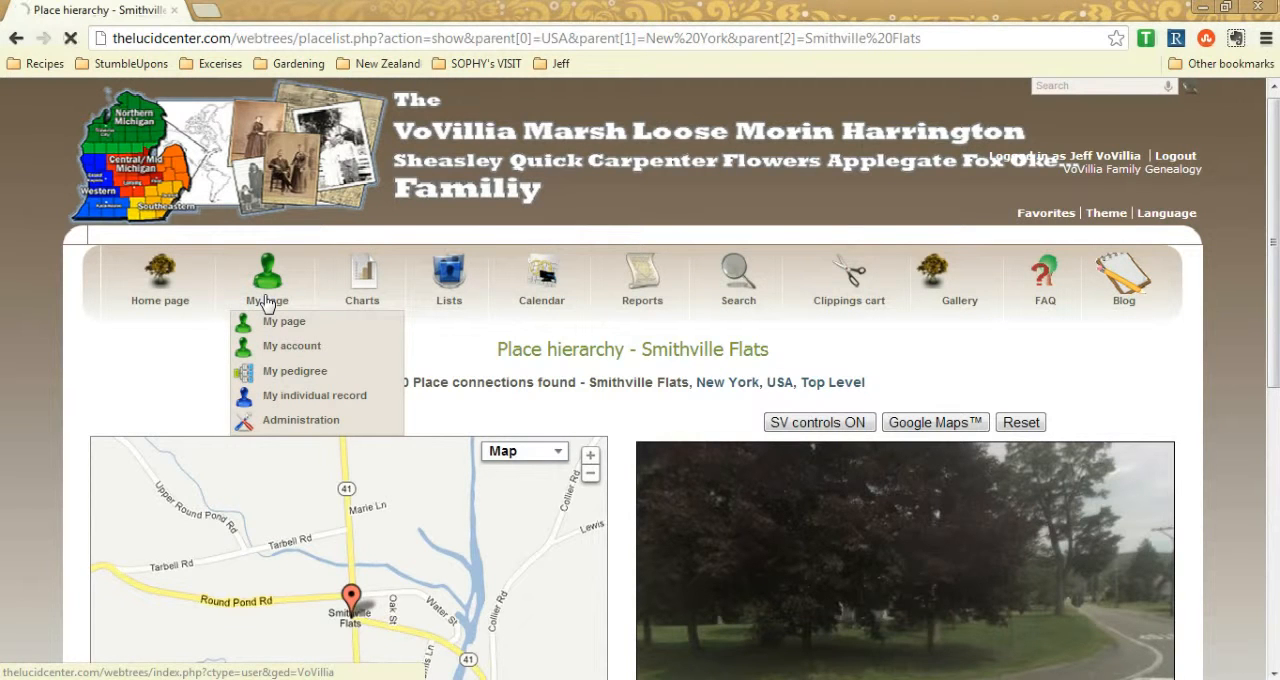
click(284, 320)
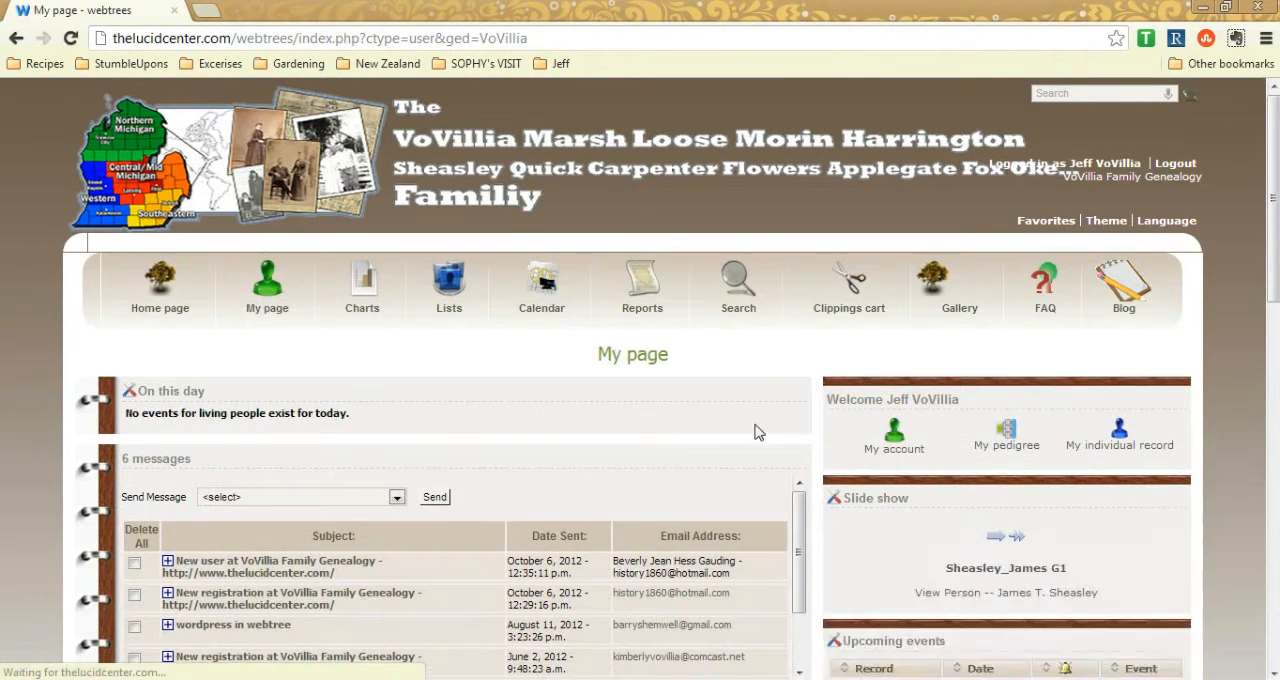
scroll(down, 3)
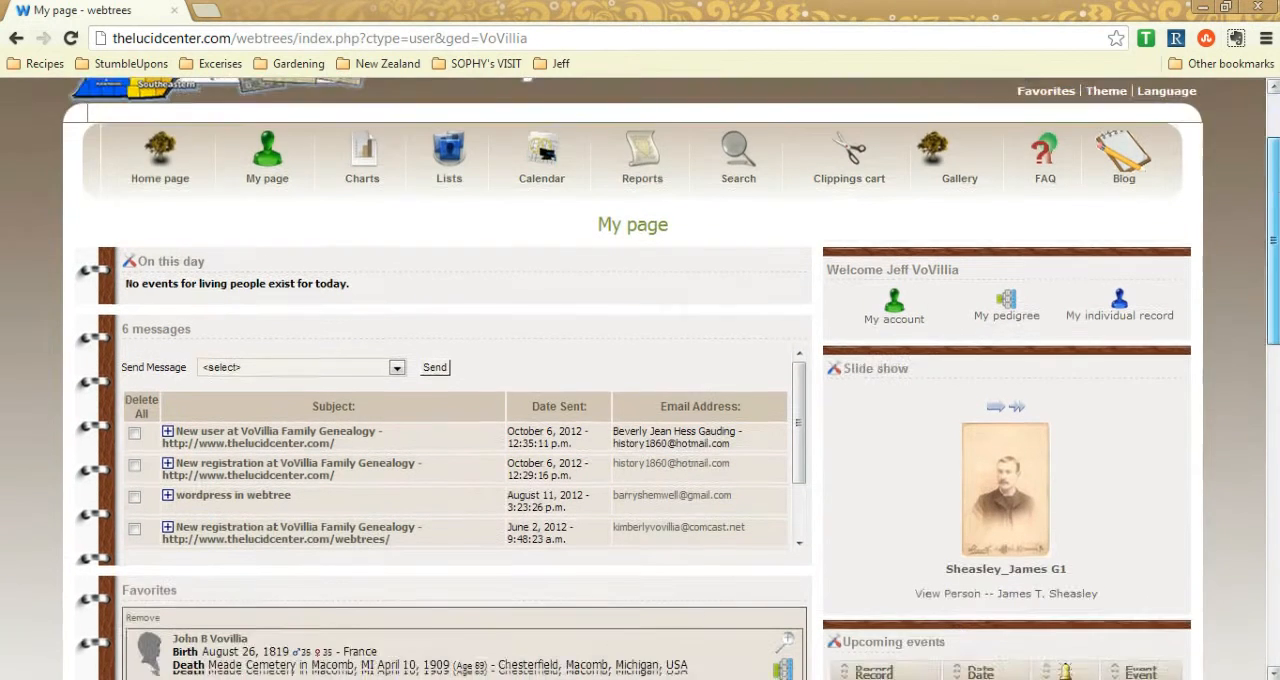
scroll(down, 3)
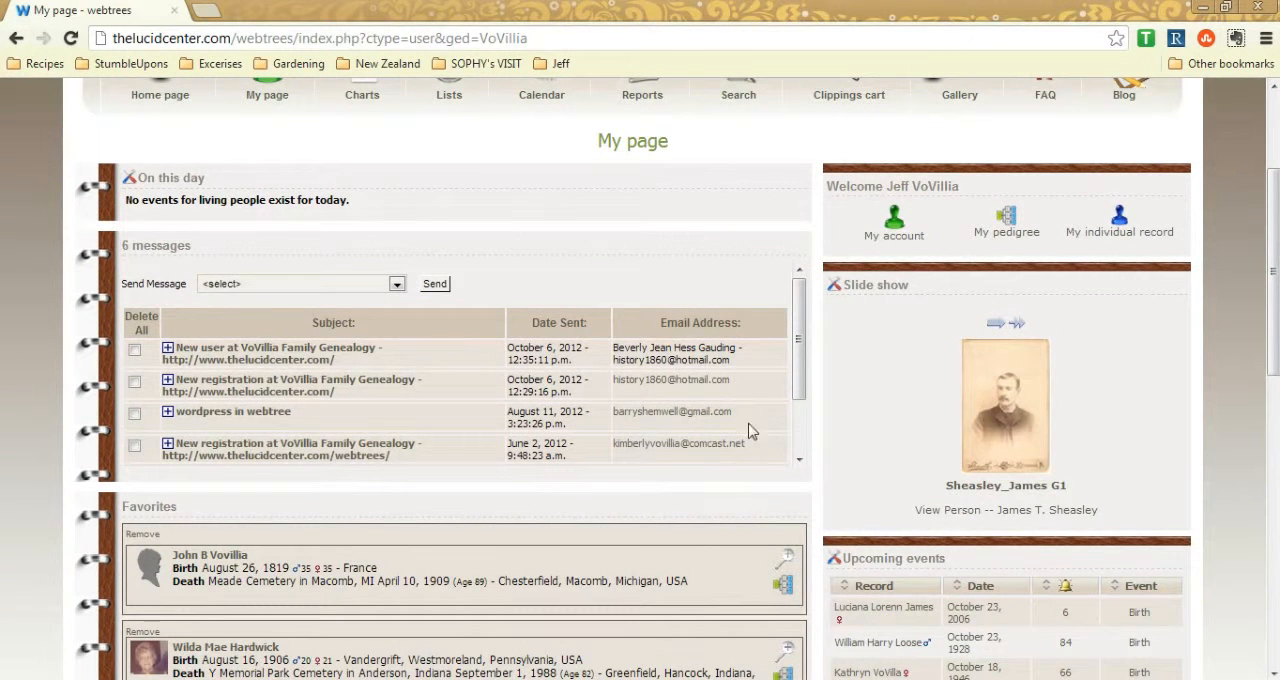
mouse_move(596, 500)
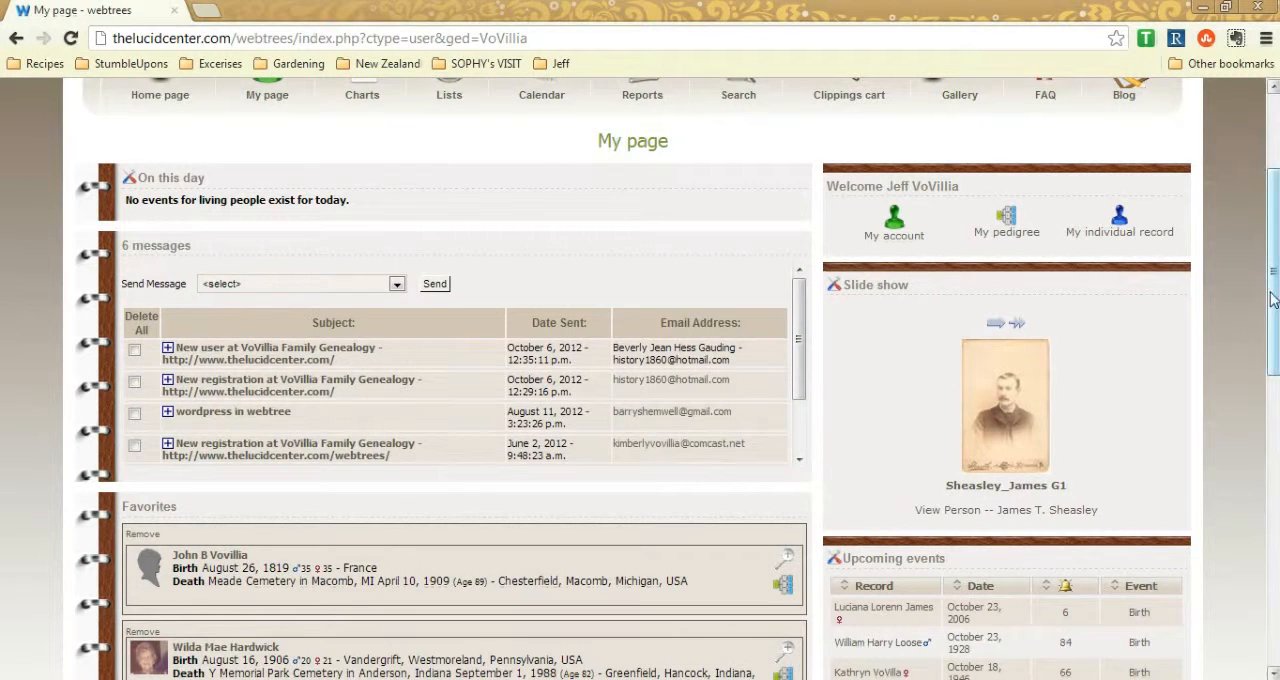
scroll(down, 3)
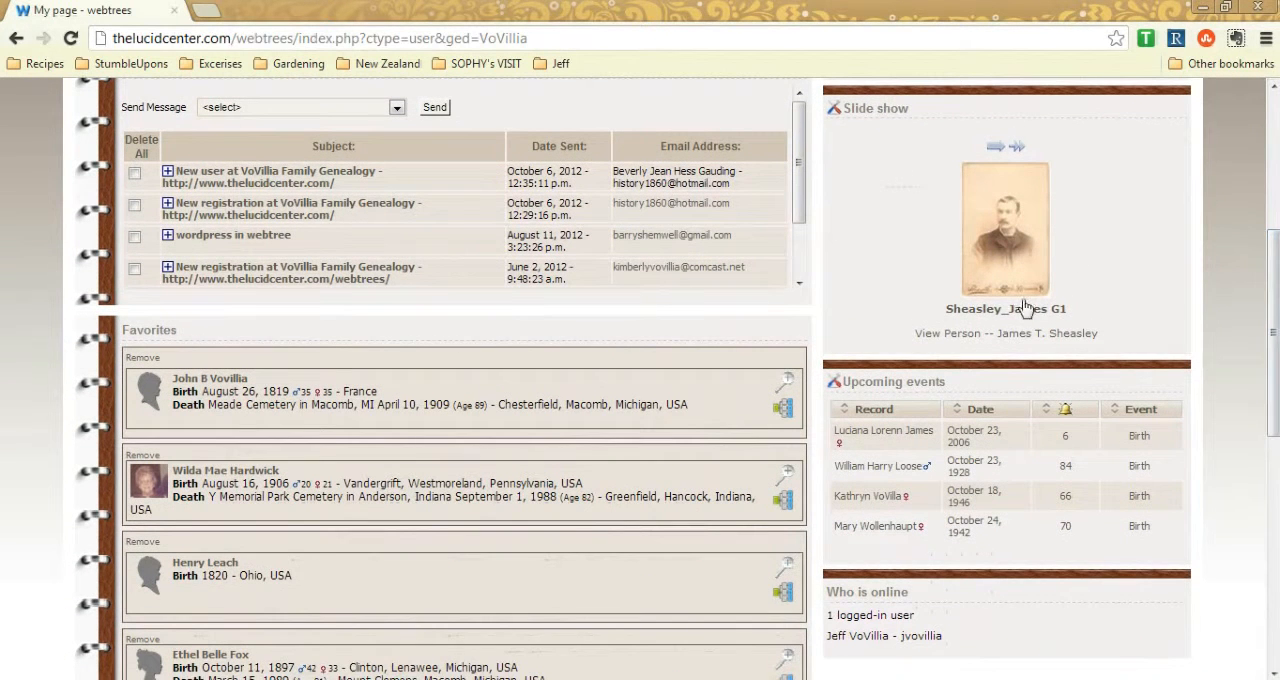
scroll(down, 3)
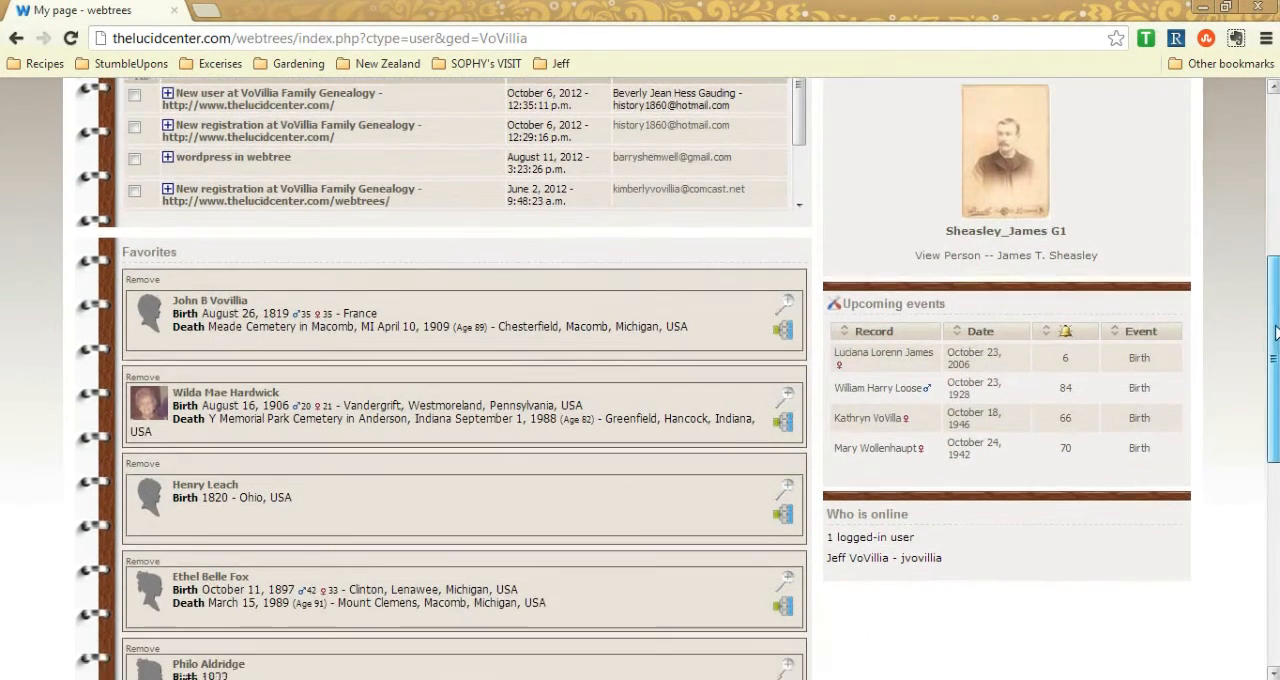
scroll(down, 3)
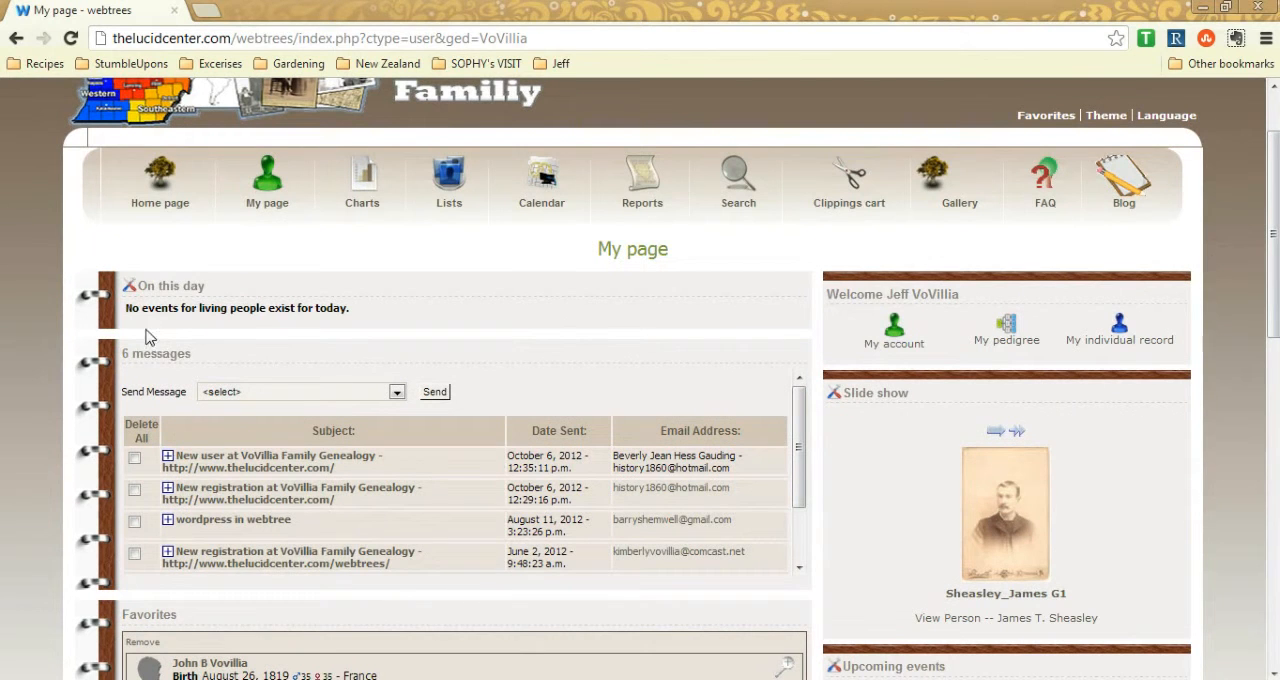
mouse_move(1064, 344)
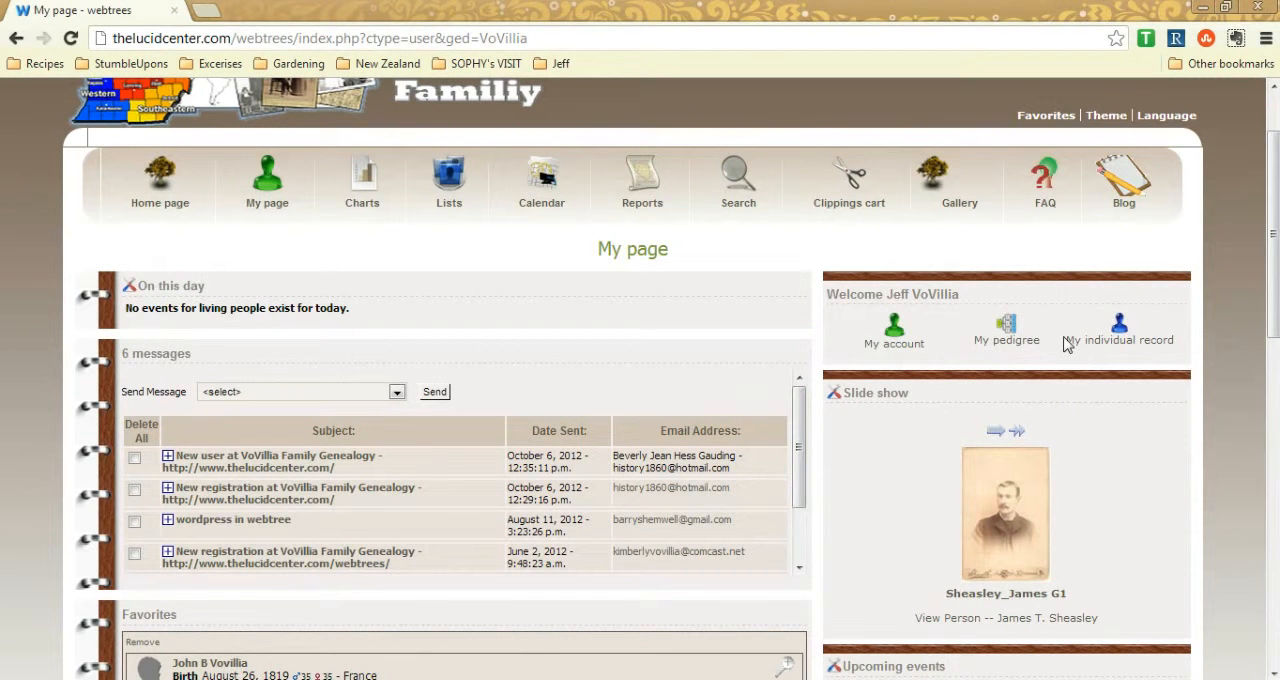
scroll(down, 3)
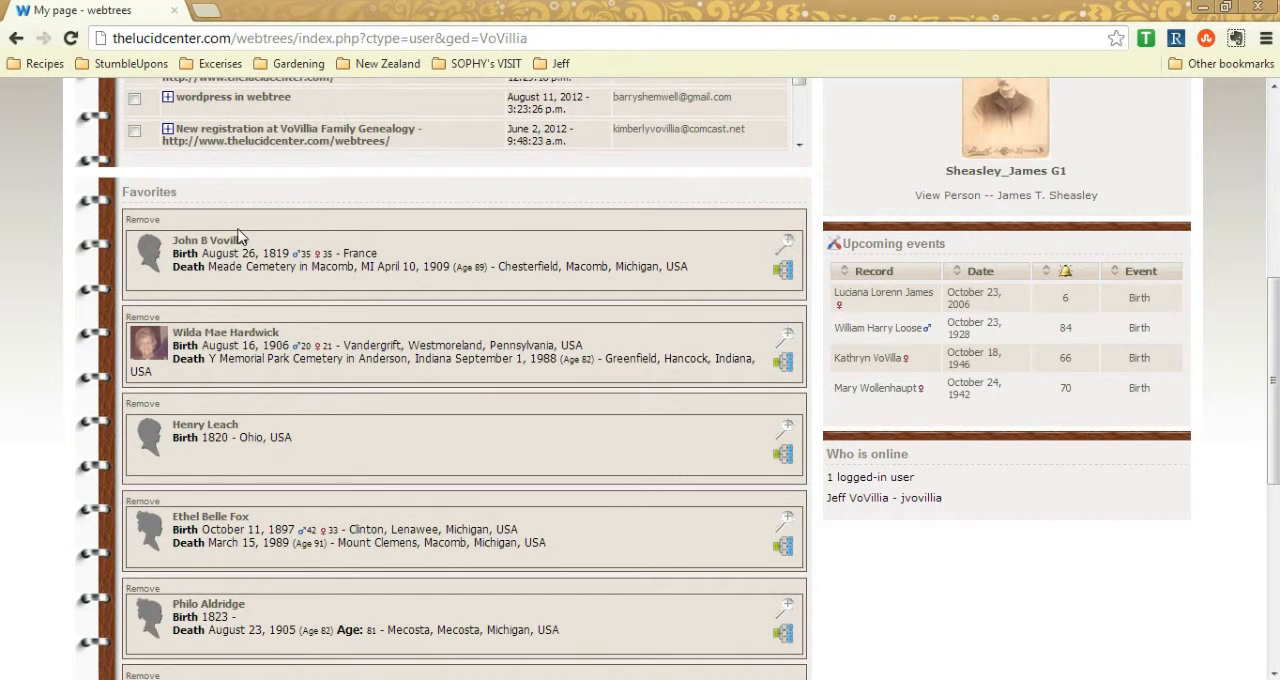
scroll(down, 3)
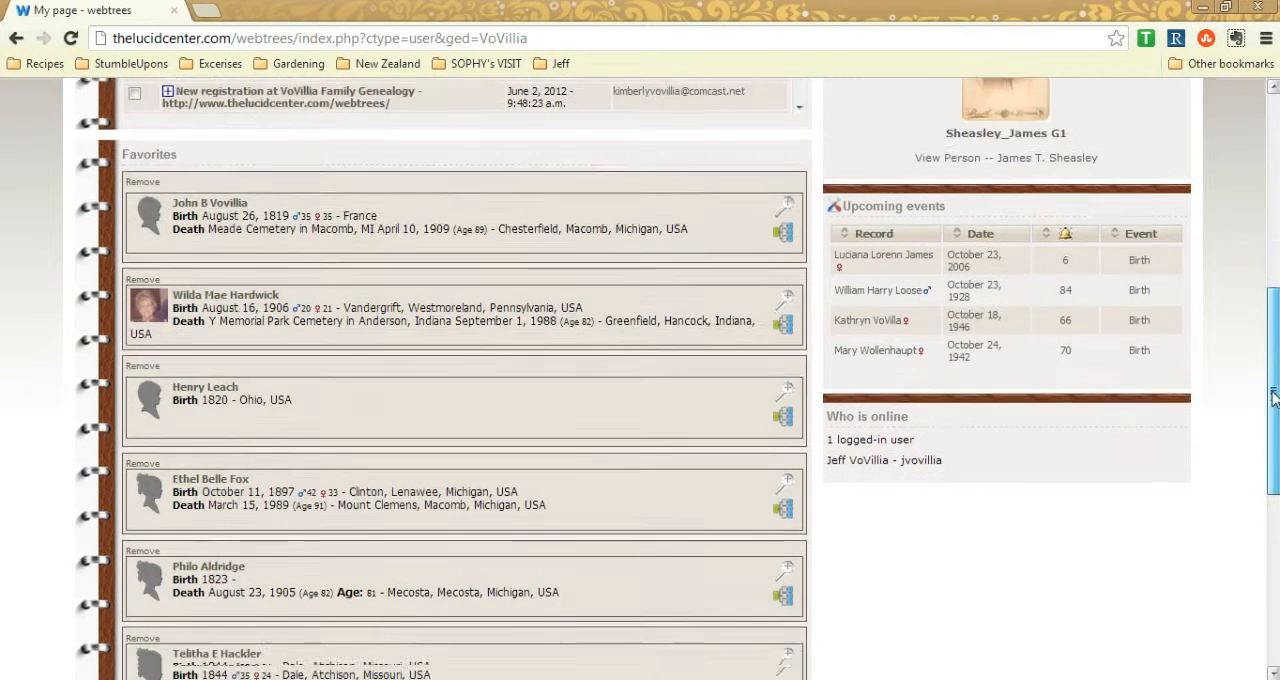
scroll(down, 3)
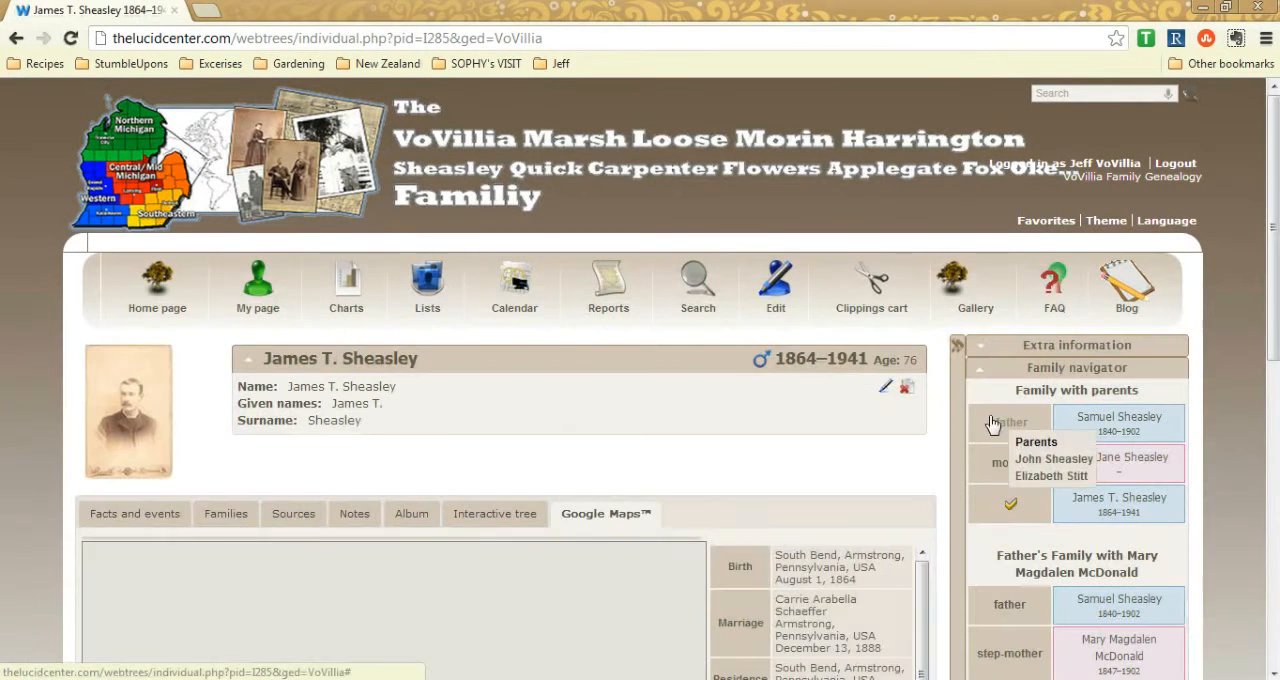
click(1044, 220)
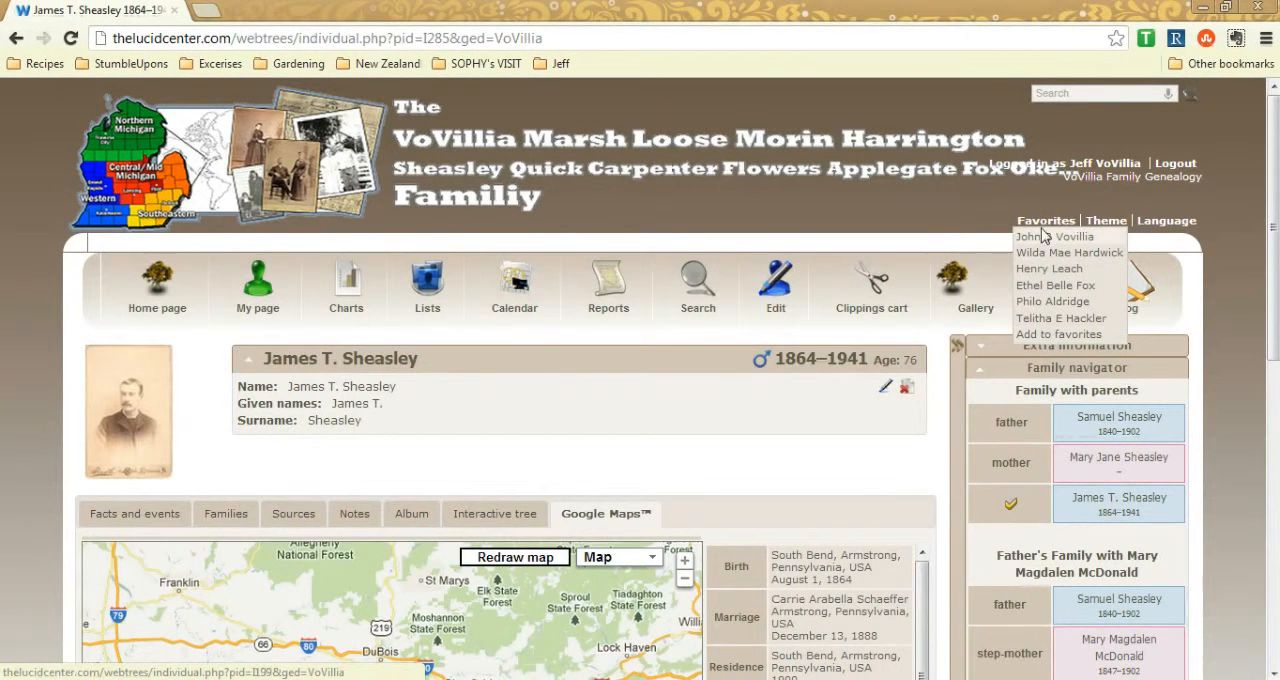
click(1048, 236)
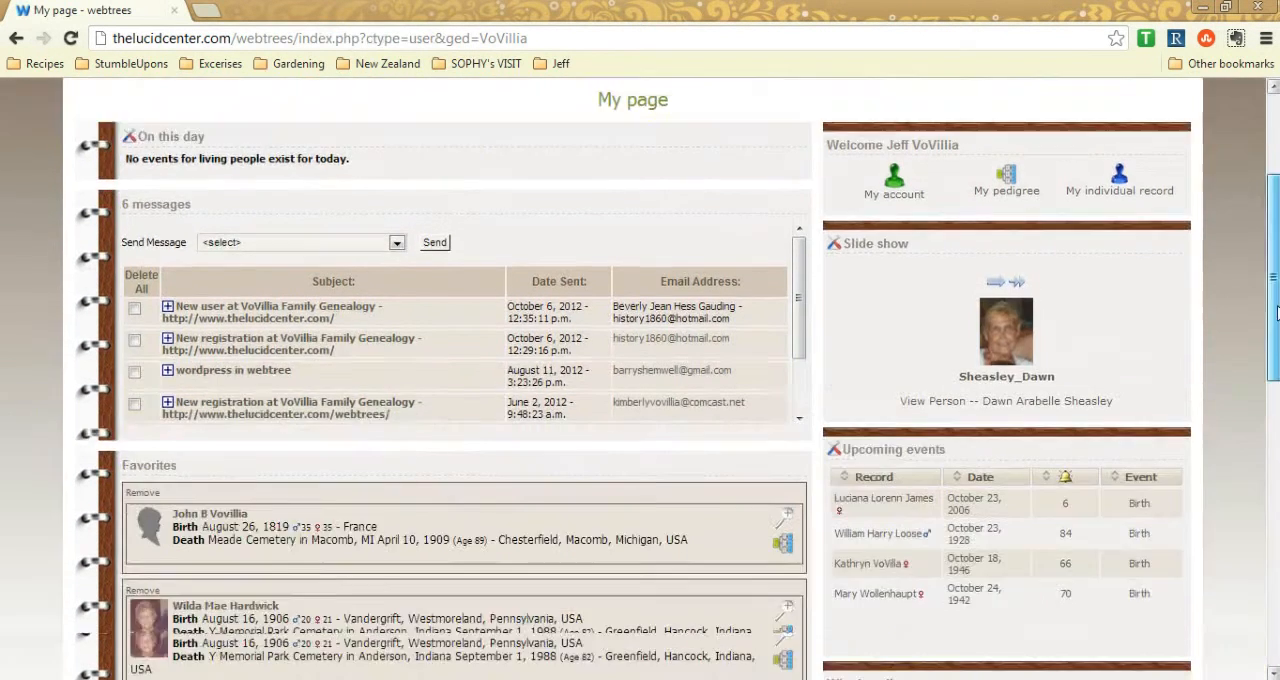
scroll(down, 3)
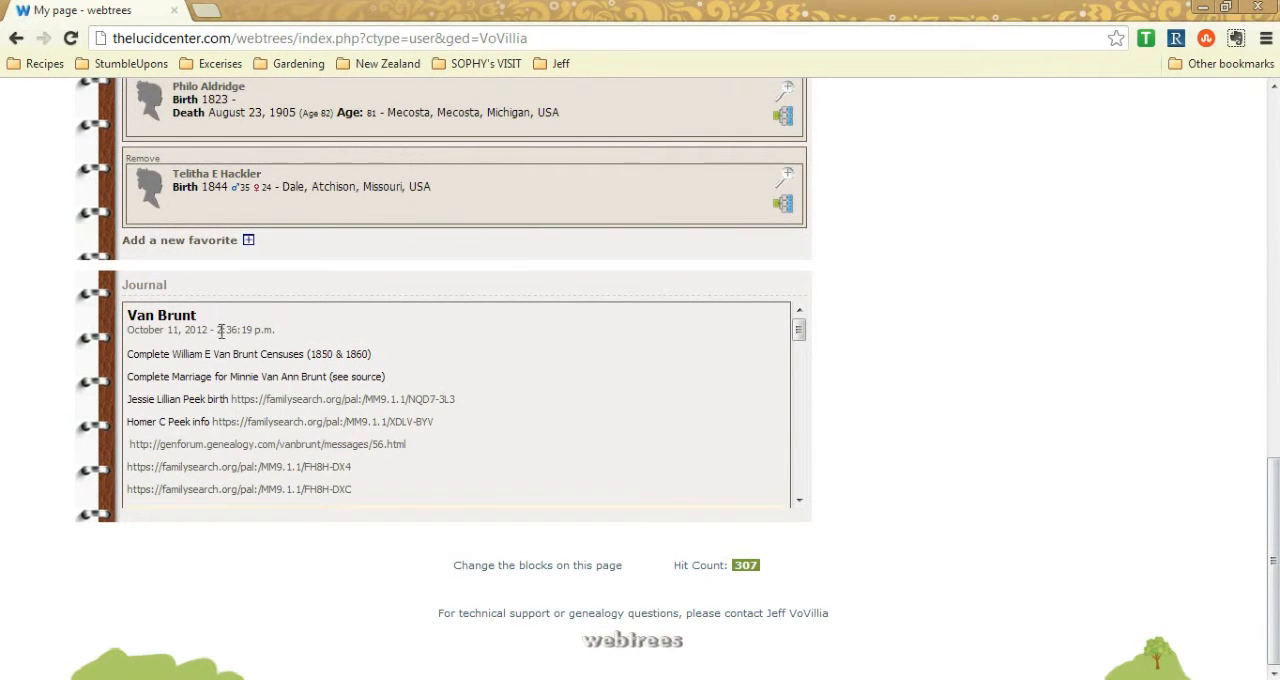
scroll(down, 3)
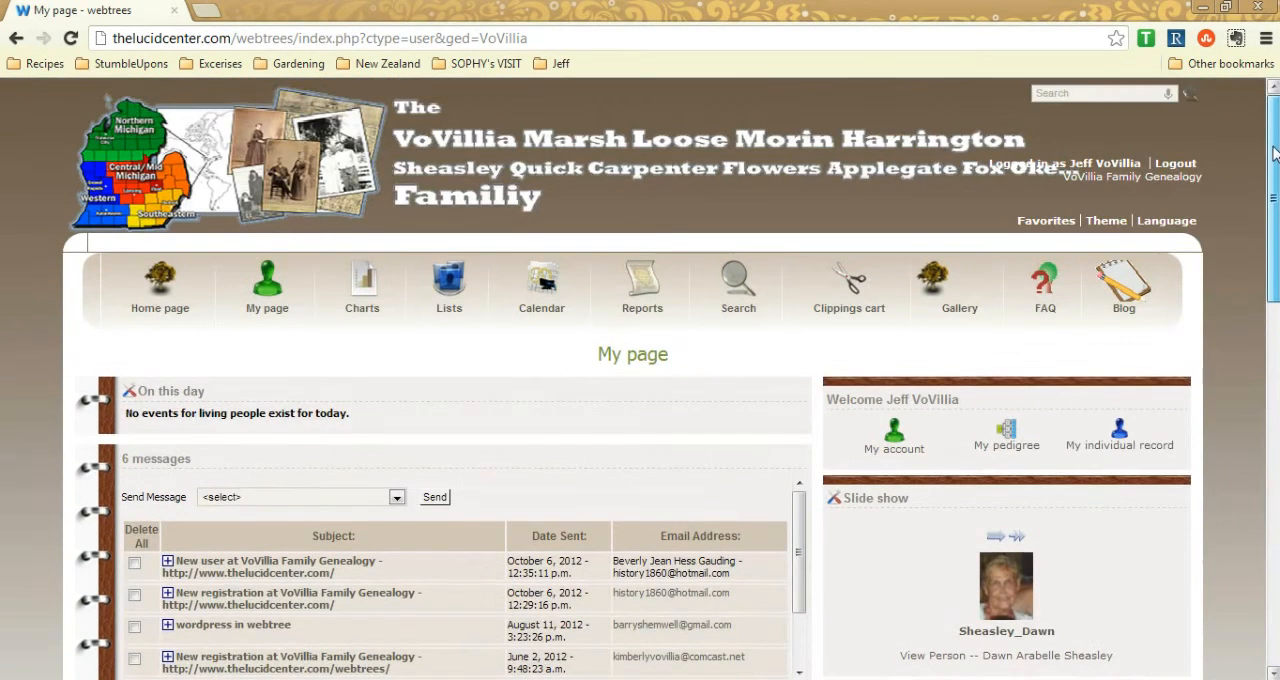
click(362, 290)
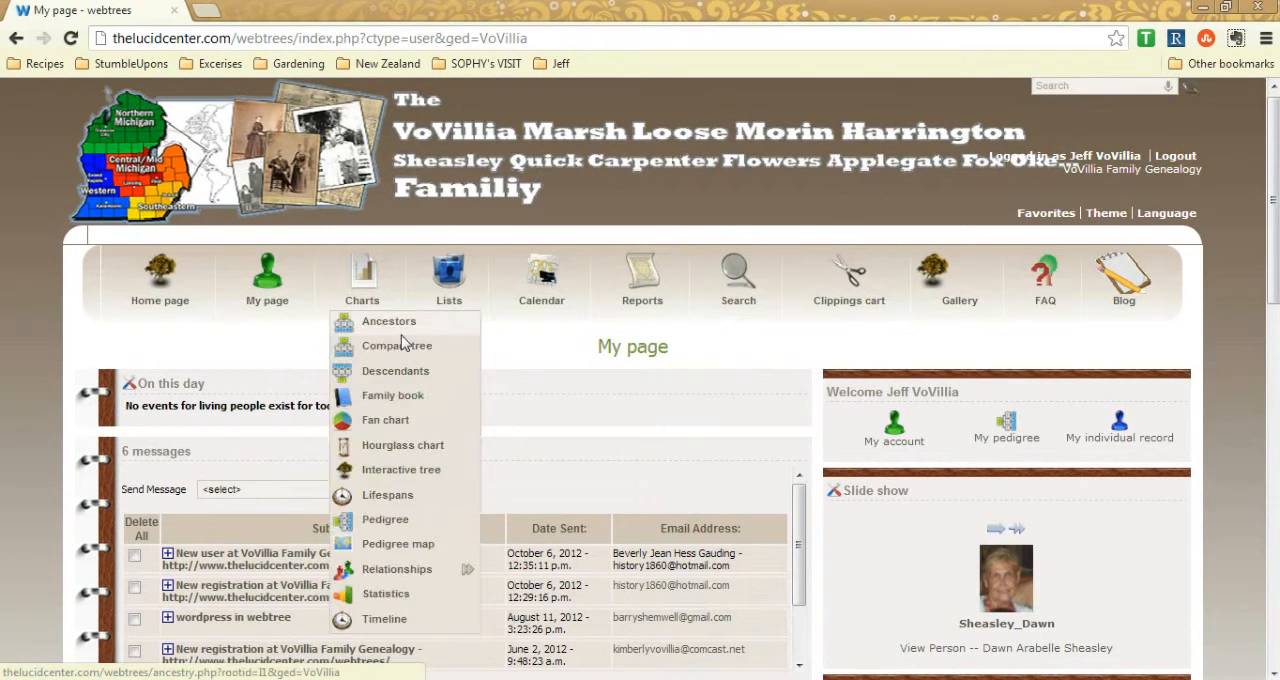
click(1048, 648)
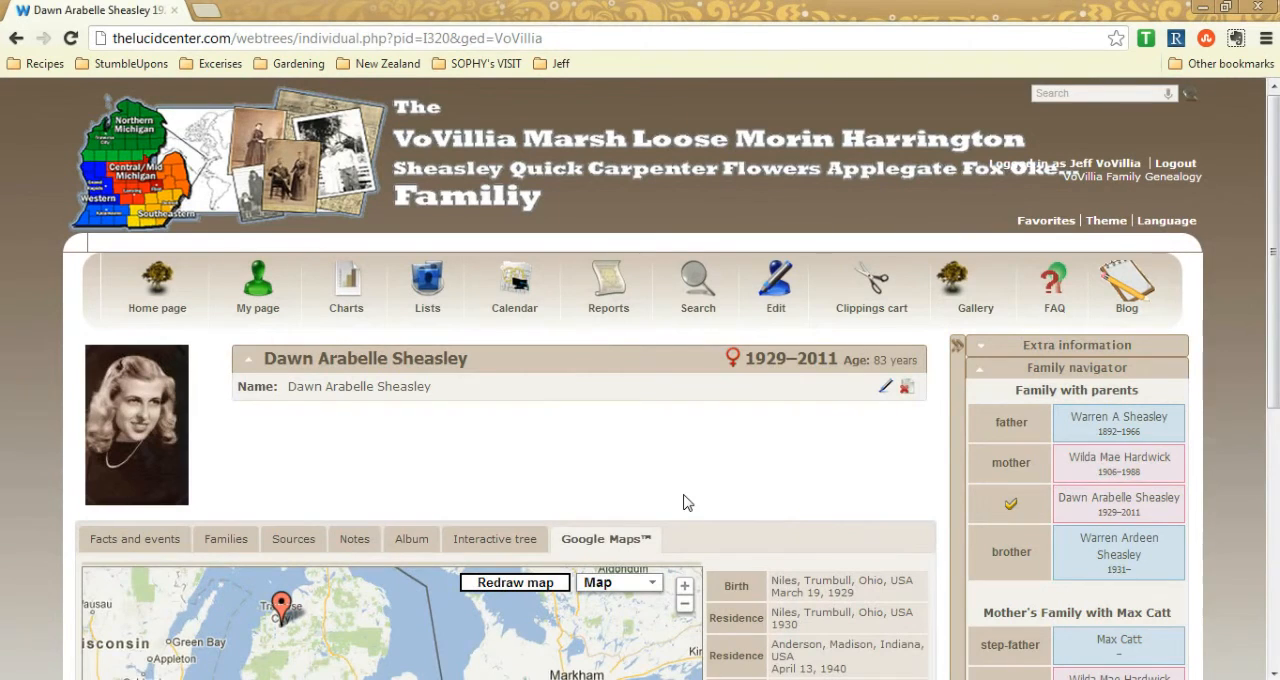
scroll(down, 3)
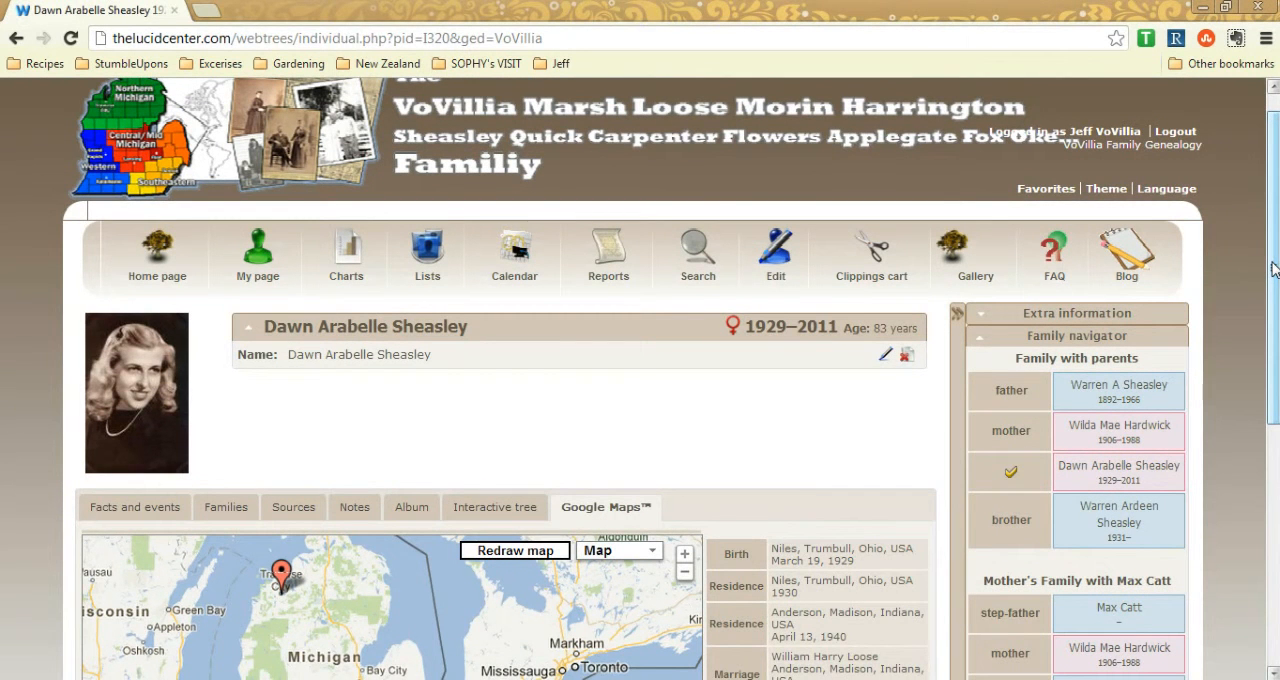
scroll(down, 3)
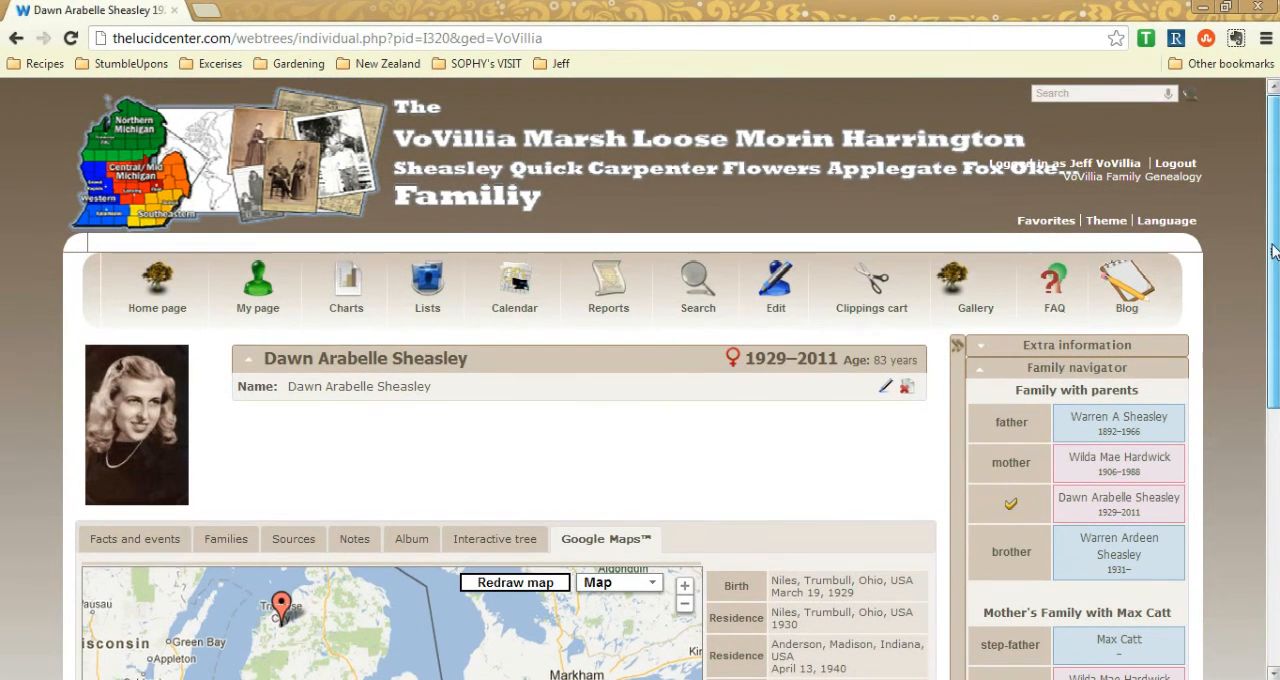